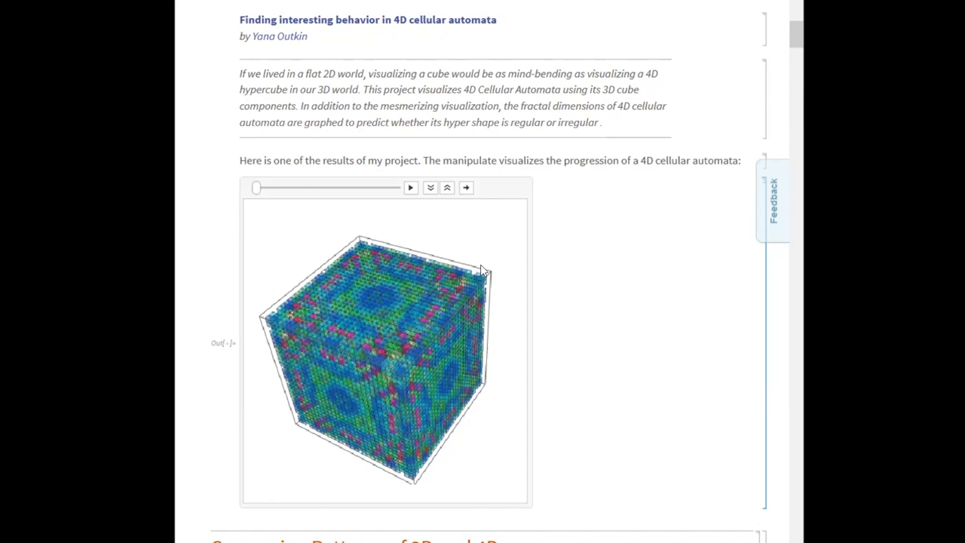
pyautogui.moveTo(597, 359)
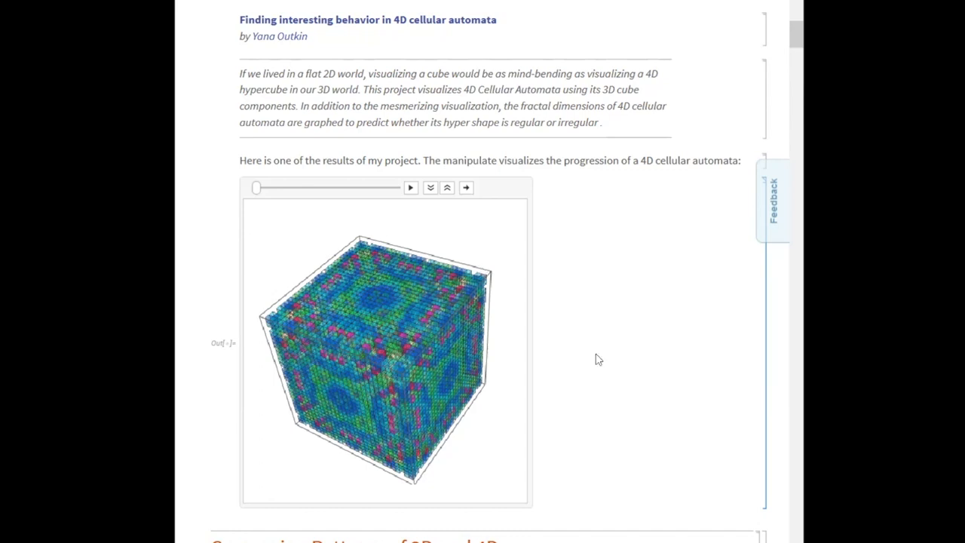
# Scroll down the Wolfram Community project post before switching to the notebook.
pyautogui.scroll(-3)
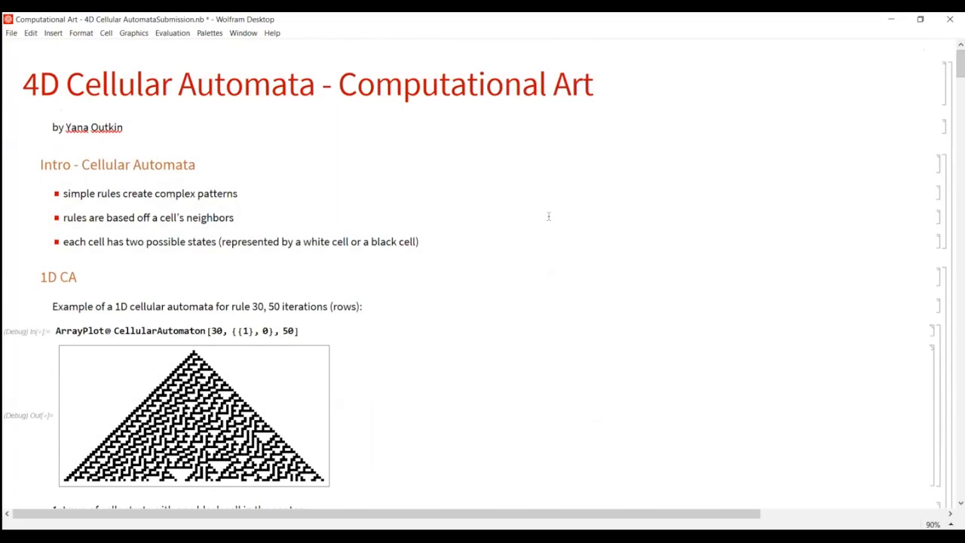
pyautogui.scroll(-3)
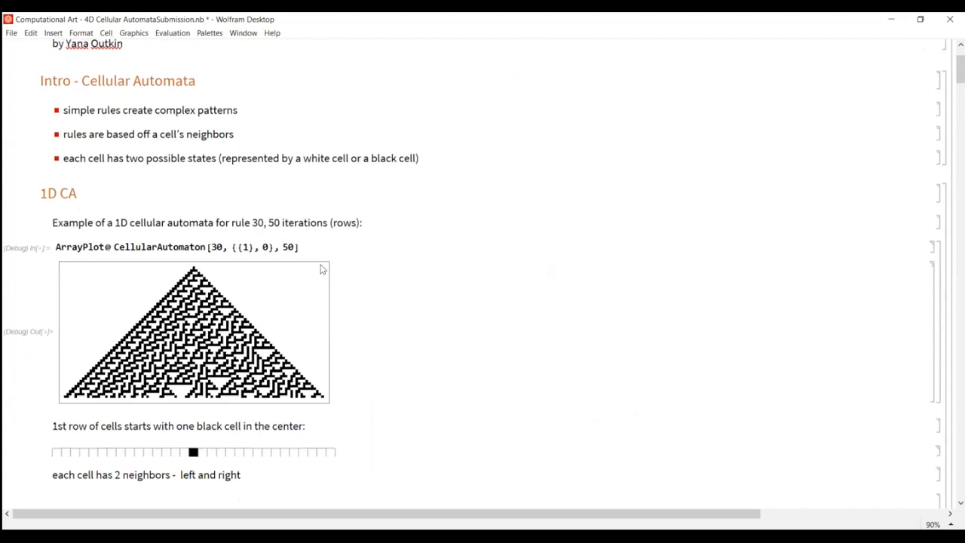
pyautogui.scroll(-3)
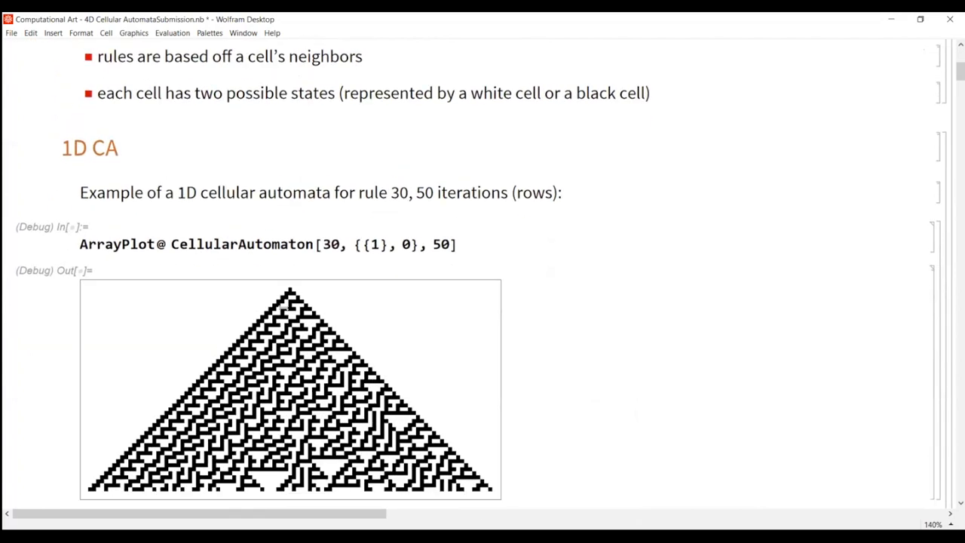
pyautogui.scroll(-3)
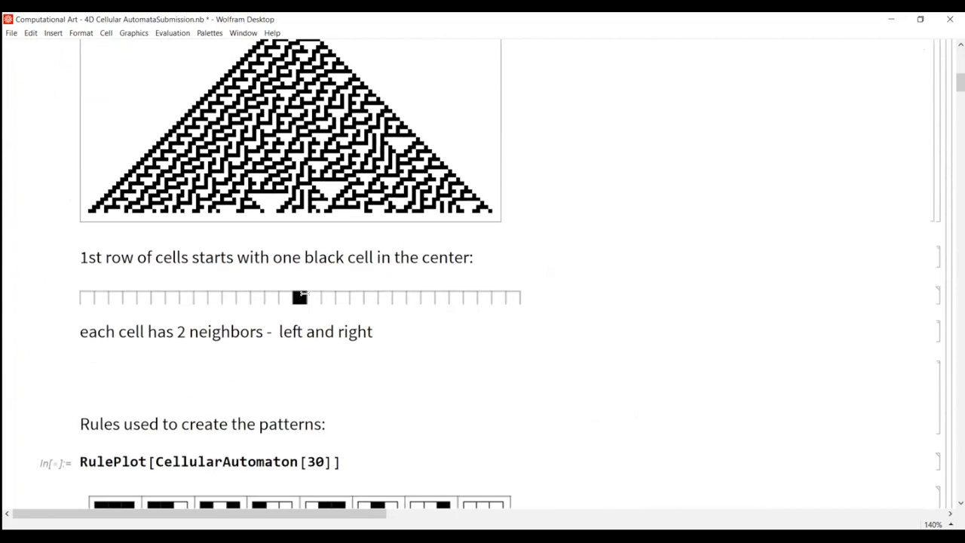
pyautogui.moveTo(298, 295)
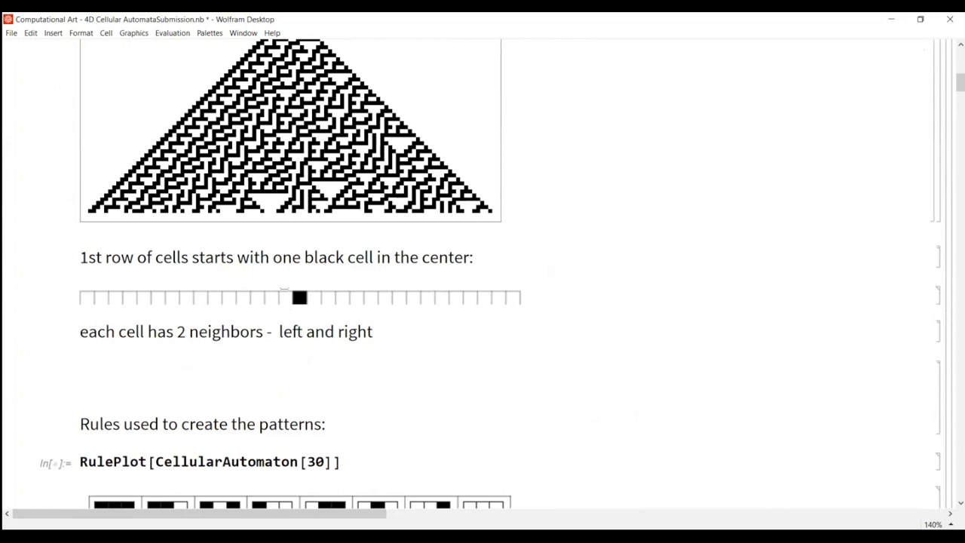
pyautogui.moveTo(316, 287)
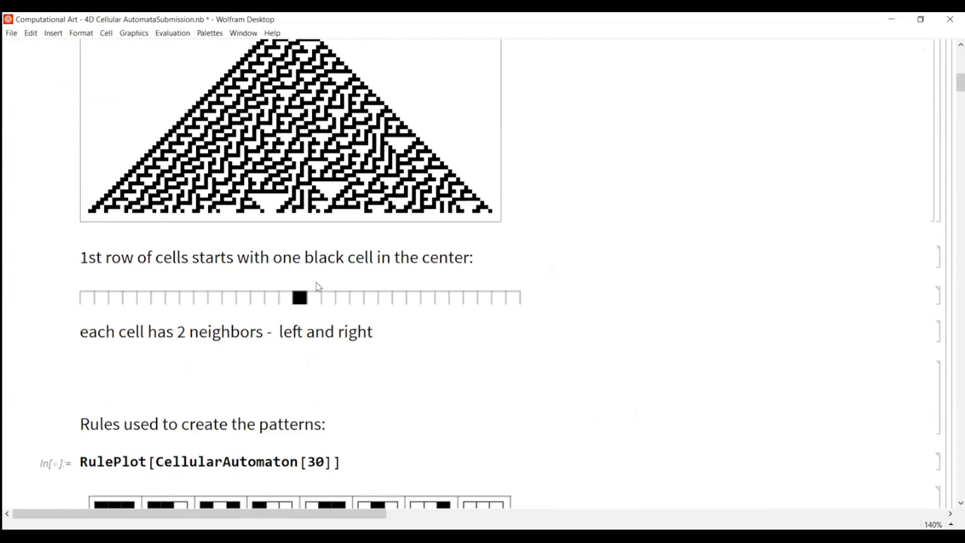
pyautogui.scroll(-3)
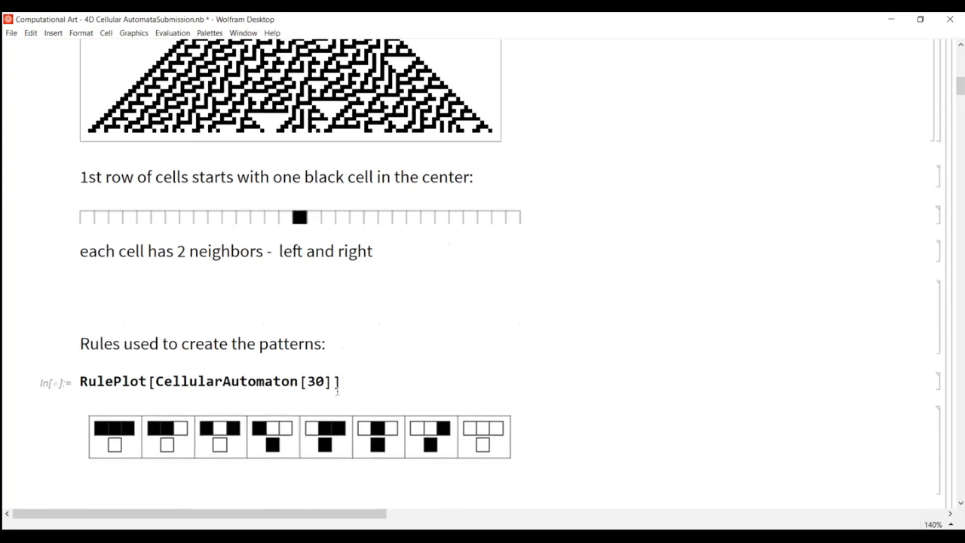
pyautogui.moveTo(535, 434)
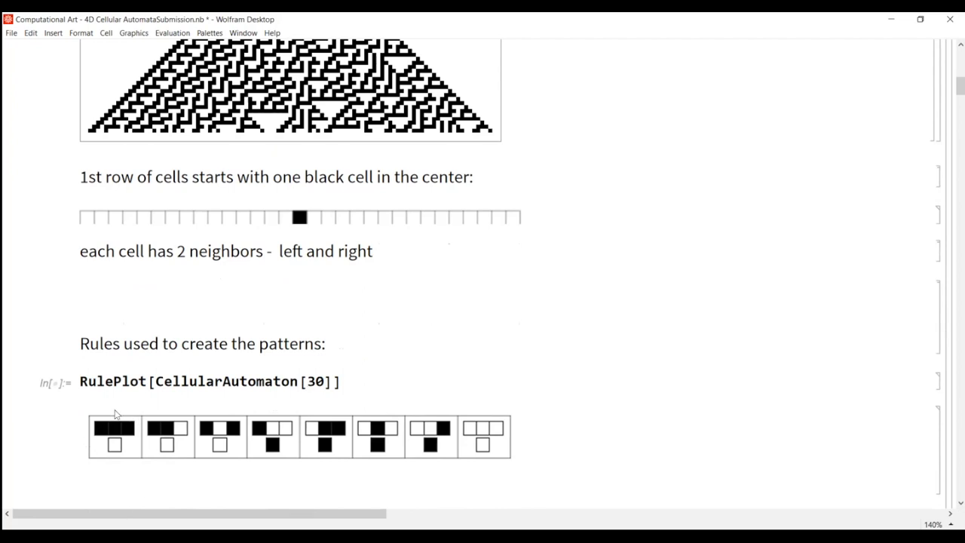
pyautogui.moveTo(121, 455)
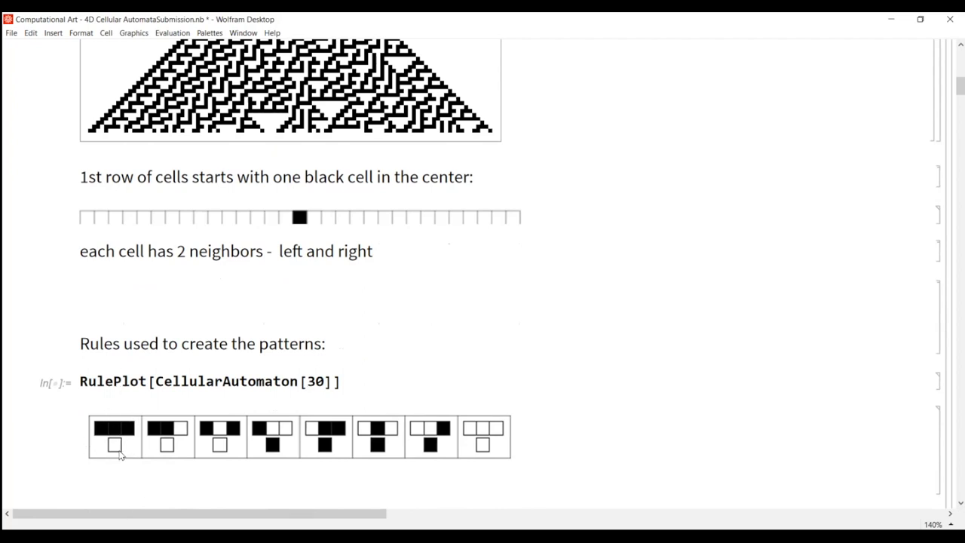
pyautogui.moveTo(215, 449)
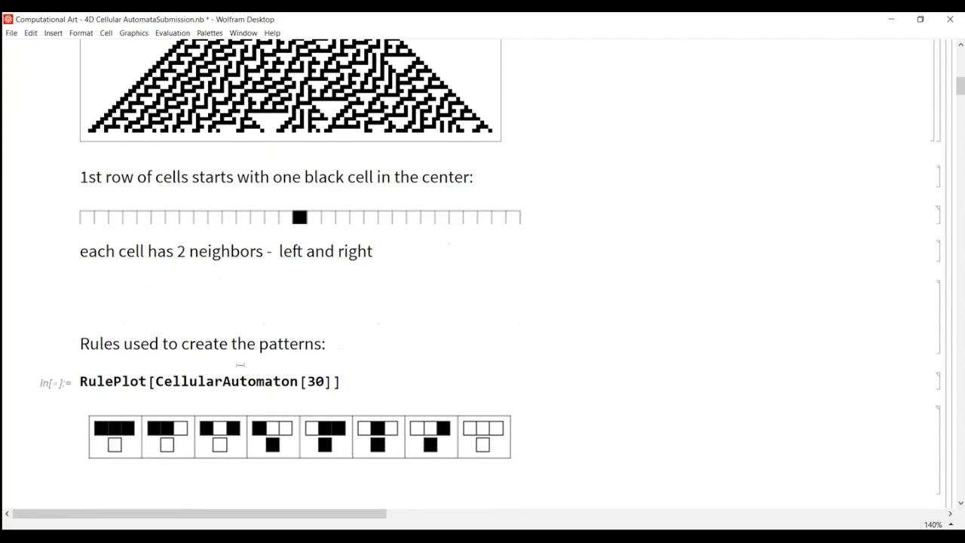
pyautogui.scroll(-3)
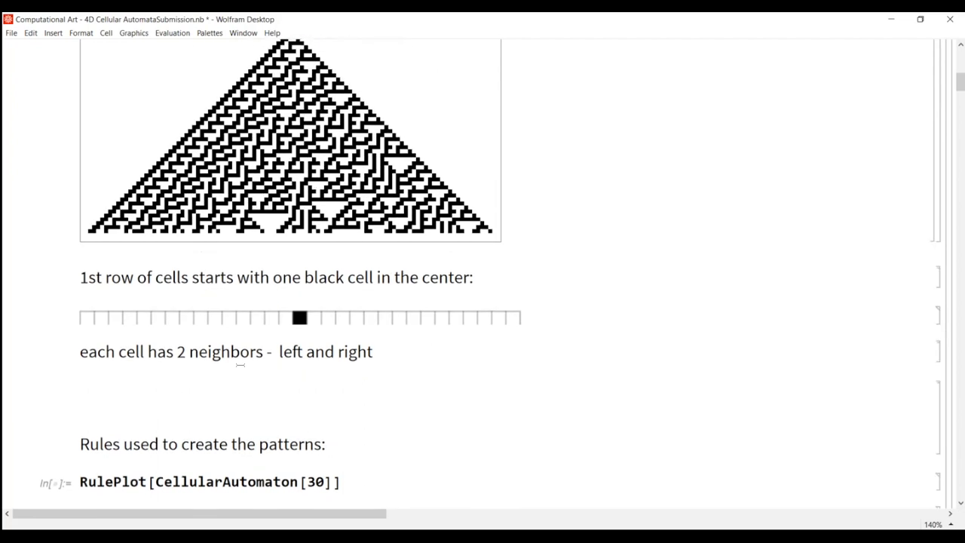
pyautogui.scroll(-3)
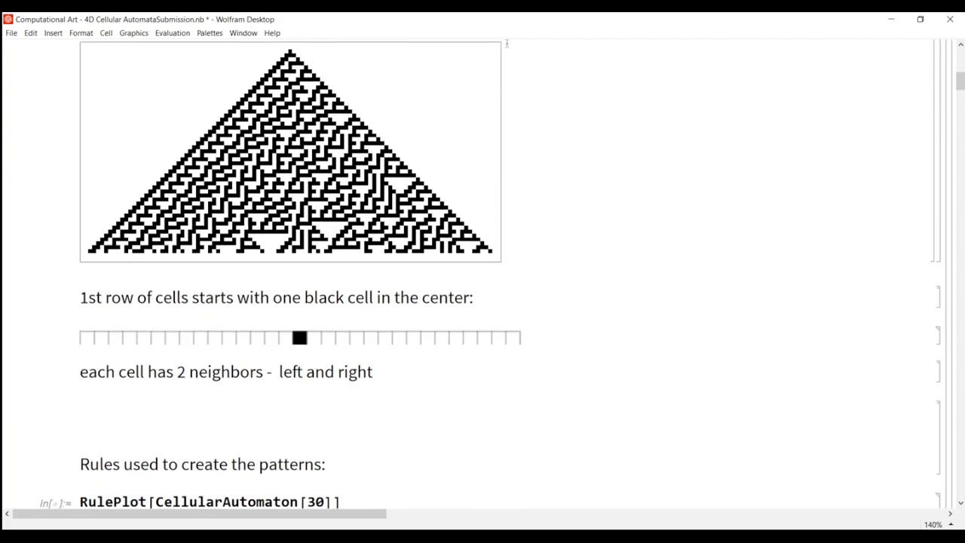
pyautogui.moveTo(263, 250)
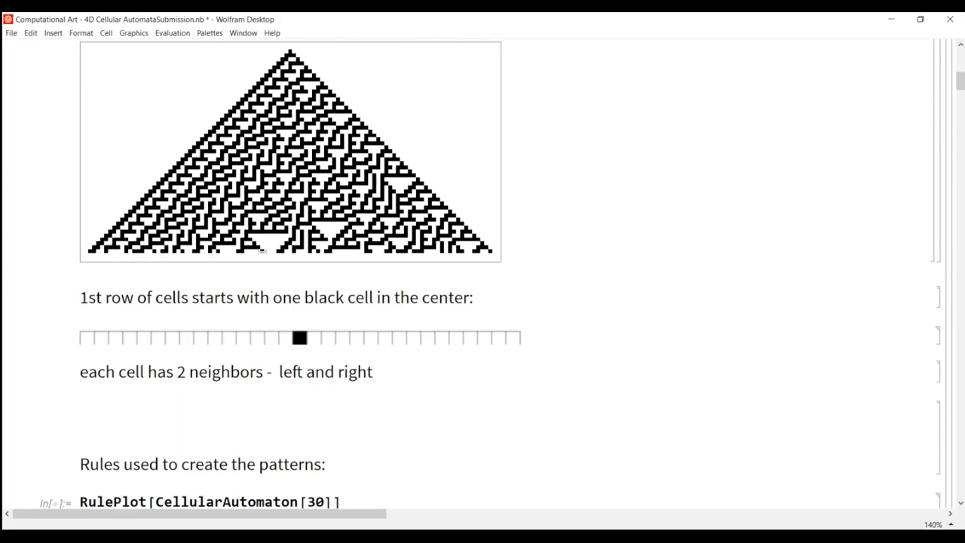
pyautogui.moveTo(262, 263)
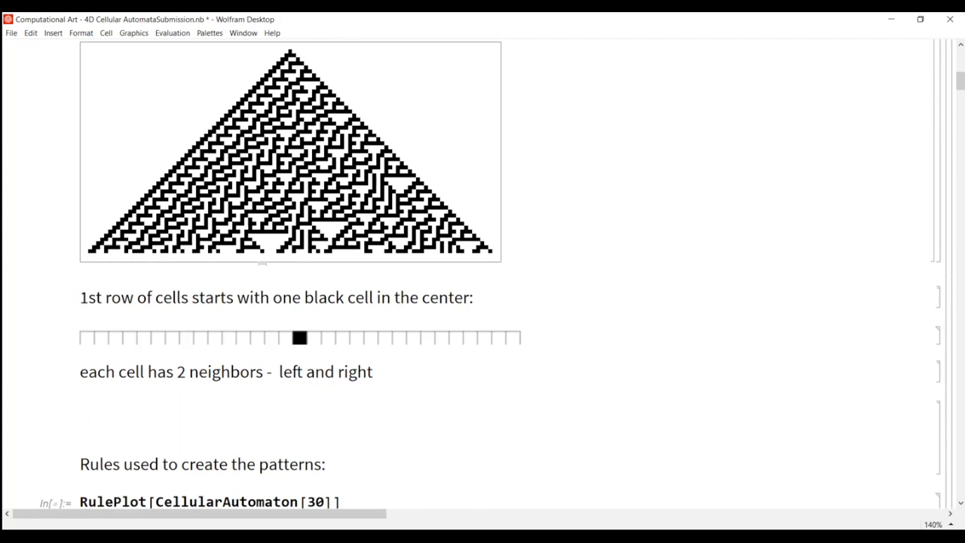
pyautogui.moveTo(847, 190)
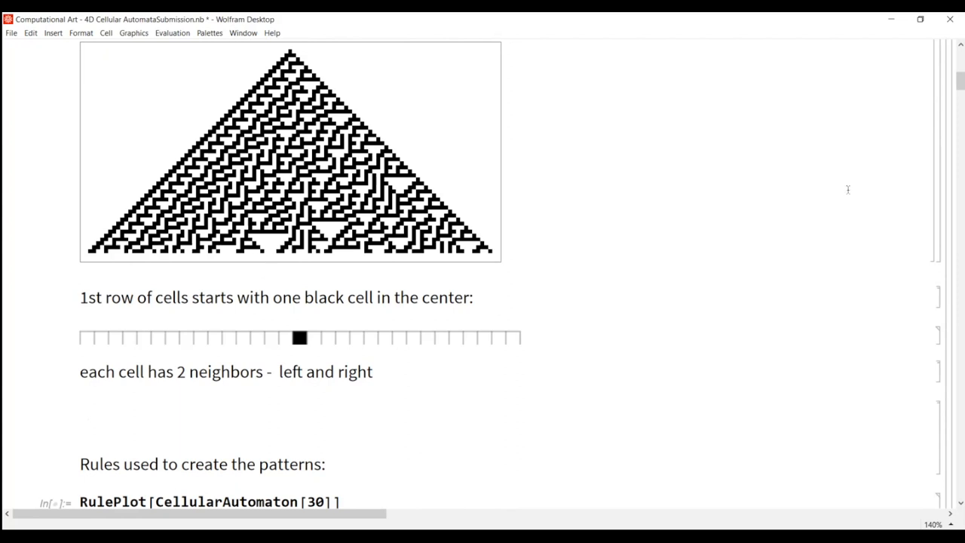
# Scroll down past the 3D cube plots toward the 2D cellular automaton section.
pyautogui.scroll(-3)
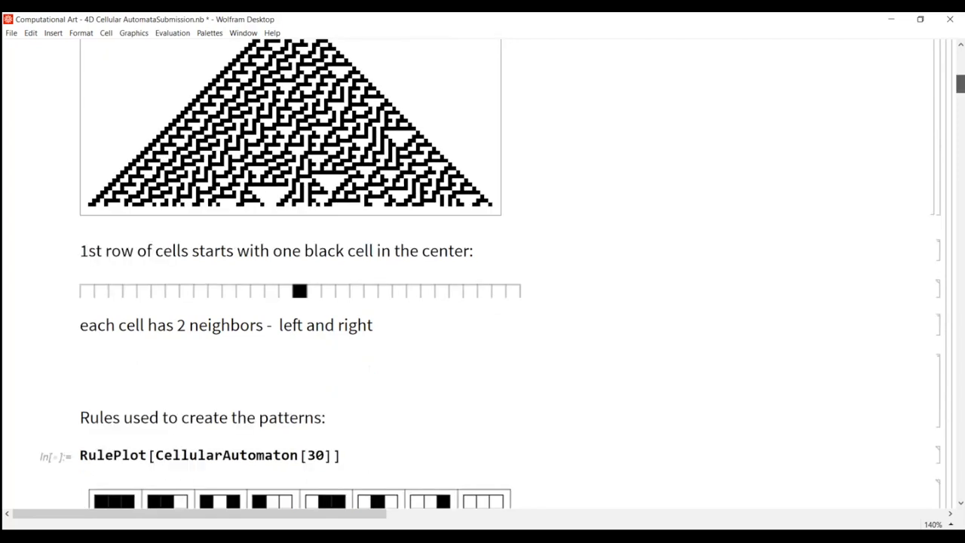
pyautogui.scroll(-3)
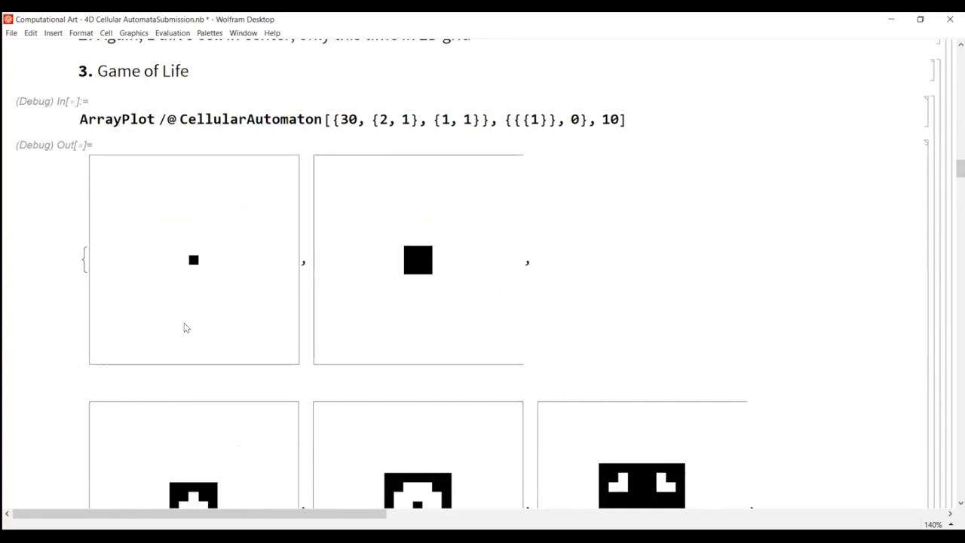
pyautogui.moveTo(174, 226)
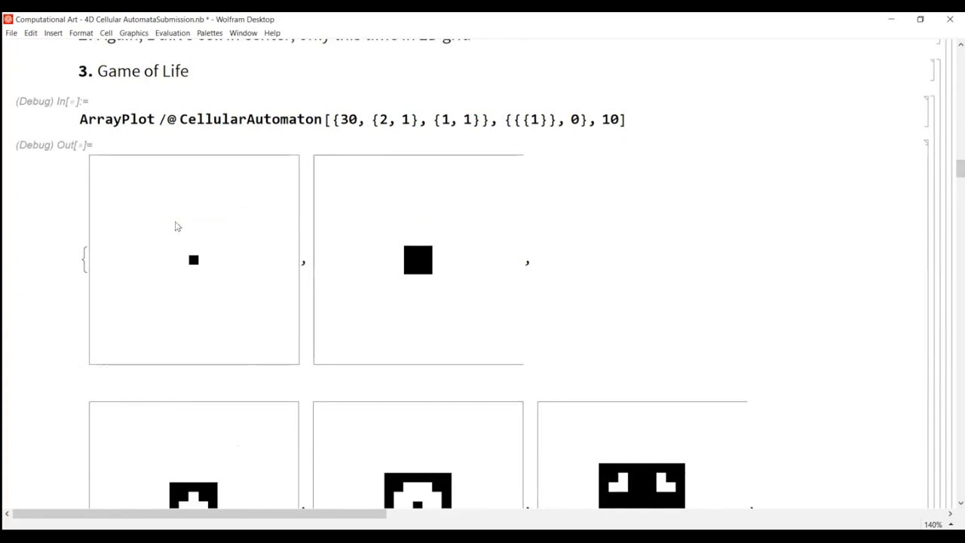
pyautogui.scroll(-3)
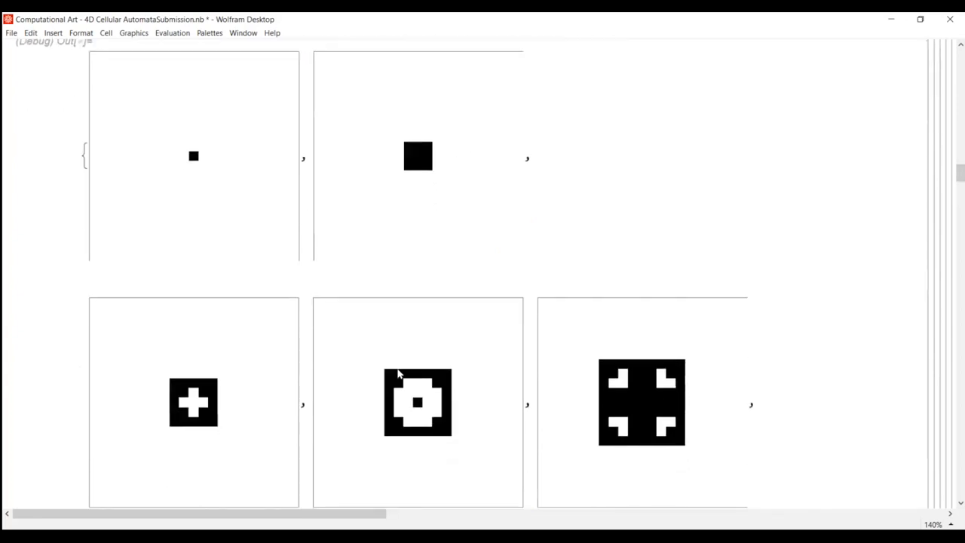
pyautogui.scroll(-3)
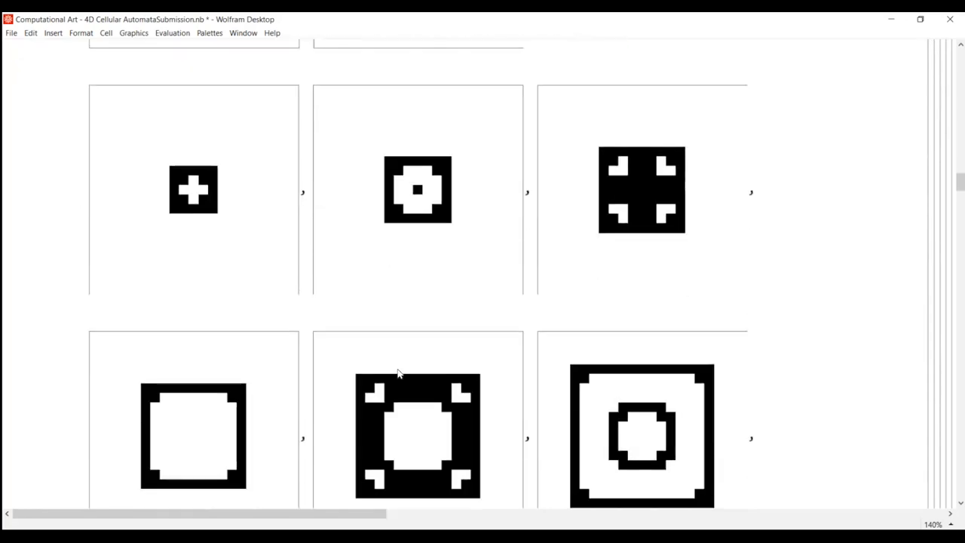
pyautogui.scroll(-3)
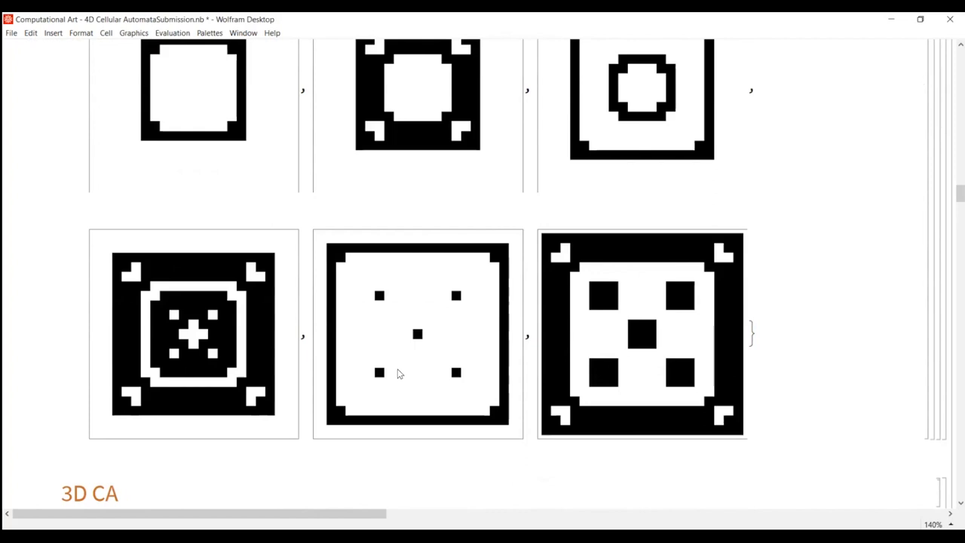
pyautogui.scroll(-3)
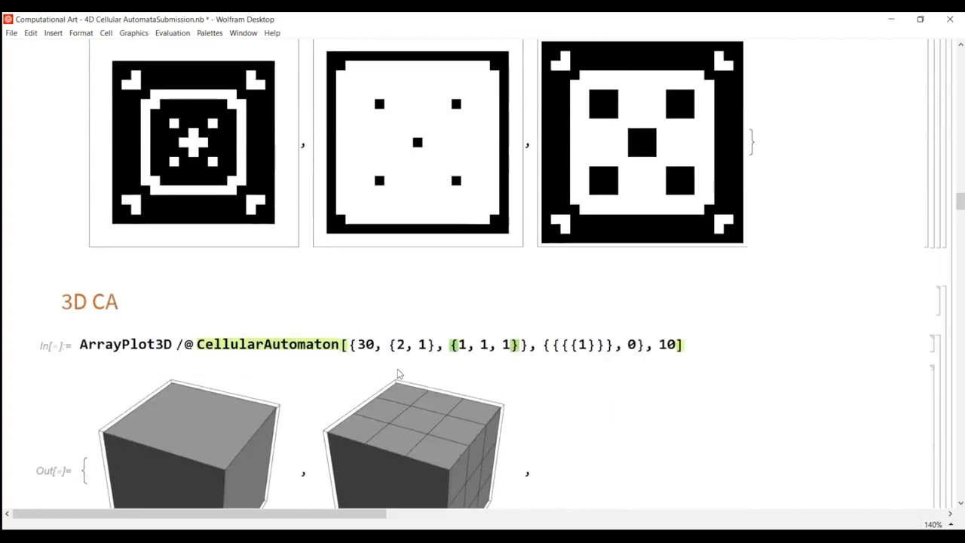
pyautogui.scroll(-3)
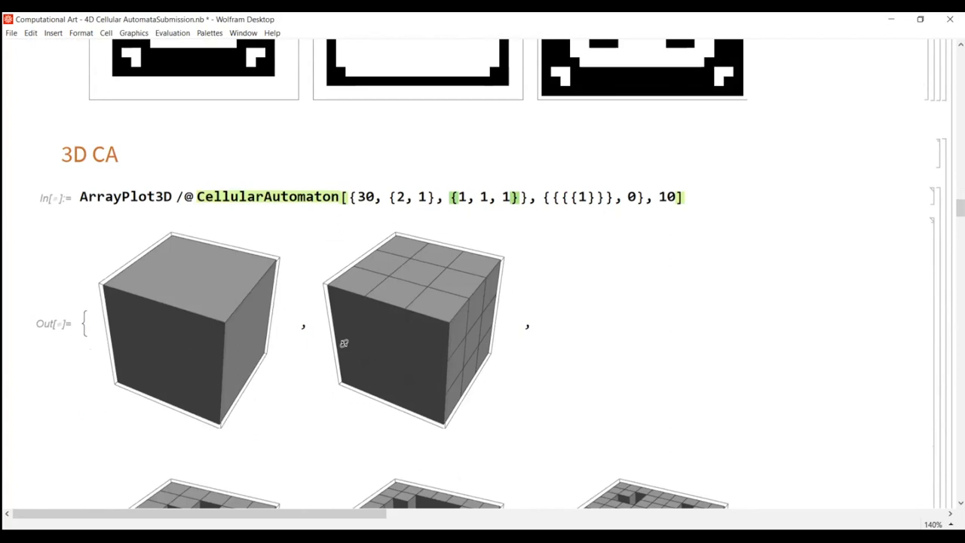
# Continue down through the ArrayPlot square grids to the HypercubeGraph[4] and 4D-axes diagram.
pyautogui.scroll(-3)
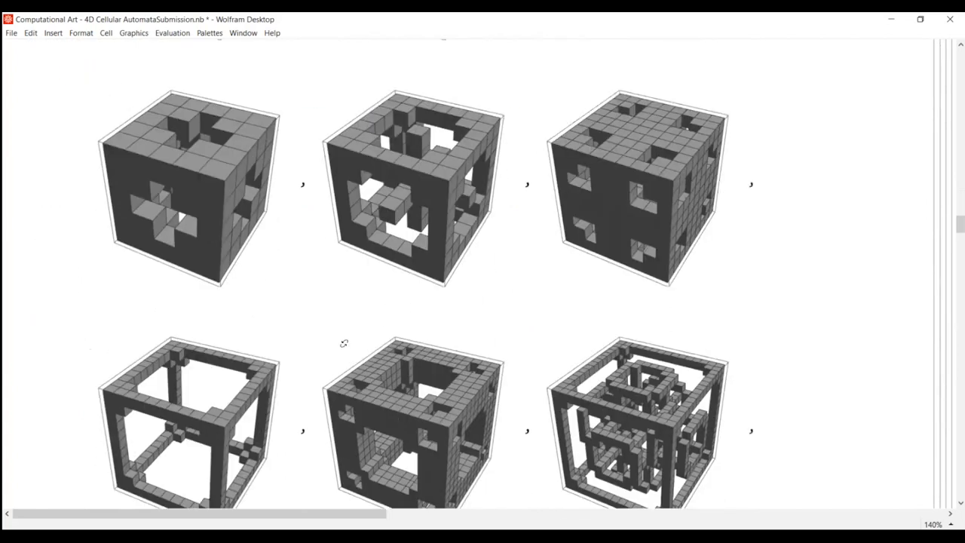
pyautogui.scroll(-3)
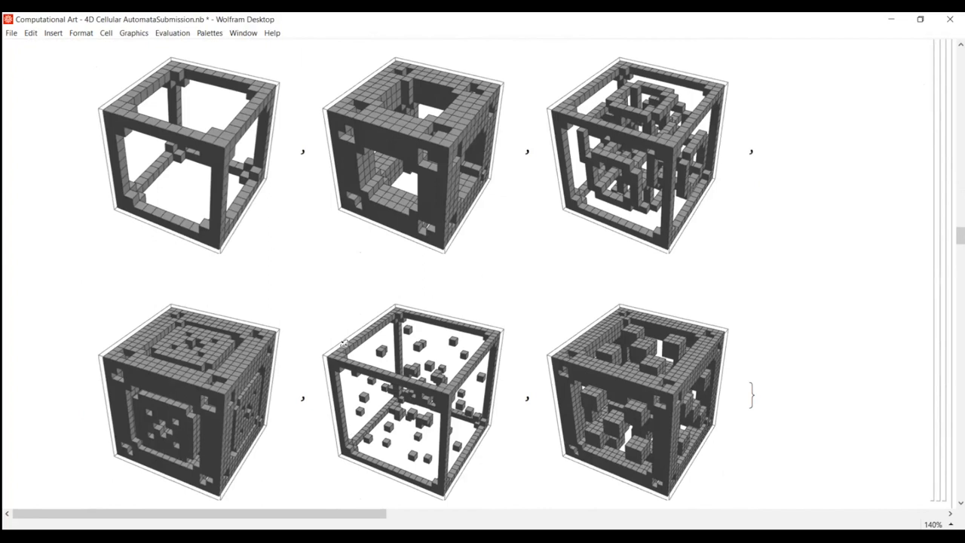
pyautogui.scroll(-3)
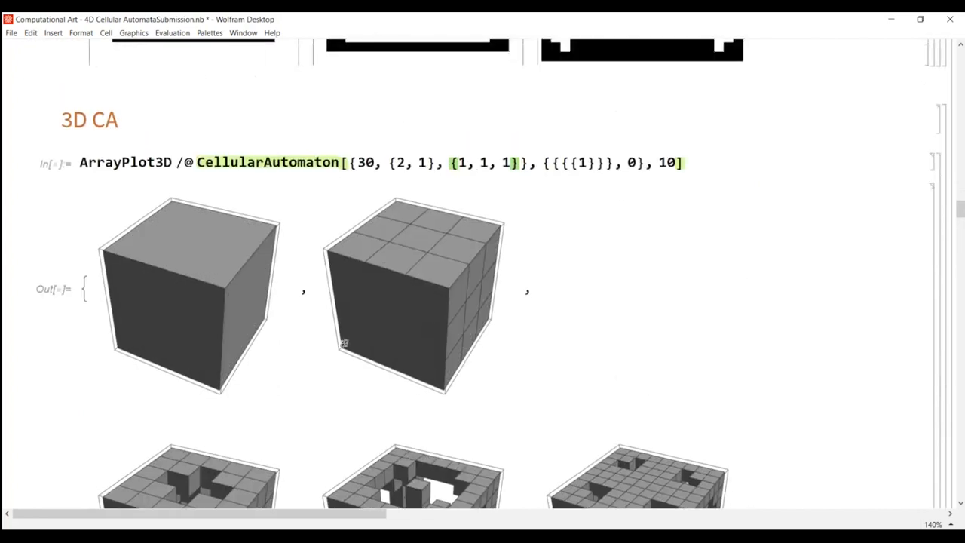
pyautogui.moveTo(306, 308)
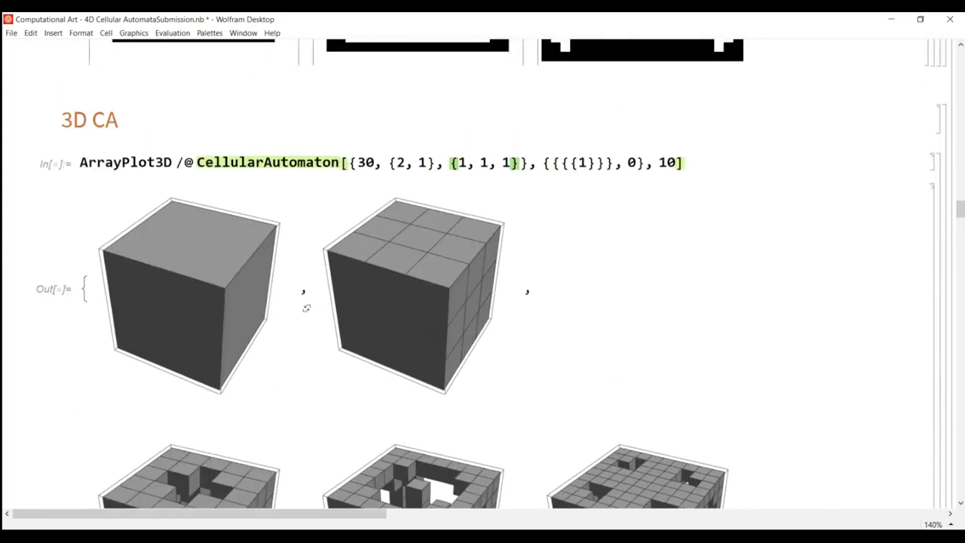
pyautogui.scroll(-3)
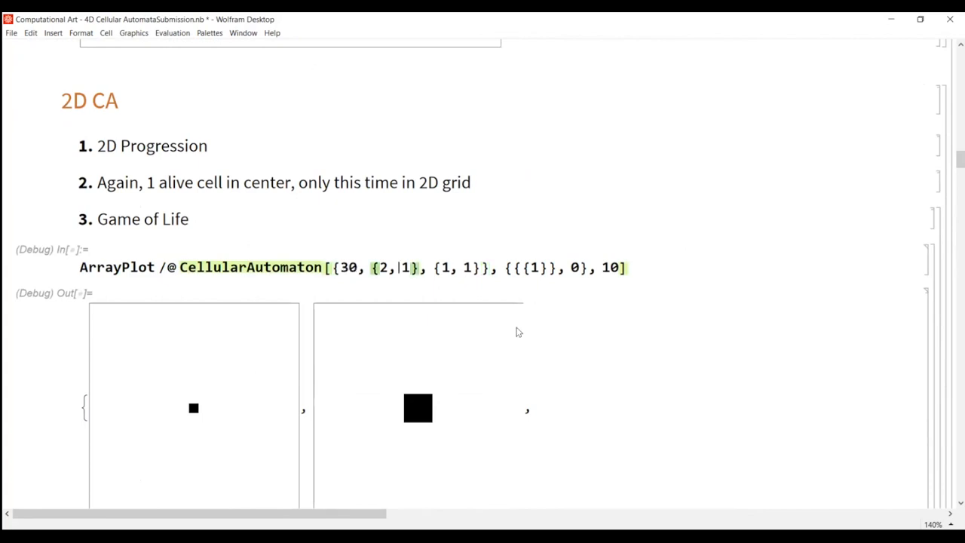
pyautogui.scroll(-3)
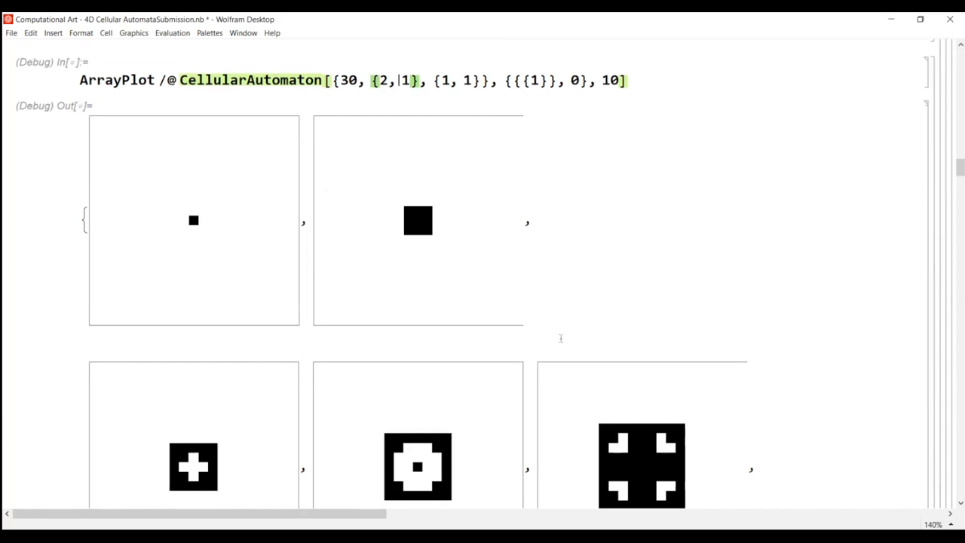
pyautogui.scroll(-3)
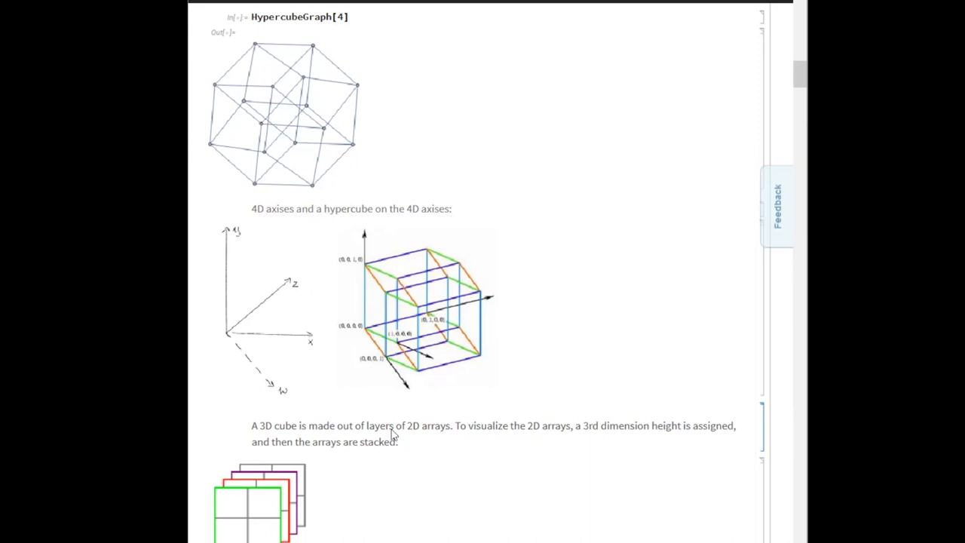
pyautogui.moveTo(369, 363)
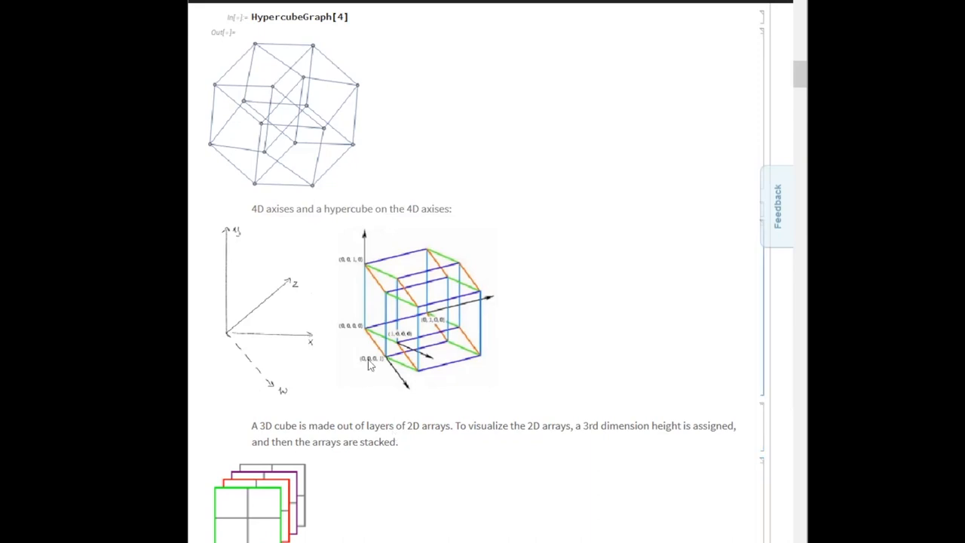
# Scroll down past the hypercube figures to the 'Generating 4D Cellular Automata' heading.
pyautogui.scroll(-3)
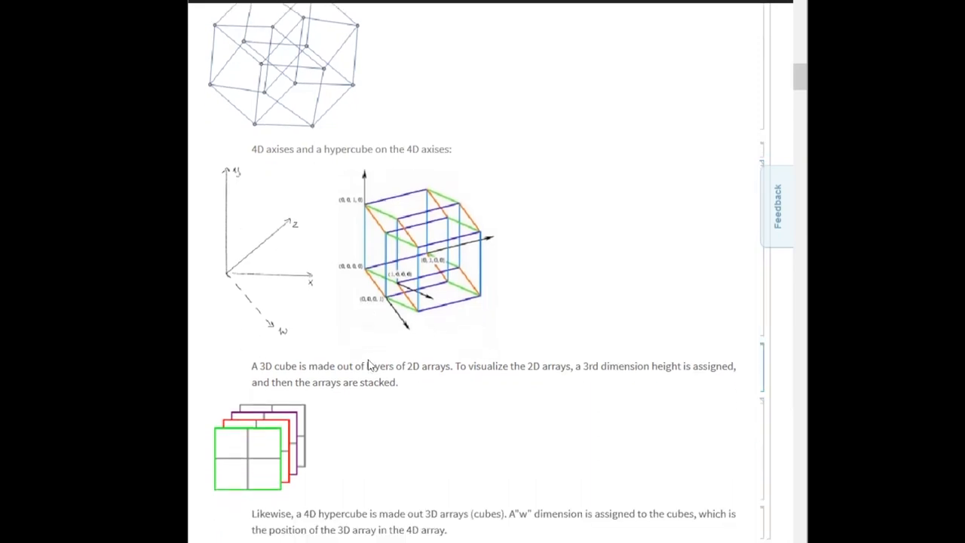
pyautogui.scroll(-3)
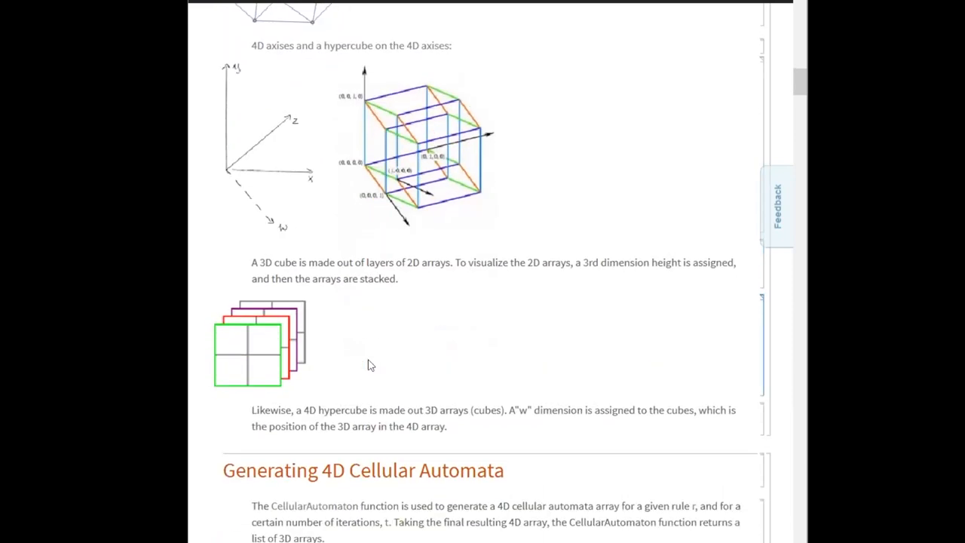
pyautogui.scroll(-3)
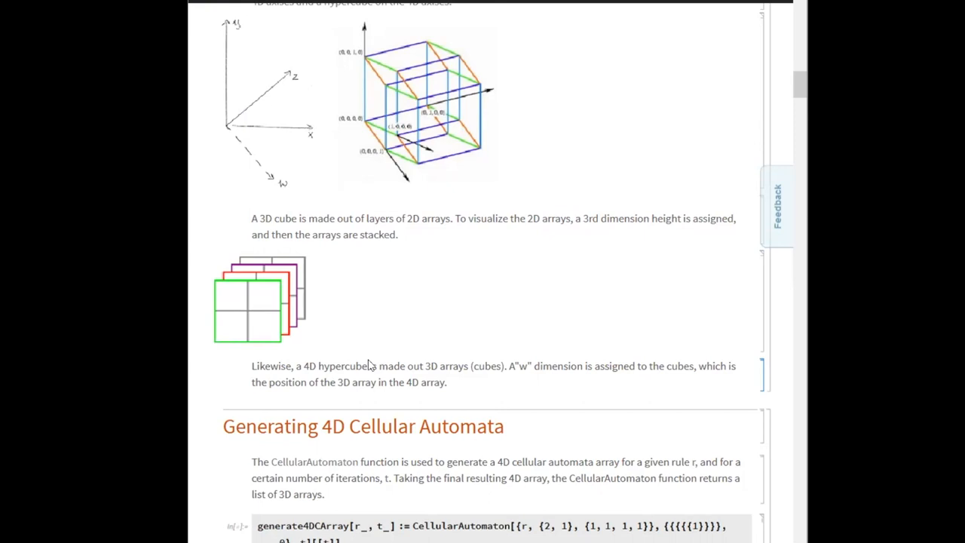
pyautogui.moveTo(404, 363)
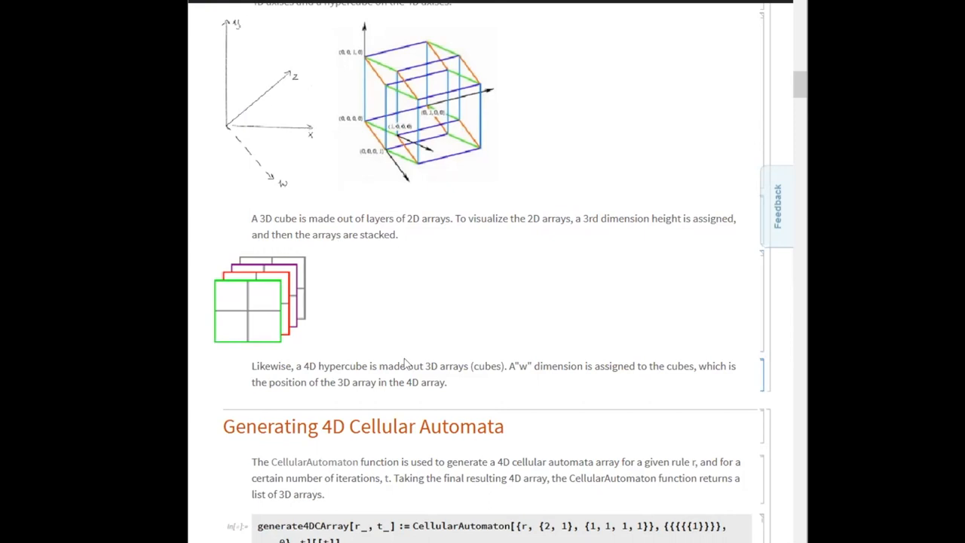
pyautogui.moveTo(504, 386)
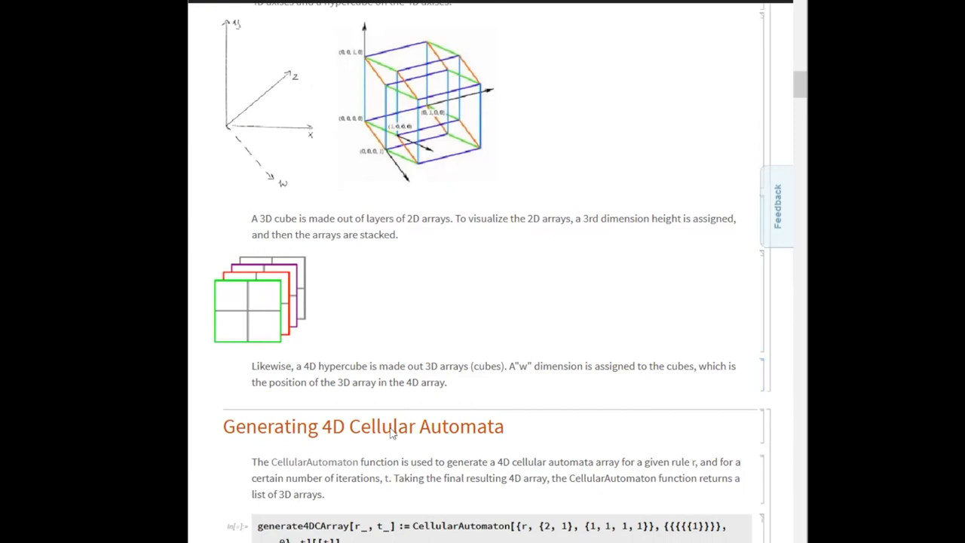
# Scroll down through the generate4DCArray code to the cubes3D images for rule 1222.
pyautogui.scroll(-3)
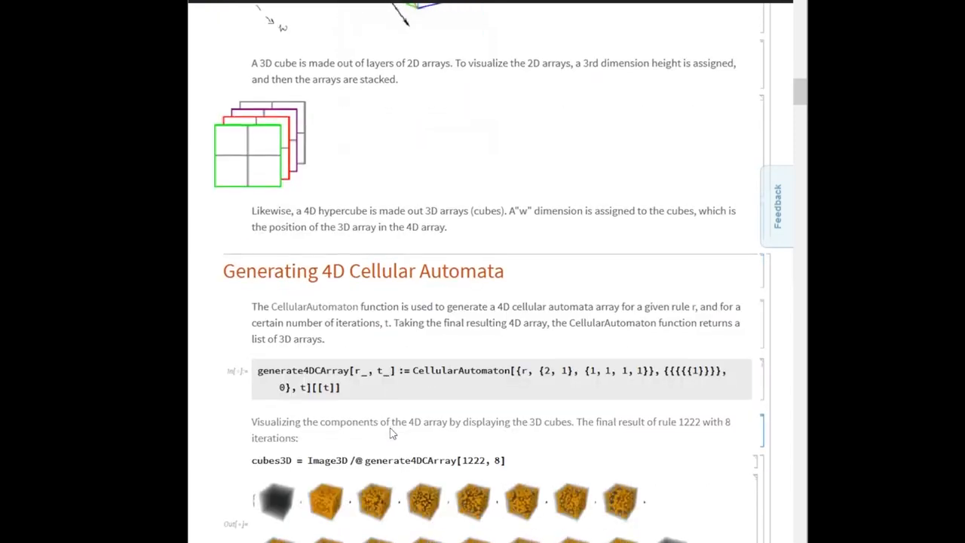
pyautogui.scroll(-3)
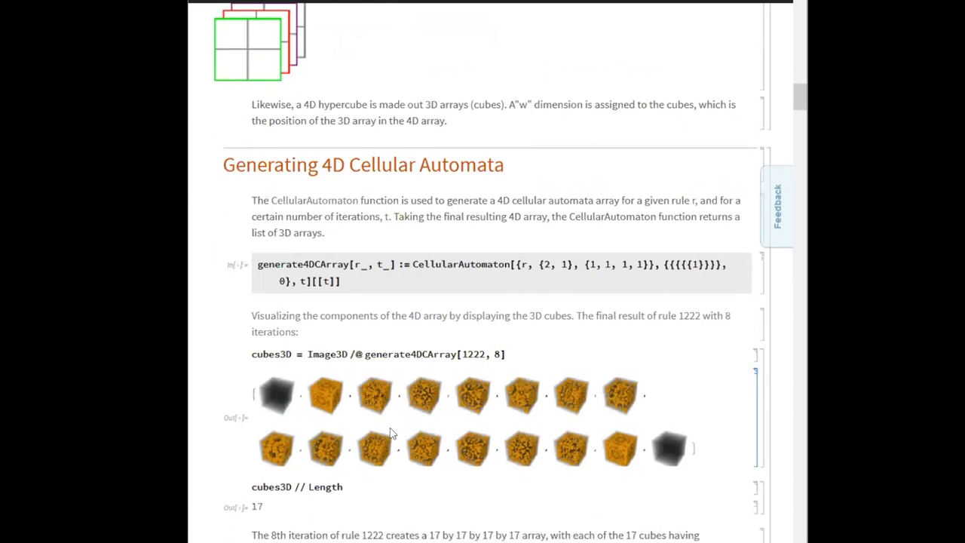
pyautogui.scroll(-3)
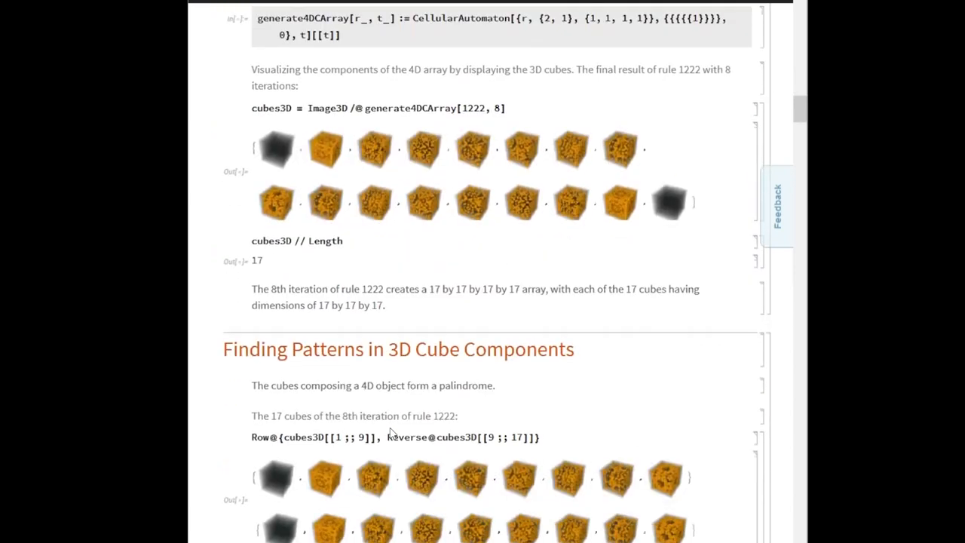
pyautogui.scroll(-3)
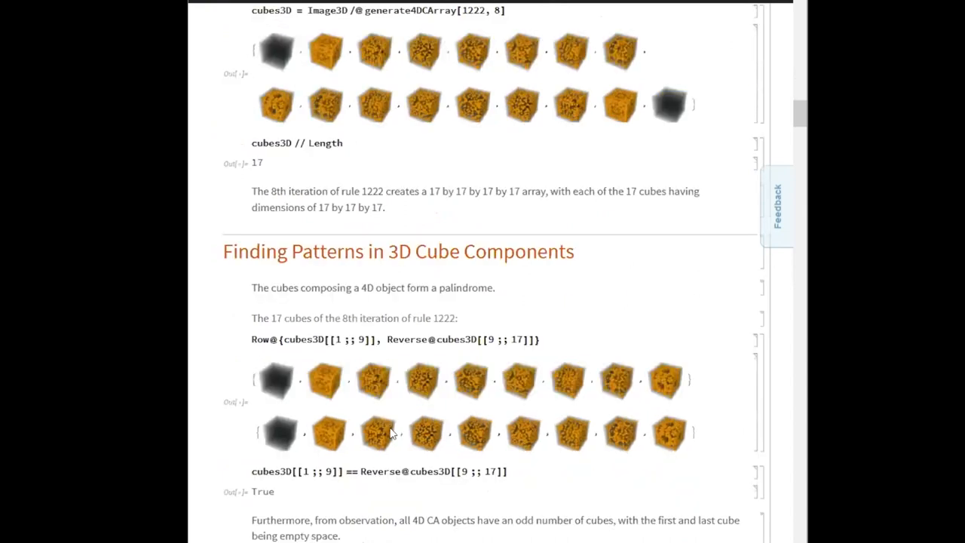
pyautogui.scroll(-3)
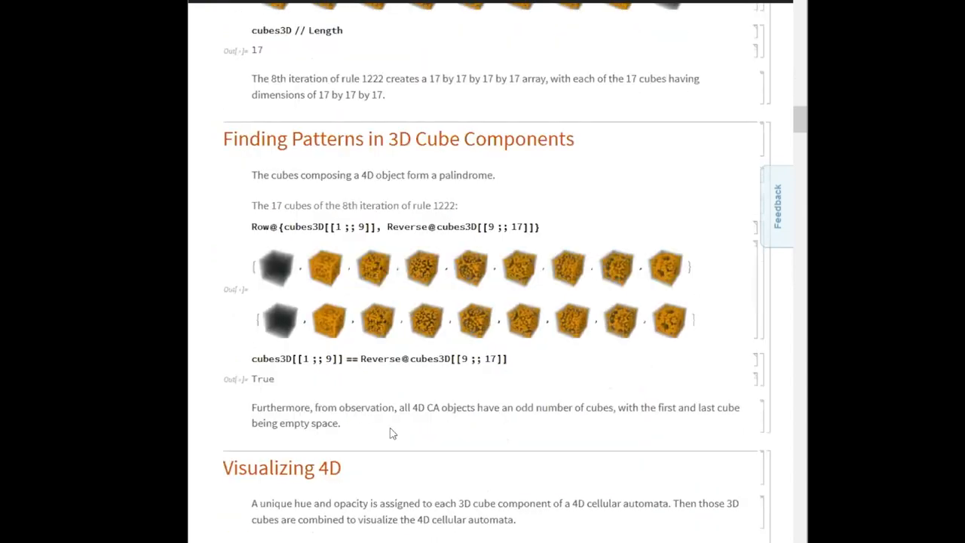
pyautogui.scroll(-3)
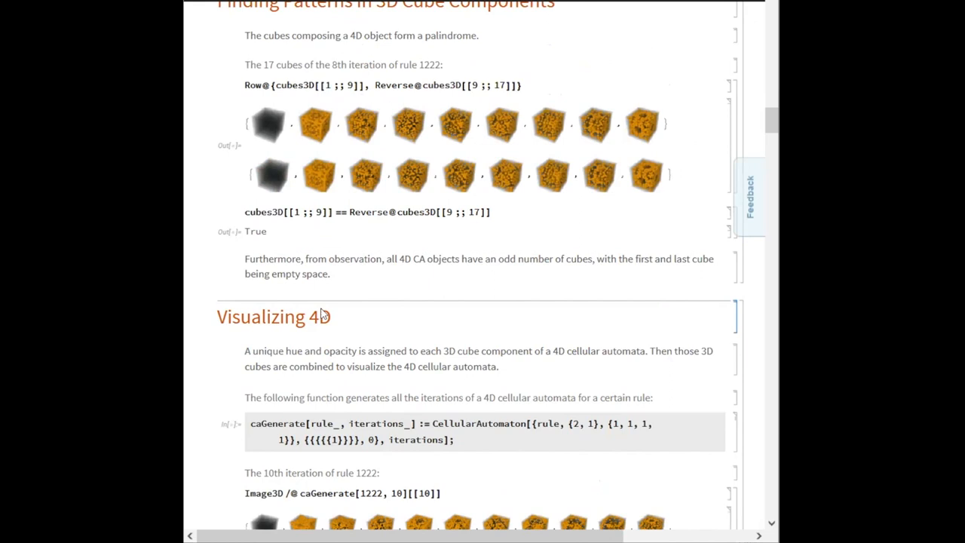
# Adjust the view so the 17 orange cubes and the Length output 17 are visible.
pyautogui.scroll(3)
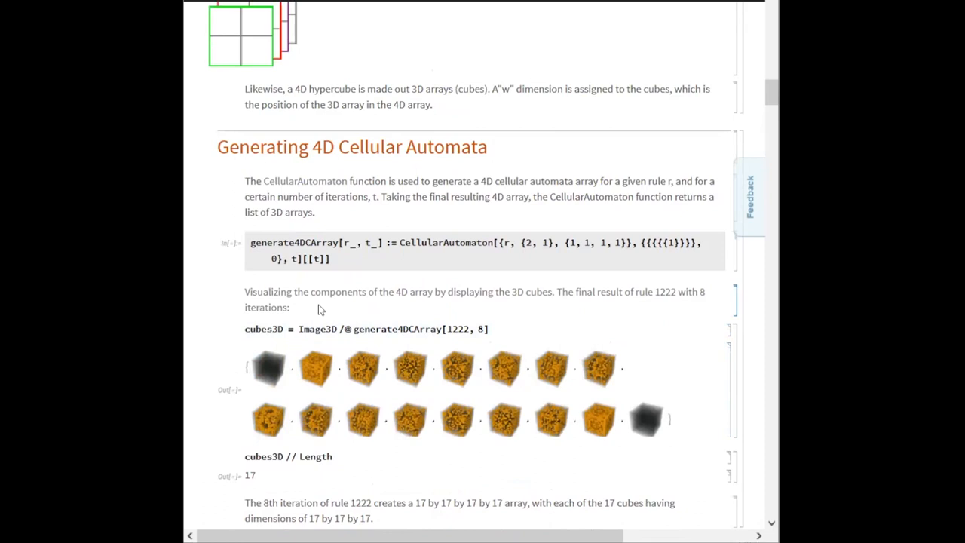
pyautogui.moveTo(543, 261)
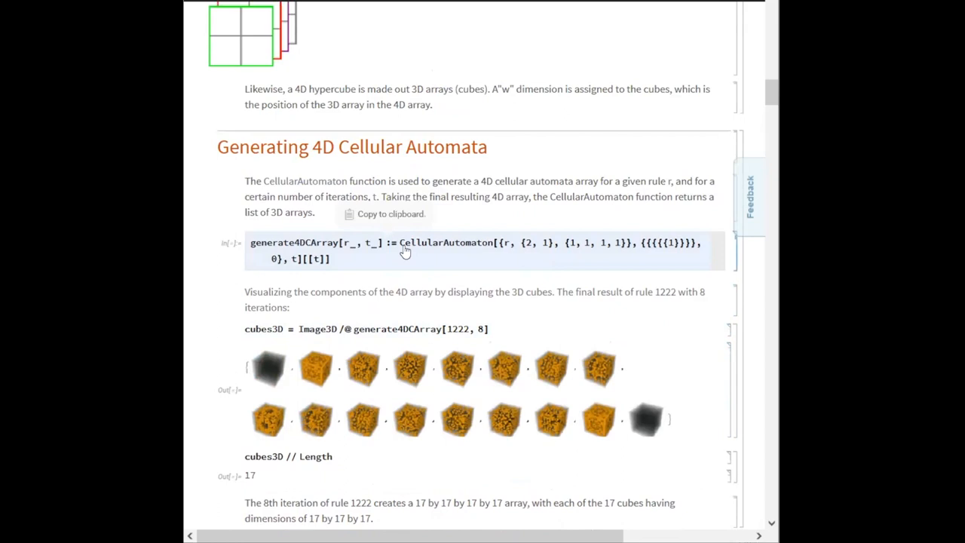
pyautogui.moveTo(464, 273)
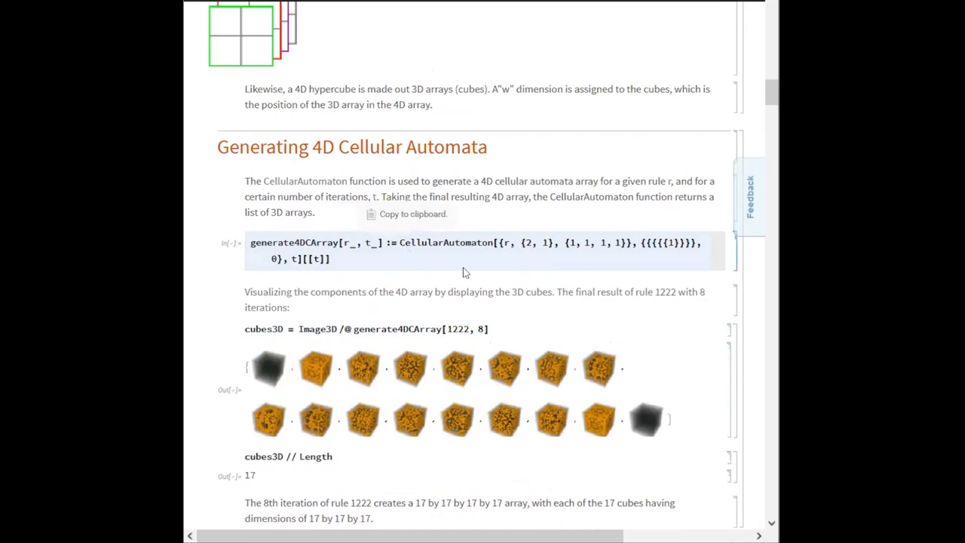
pyautogui.scroll(-3)
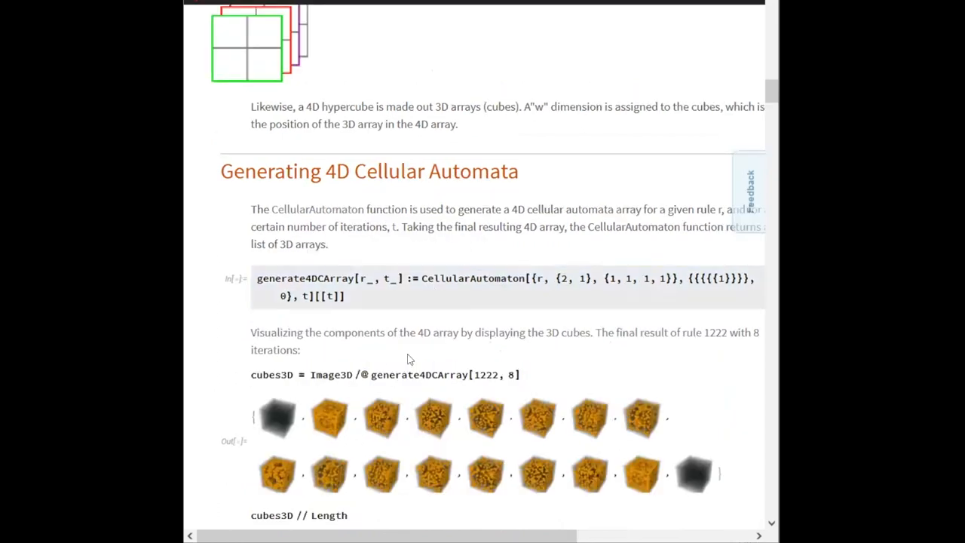
pyautogui.moveTo(422, 356)
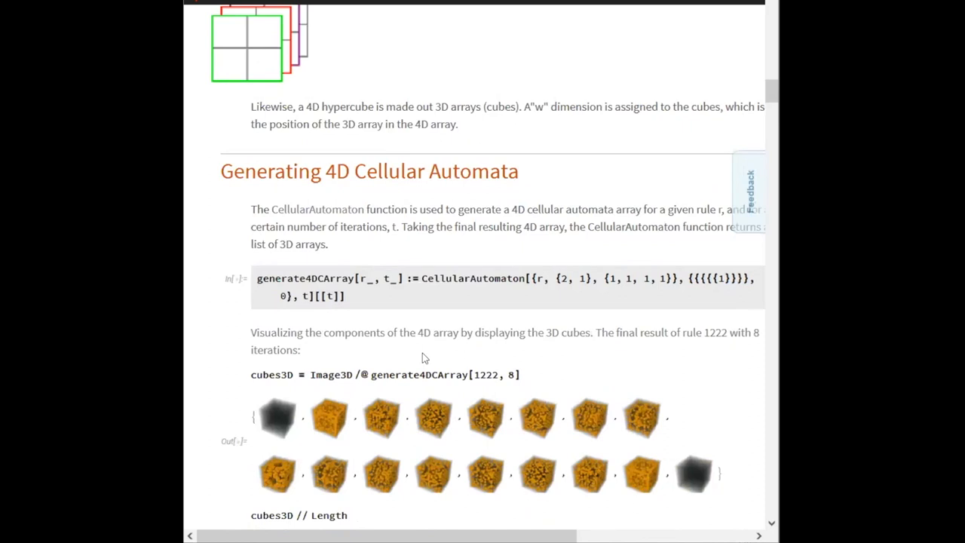
pyautogui.scroll(-3)
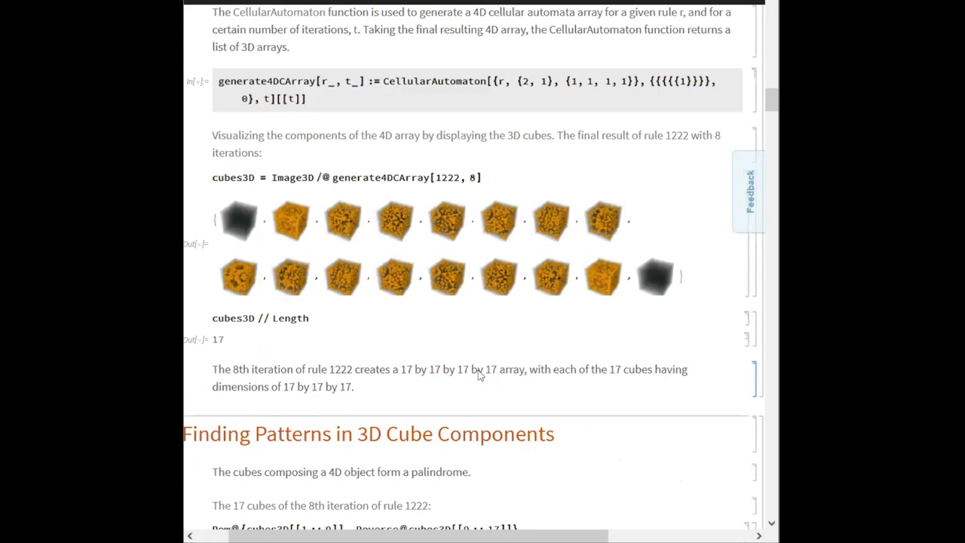
# Scroll down past the palindrome check to the Visualizing 4D heading and caGenerate cell.
pyautogui.scroll(-3)
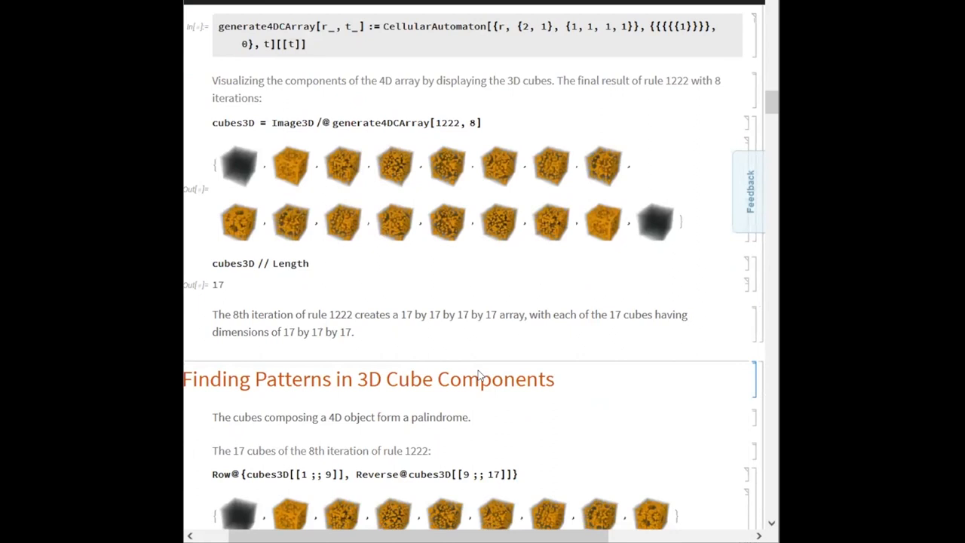
pyautogui.moveTo(241, 157)
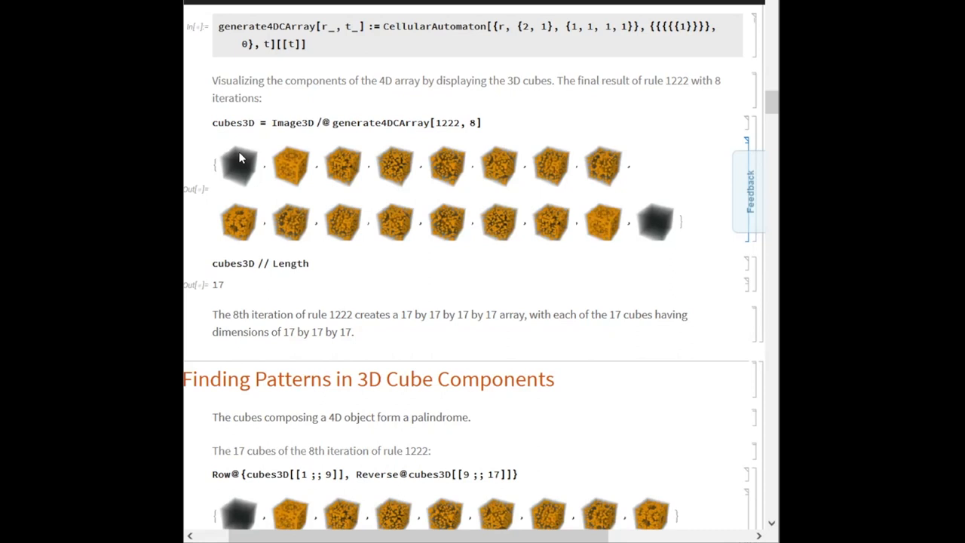
pyautogui.moveTo(350, 316)
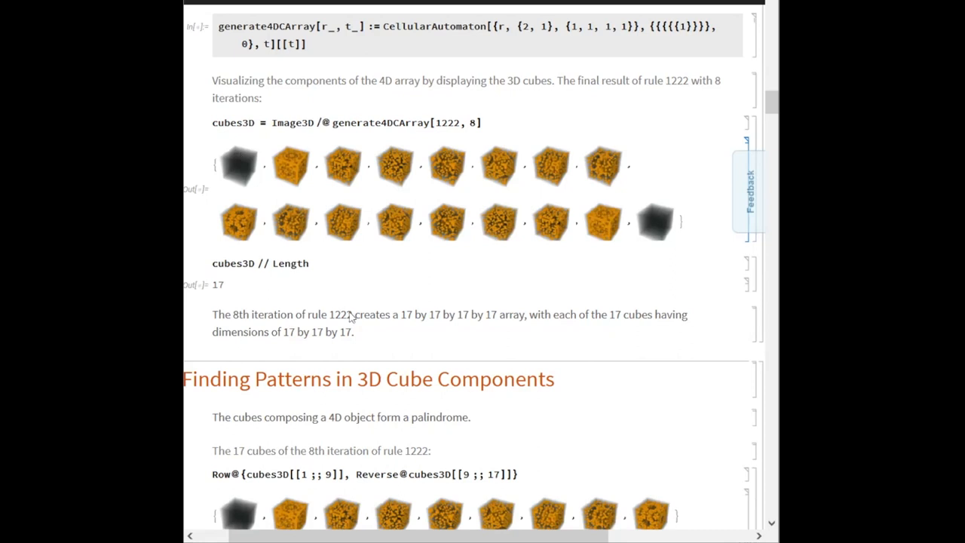
pyautogui.scroll(-3)
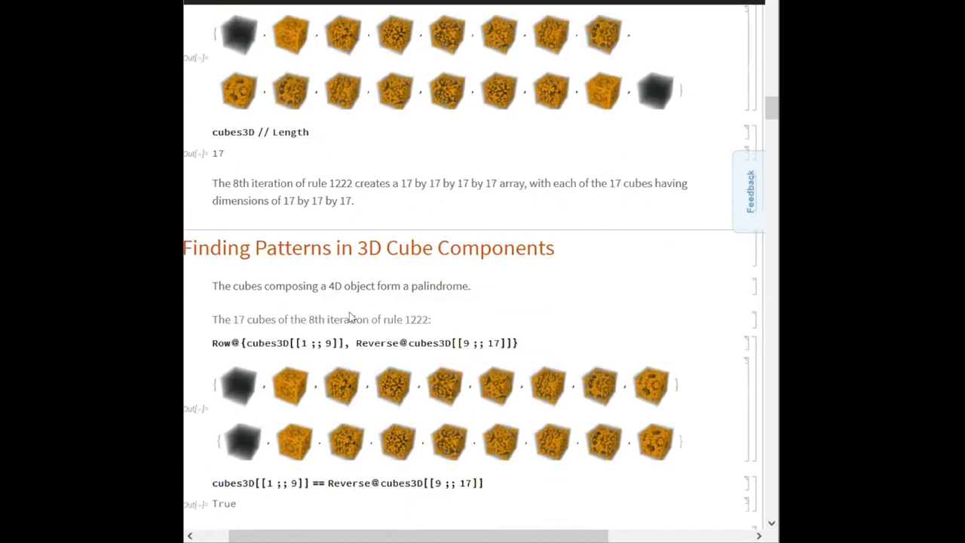
pyautogui.scroll(-3)
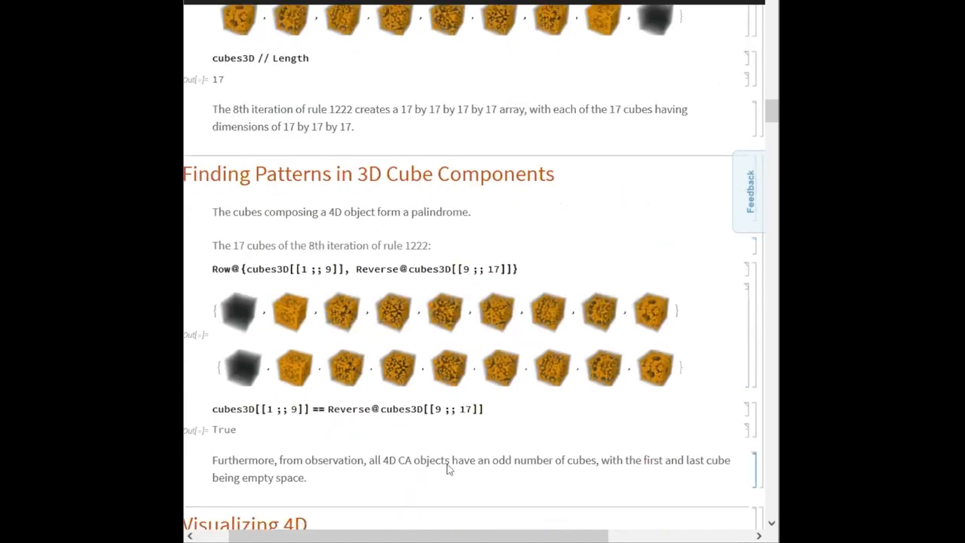
pyautogui.scroll(-3)
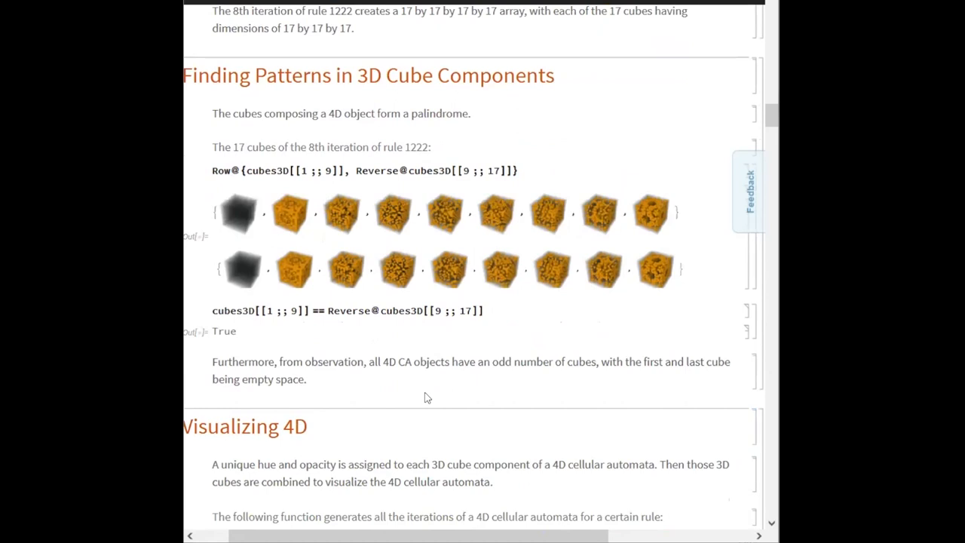
pyautogui.moveTo(391, 407)
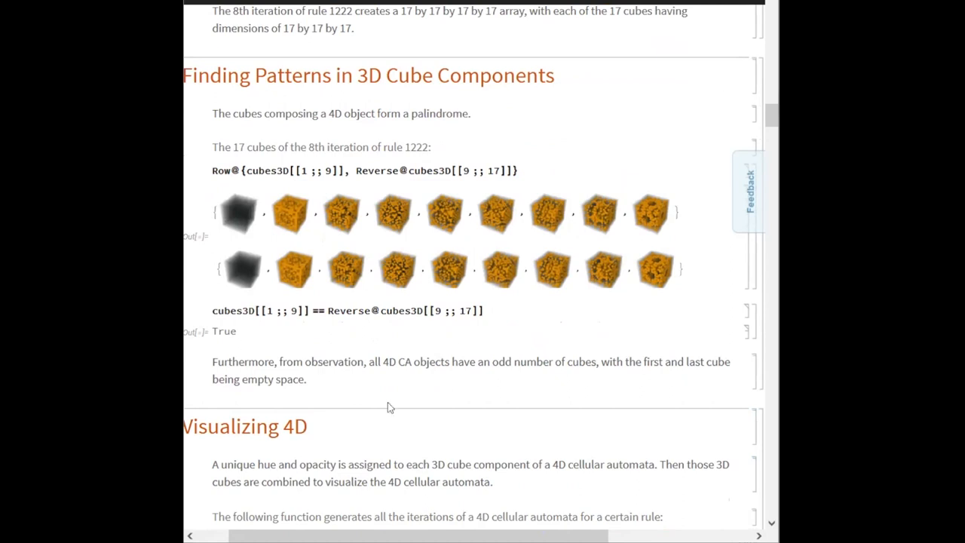
pyautogui.scroll(-3)
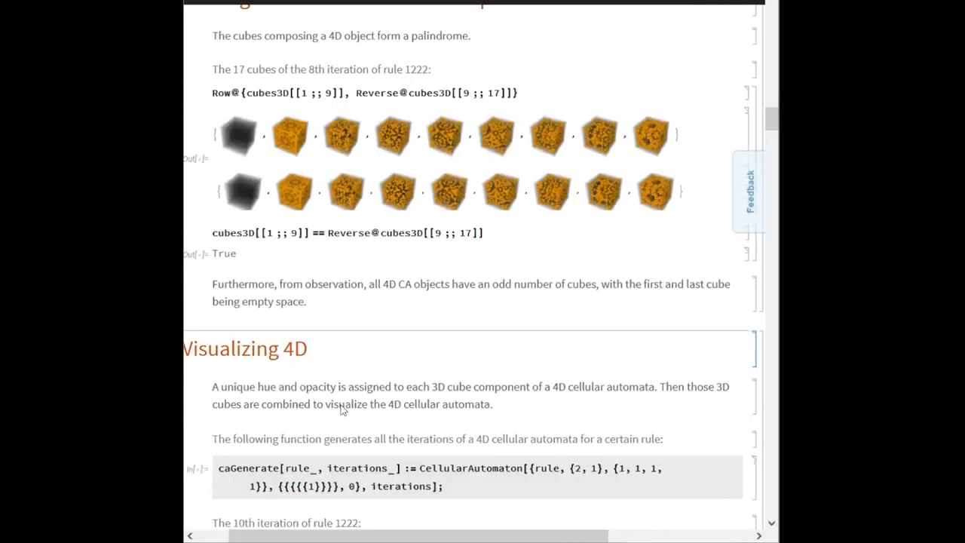
# Scroll down to the caObjects MapIndexed code and its two rows of hued cubes for rule 1222.
pyautogui.scroll(-3)
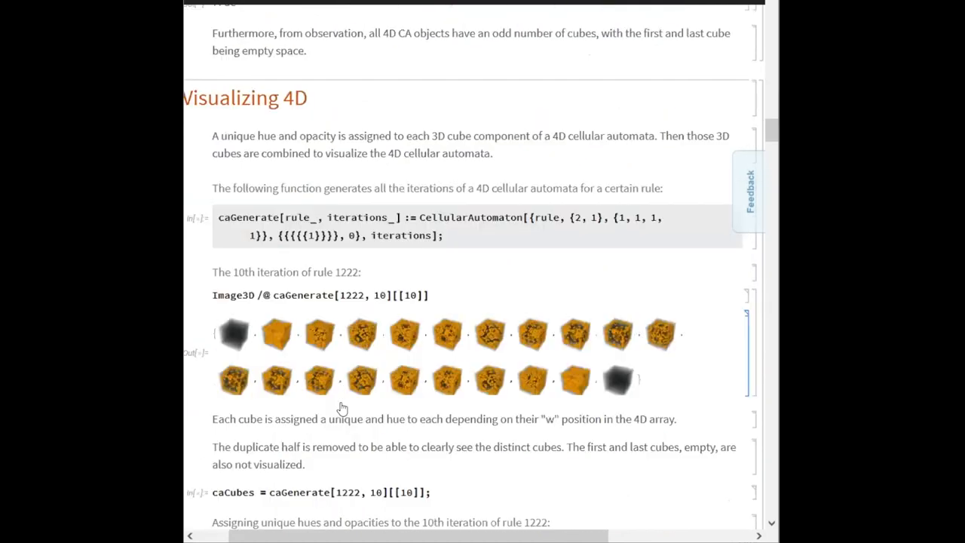
pyautogui.scroll(-3)
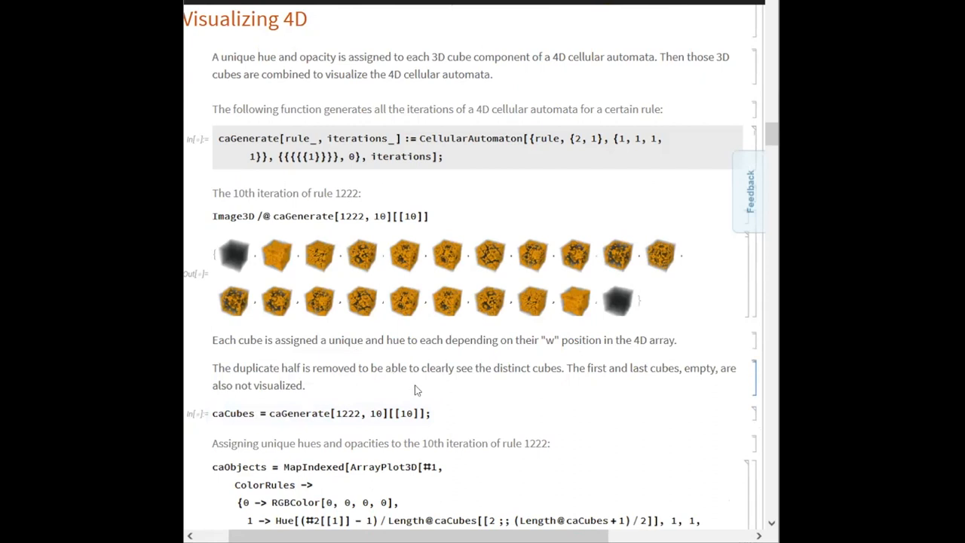
pyautogui.scroll(-3)
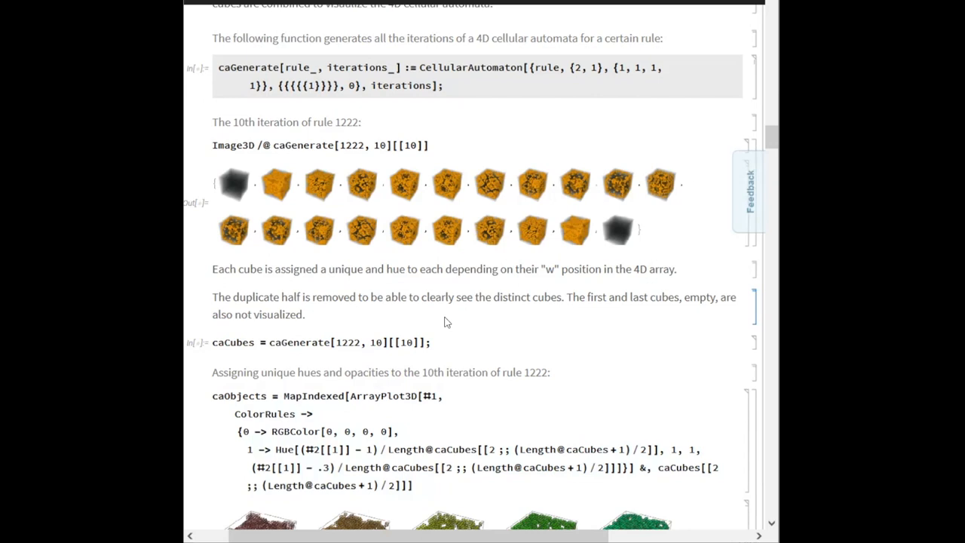
pyautogui.click(319, 340)
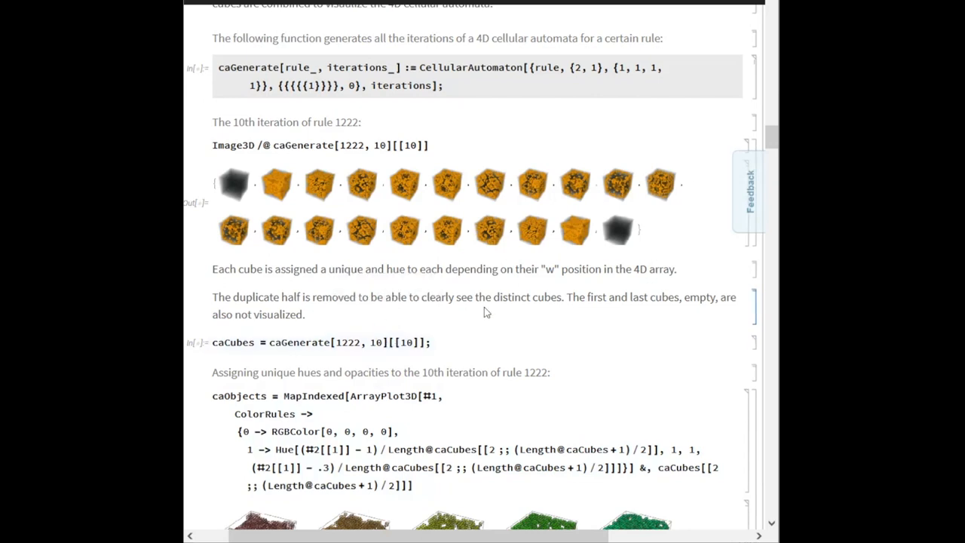
pyautogui.scroll(-3)
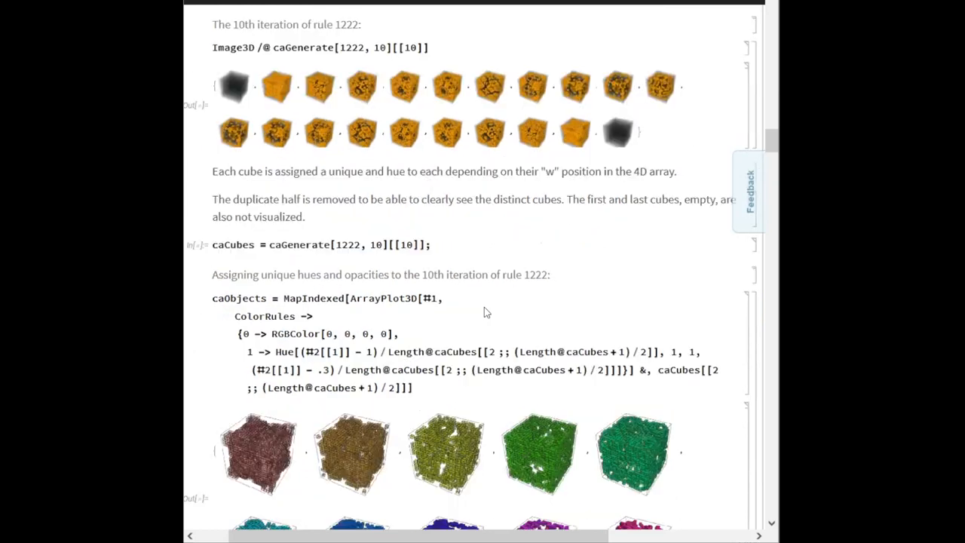
pyautogui.scroll(-3)
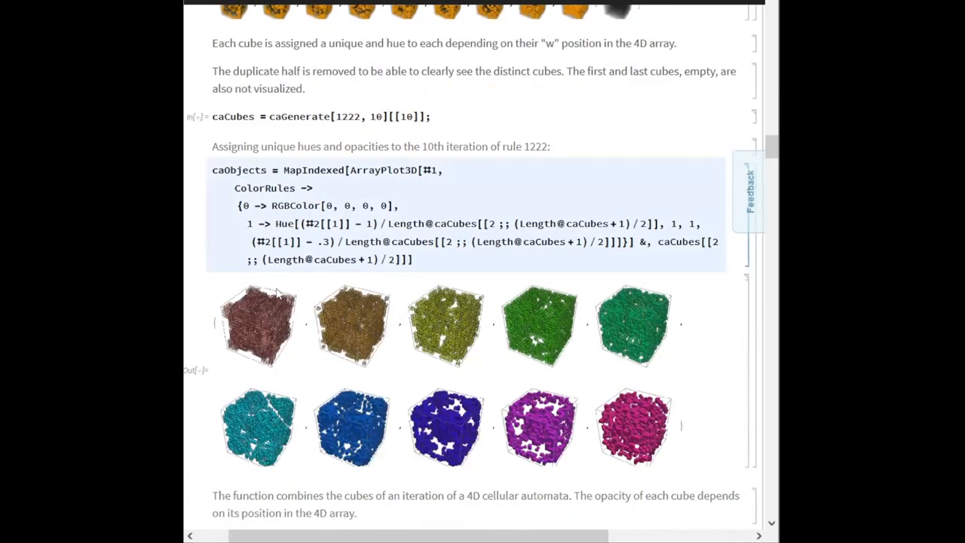
# Scroll down until the combine[rule_, iterations_, iterationNumber_, rotate_] definition is fully visible.
pyautogui.scroll(-3)
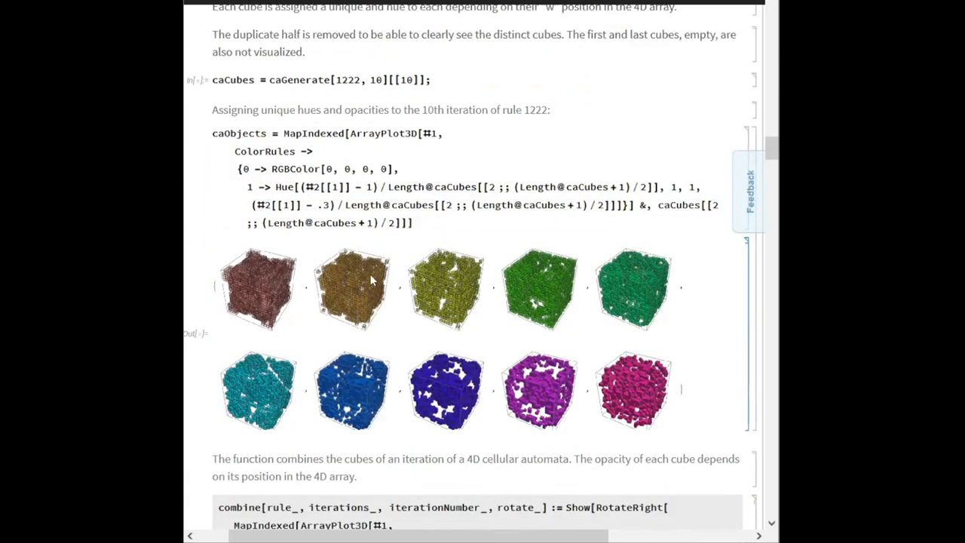
pyautogui.scroll(-3)
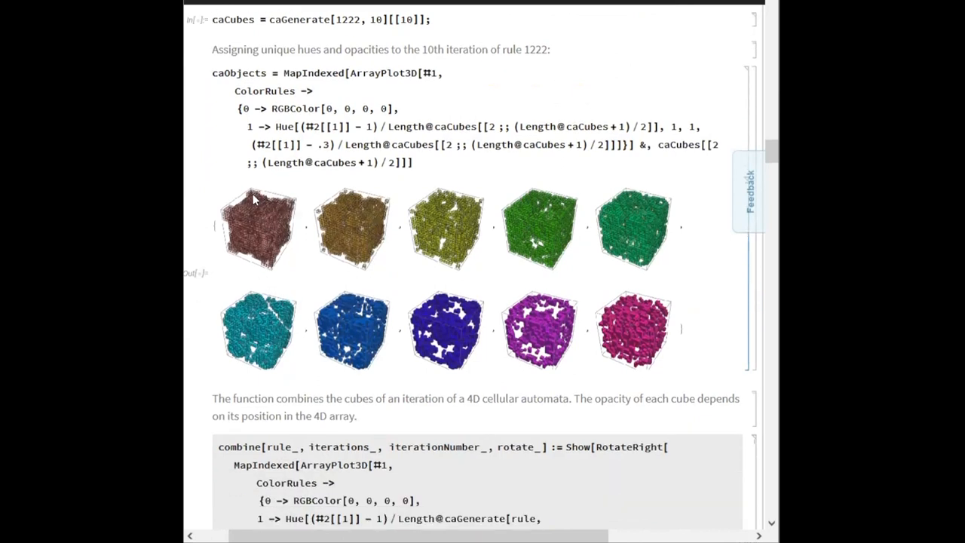
pyautogui.moveTo(635, 218)
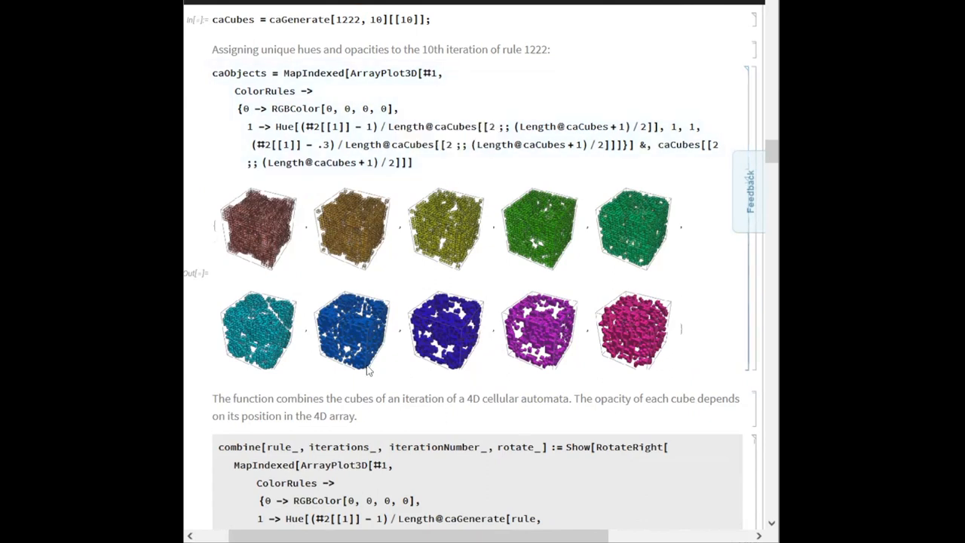
pyautogui.moveTo(317, 376)
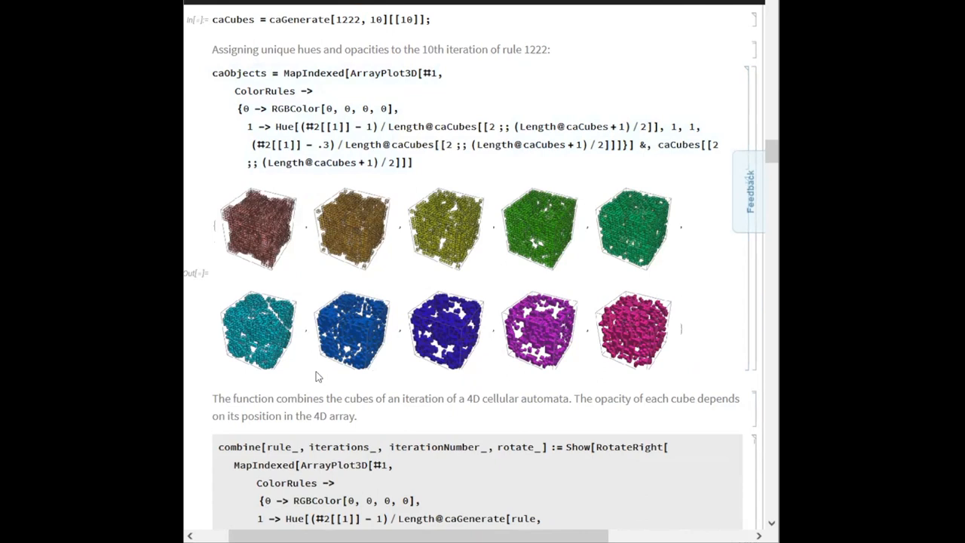
pyautogui.scroll(-3)
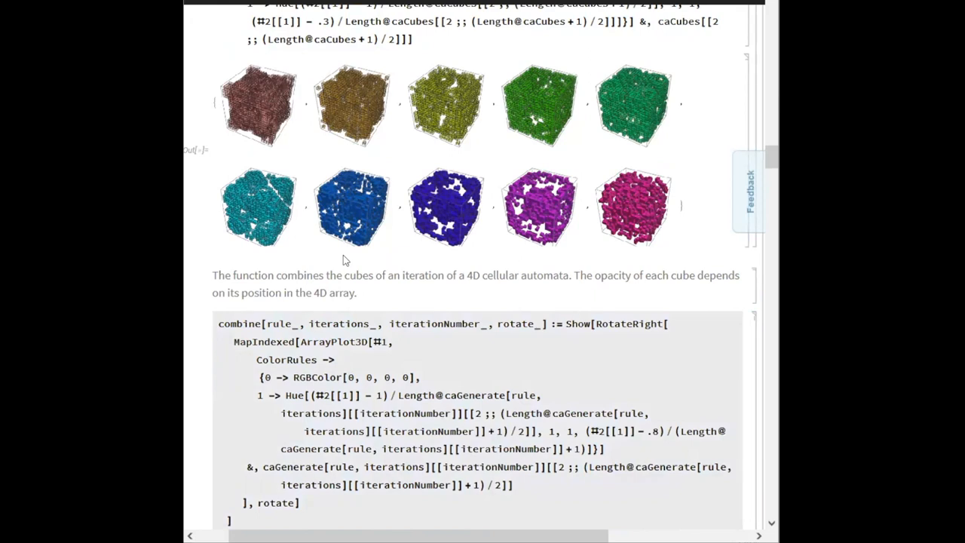
pyautogui.moveTo(643, 293)
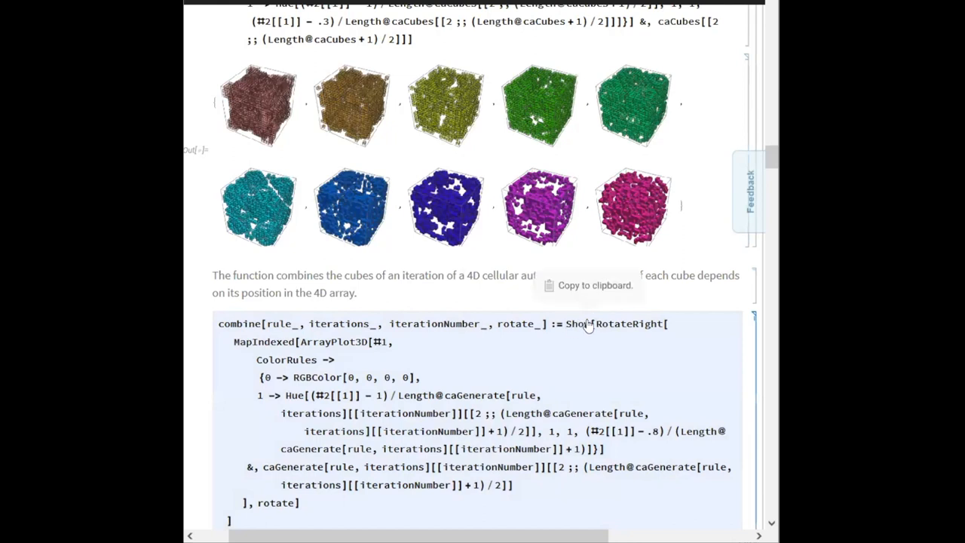
pyautogui.moveTo(549, 269)
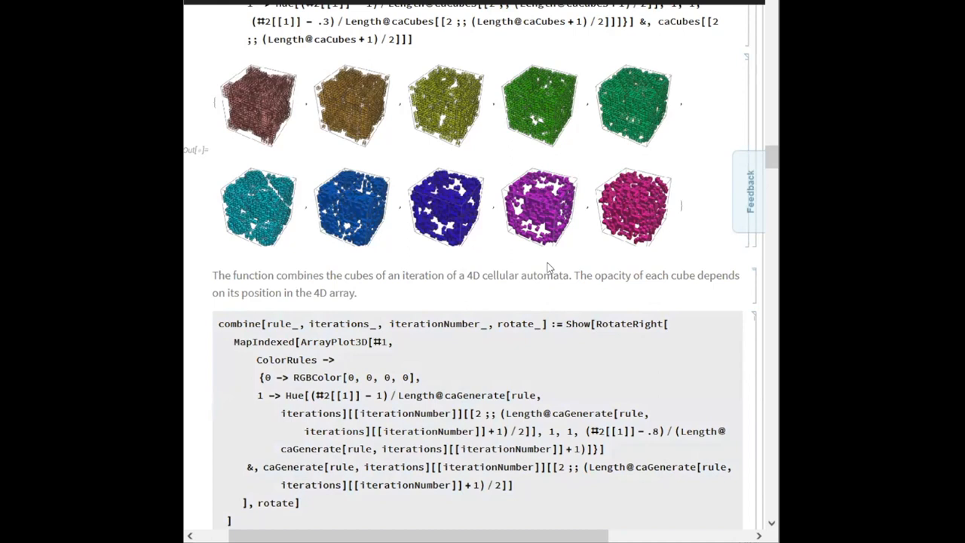
pyautogui.moveTo(386, 294)
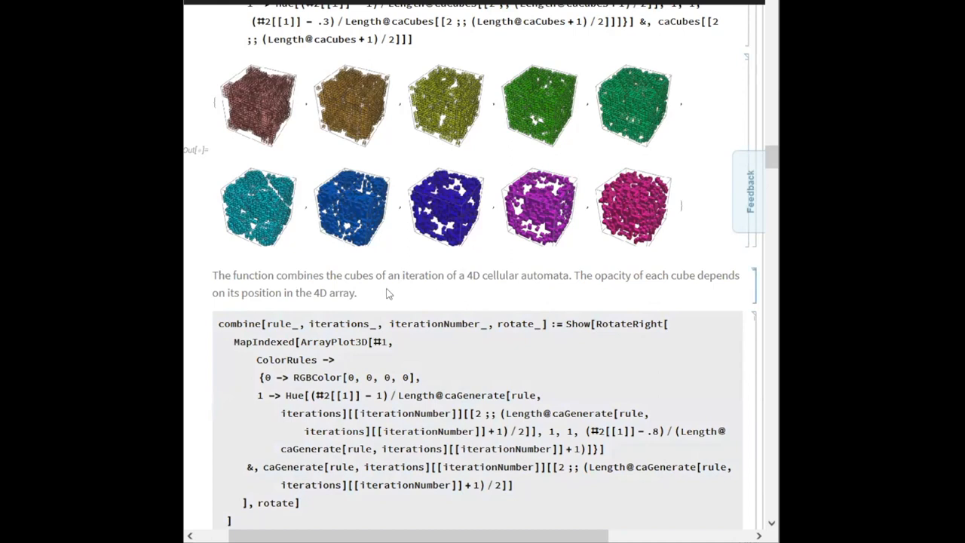
# Scroll through the combine code and its explanatory text beneath the hued cubes.
pyautogui.scroll(-3)
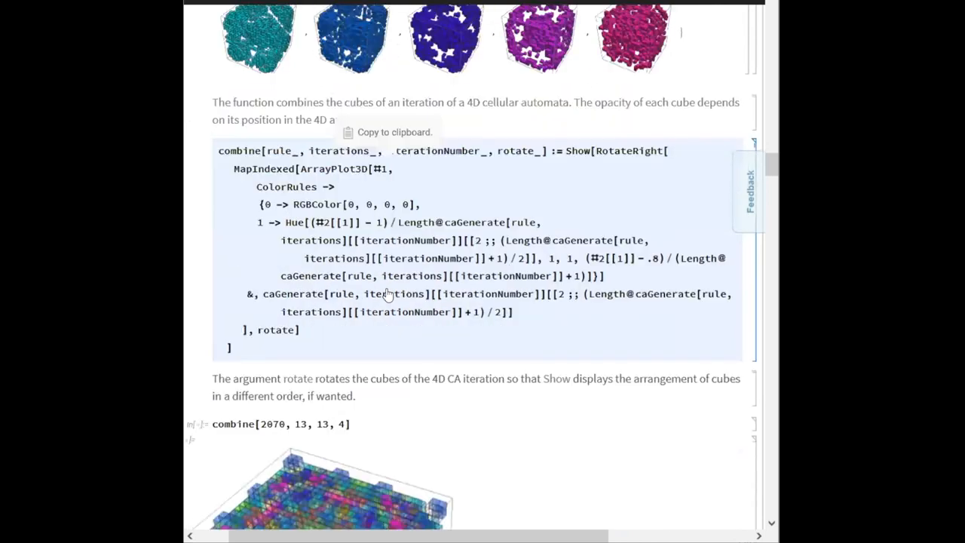
pyautogui.scroll(-3)
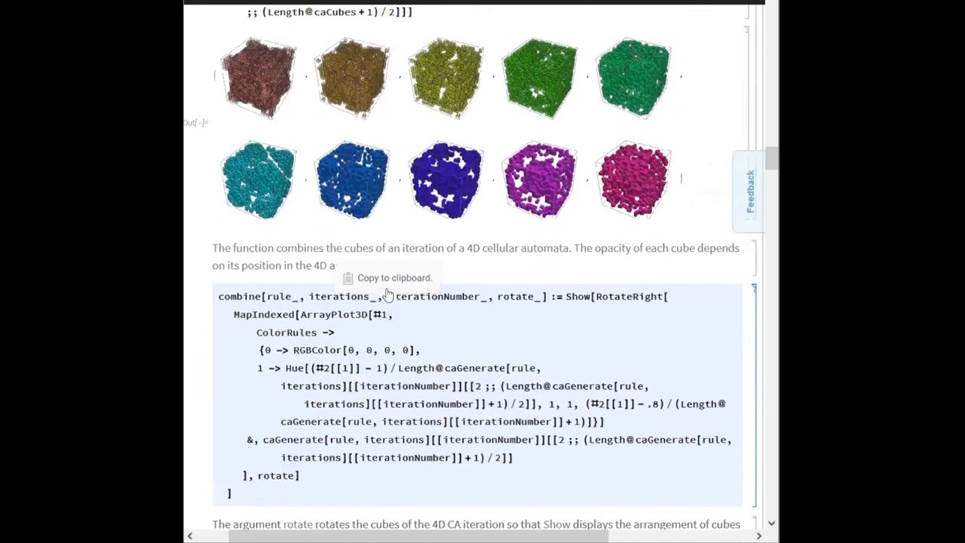
pyautogui.scroll(-3)
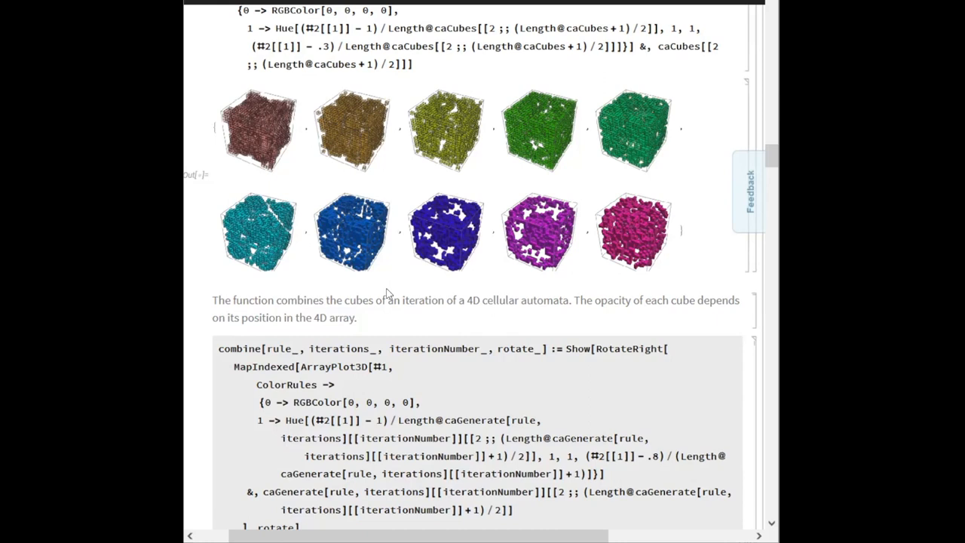
pyautogui.scroll(-3)
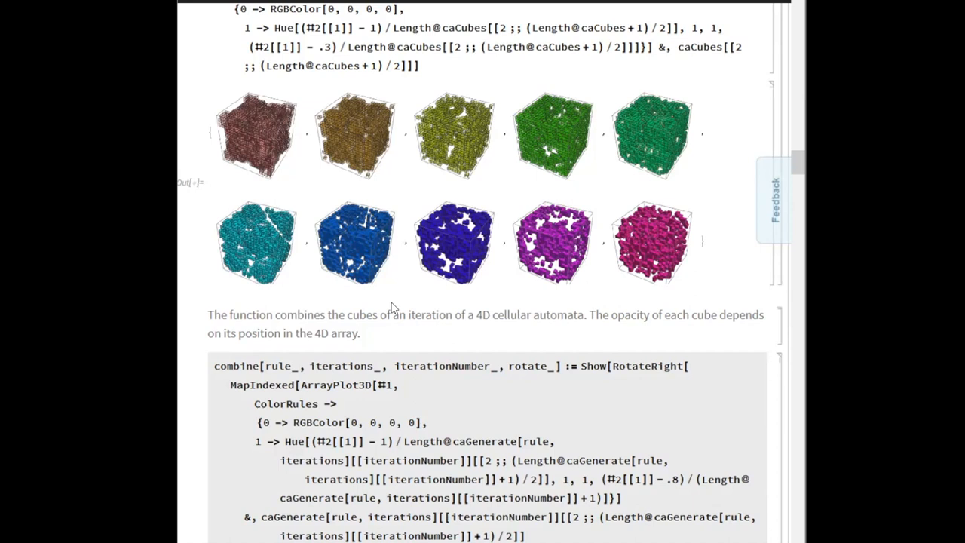
pyautogui.moveTo(386, 305)
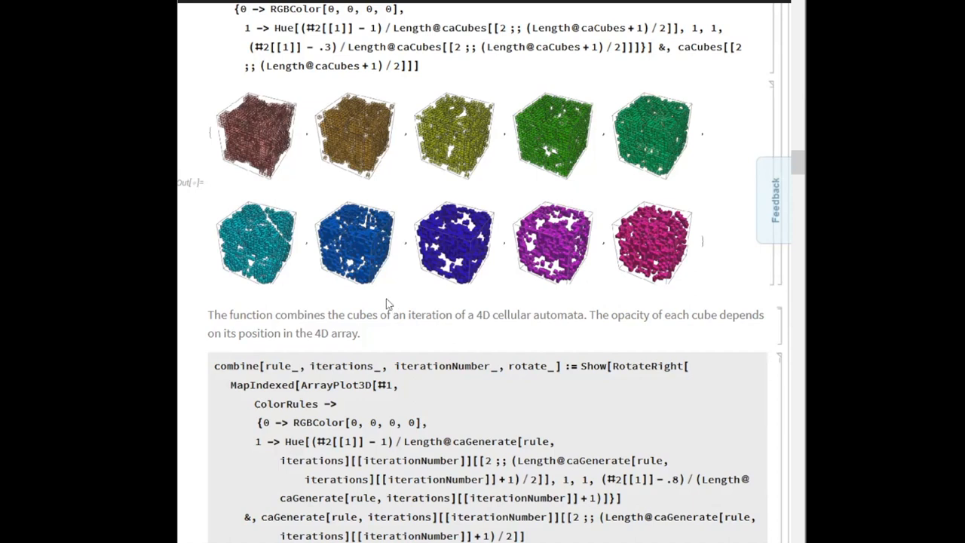
pyautogui.moveTo(325, 300)
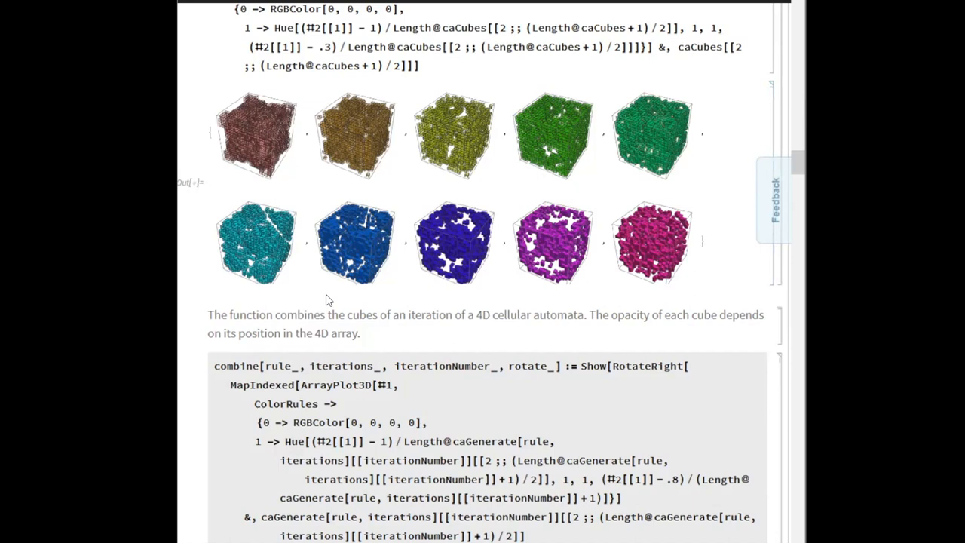
pyautogui.moveTo(376, 266)
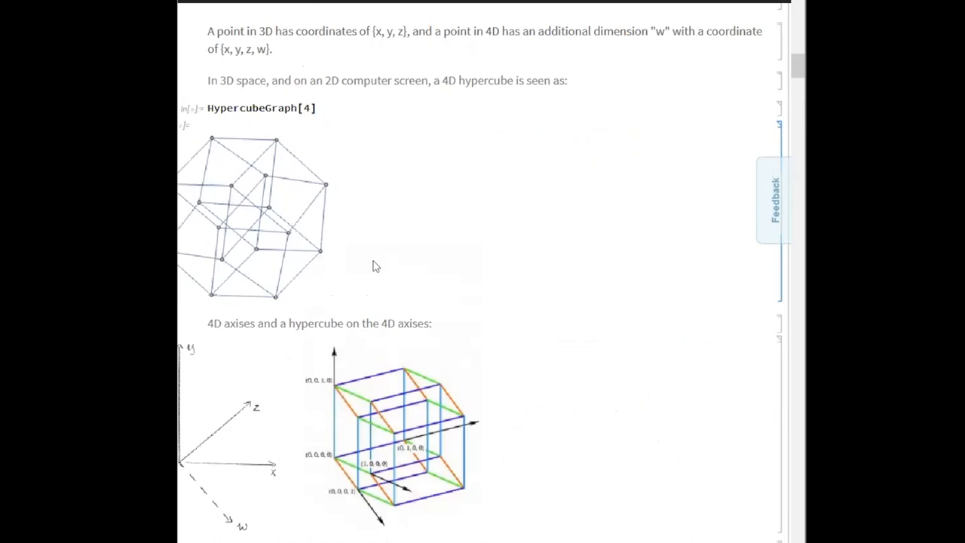
# Scroll down past the hypercube figure to the stacked 2D arrays and generate4DArray code.
pyautogui.scroll(-3)
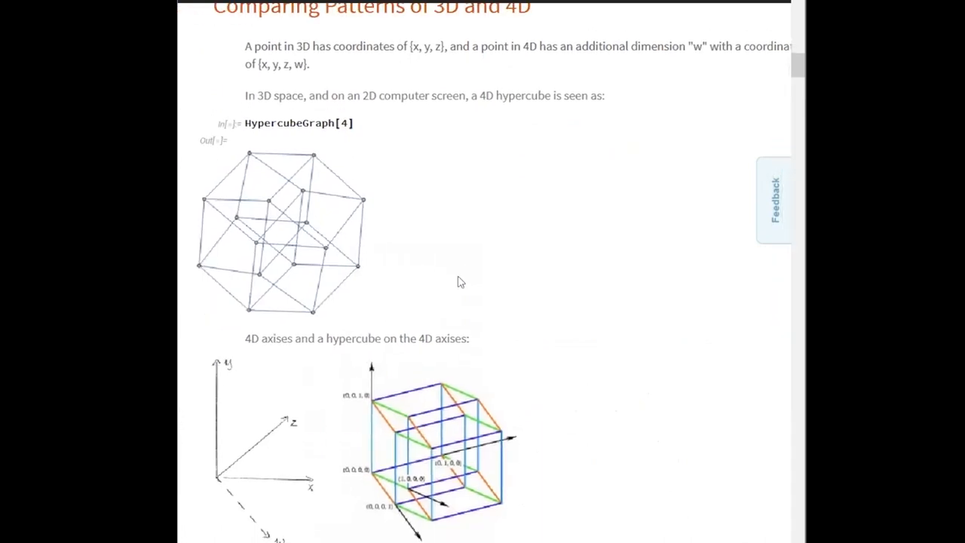
pyautogui.scroll(-3)
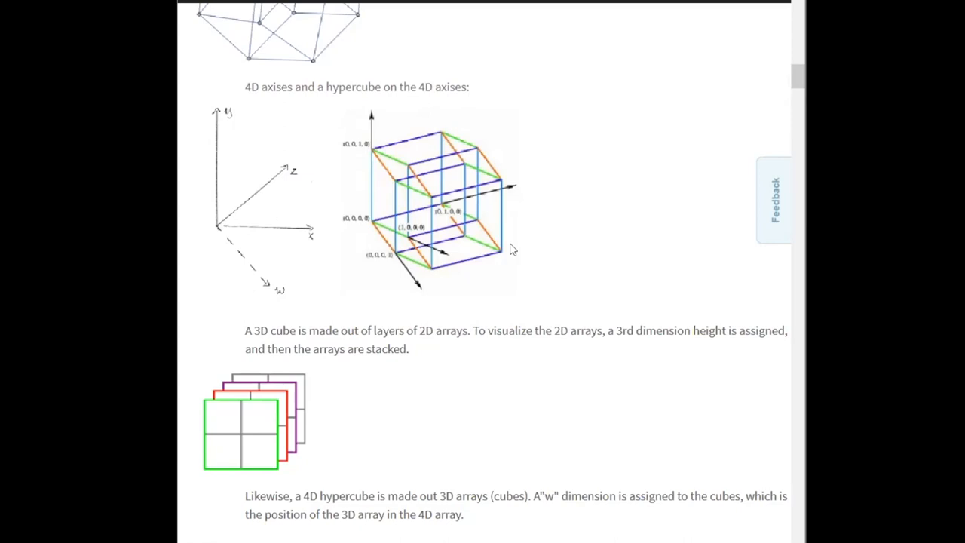
pyautogui.moveTo(505, 353)
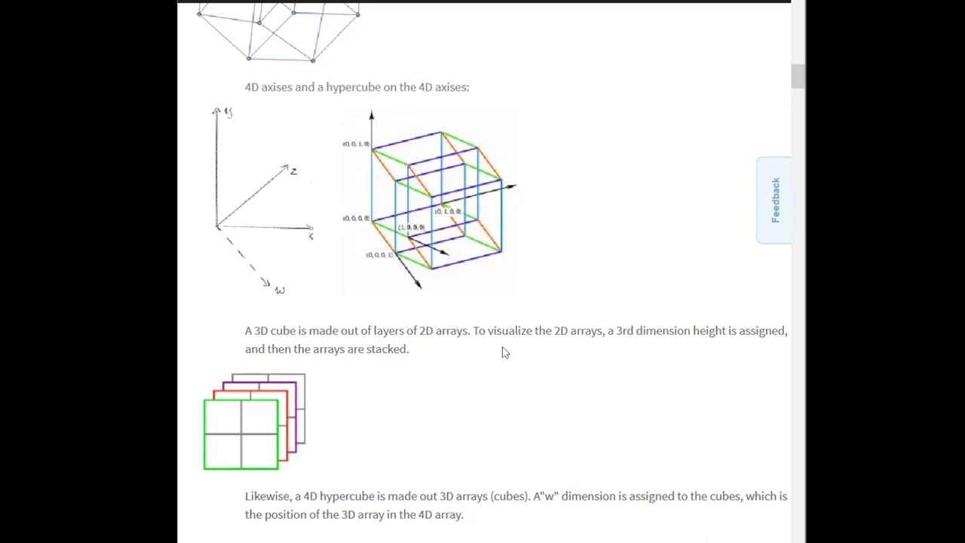
pyautogui.scroll(-3)
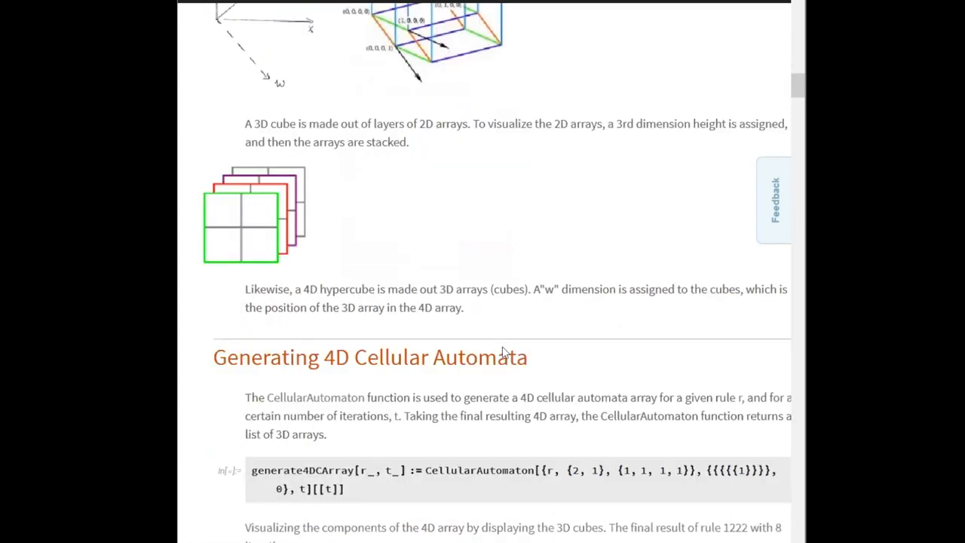
# Scroll down past the palindrome cubes and hue assignments to the combine[2070, 13, 13, 4] multicoloured cube.
pyautogui.scroll(-3)
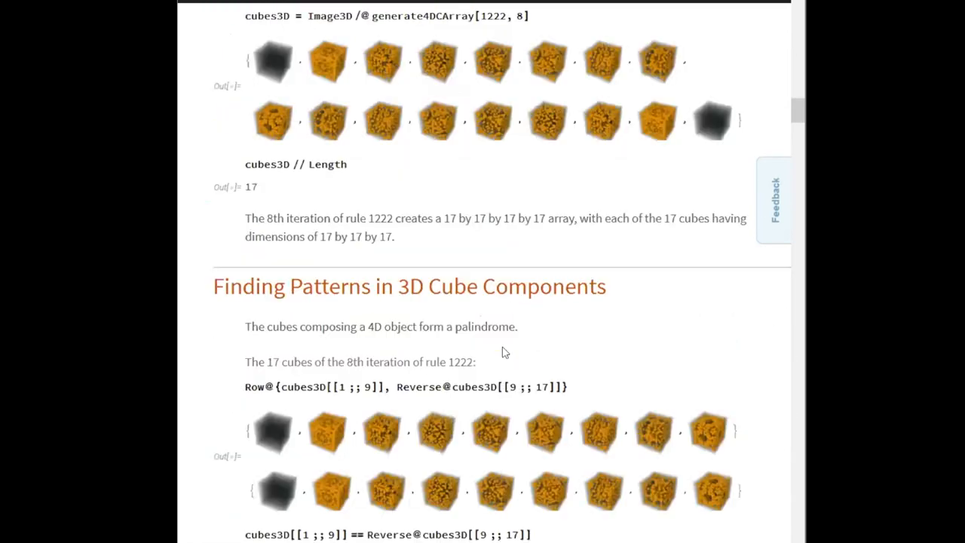
pyautogui.scroll(-3)
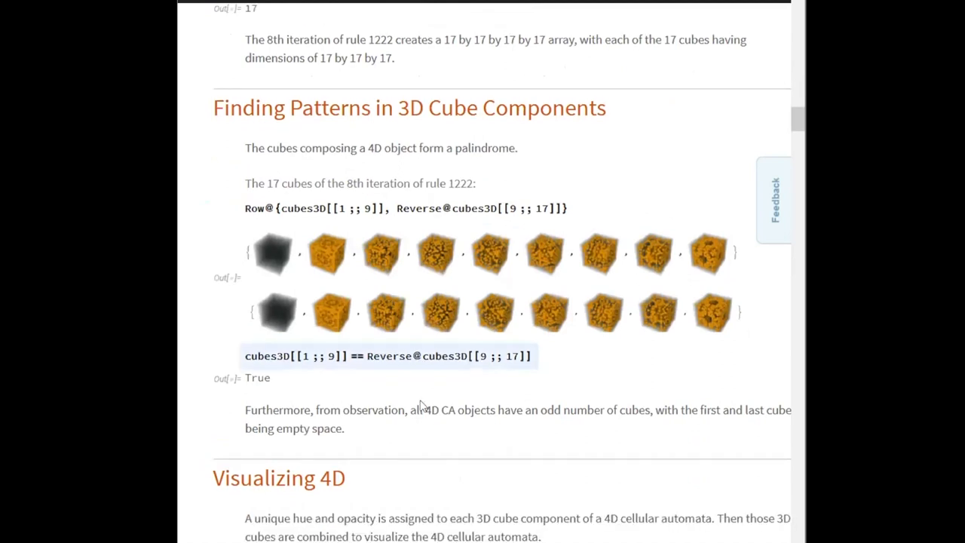
pyautogui.scroll(-3)
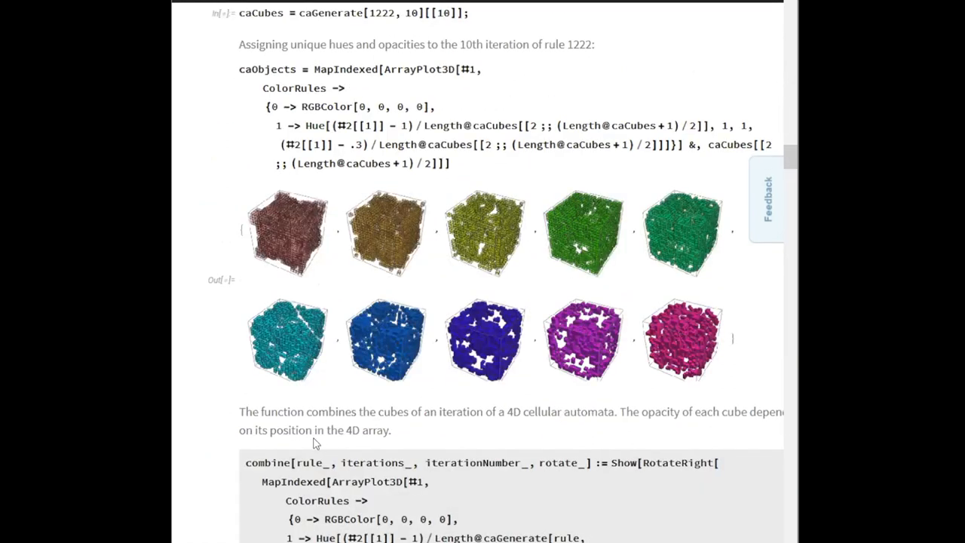
pyautogui.scroll(-3)
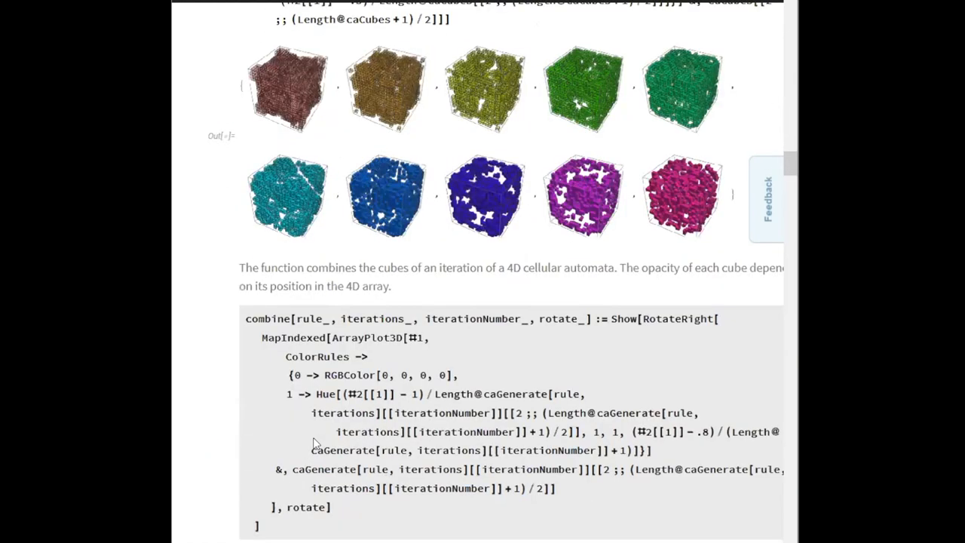
pyautogui.scroll(-3)
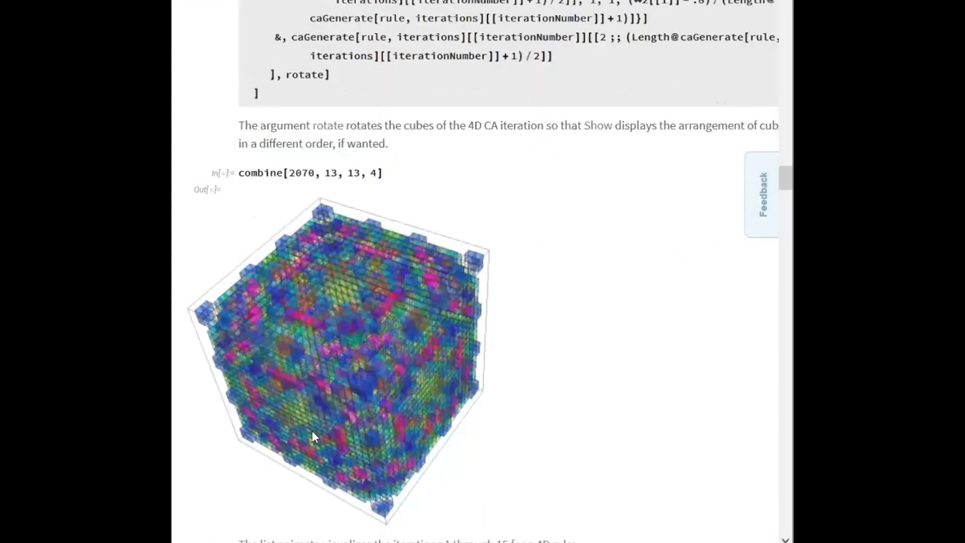
pyautogui.scroll(-3)
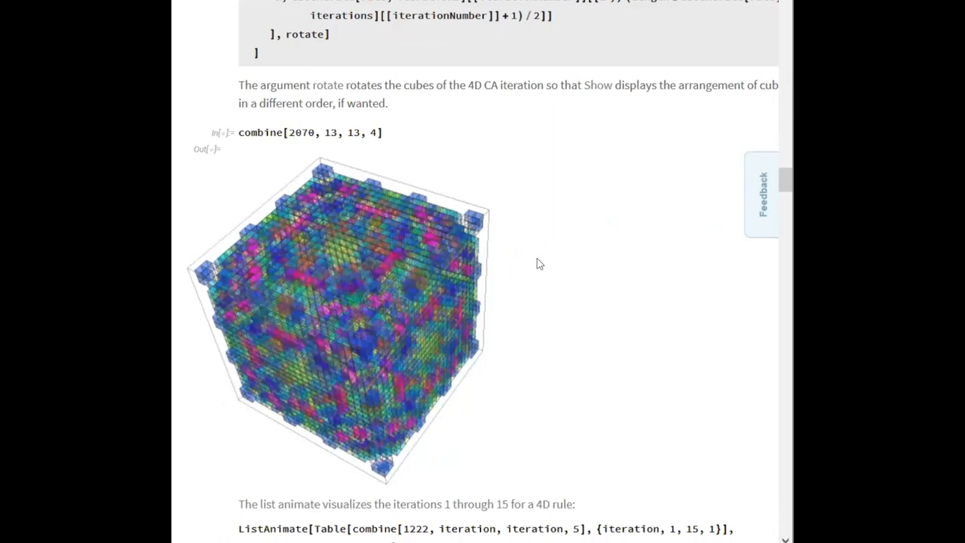
pyautogui.scroll(-3)
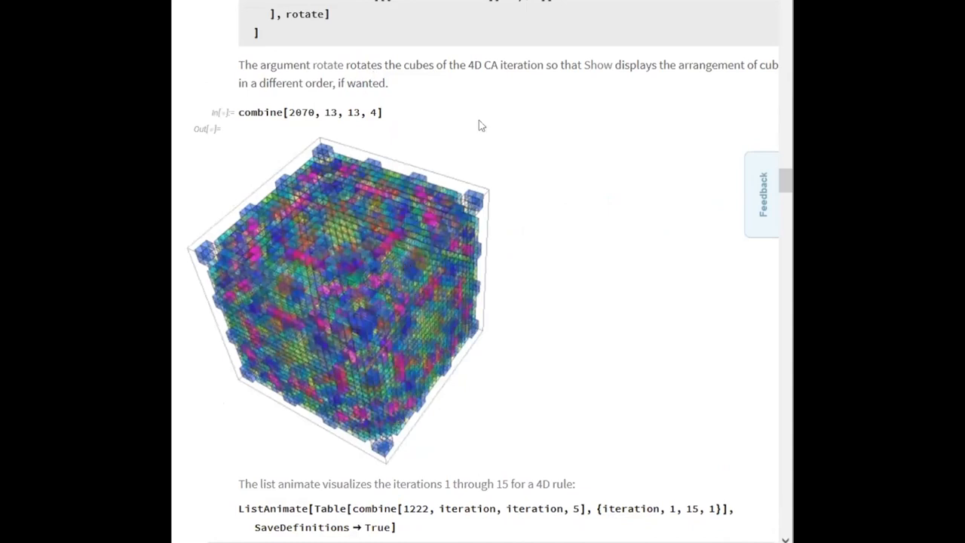
pyautogui.moveTo(421, 314)
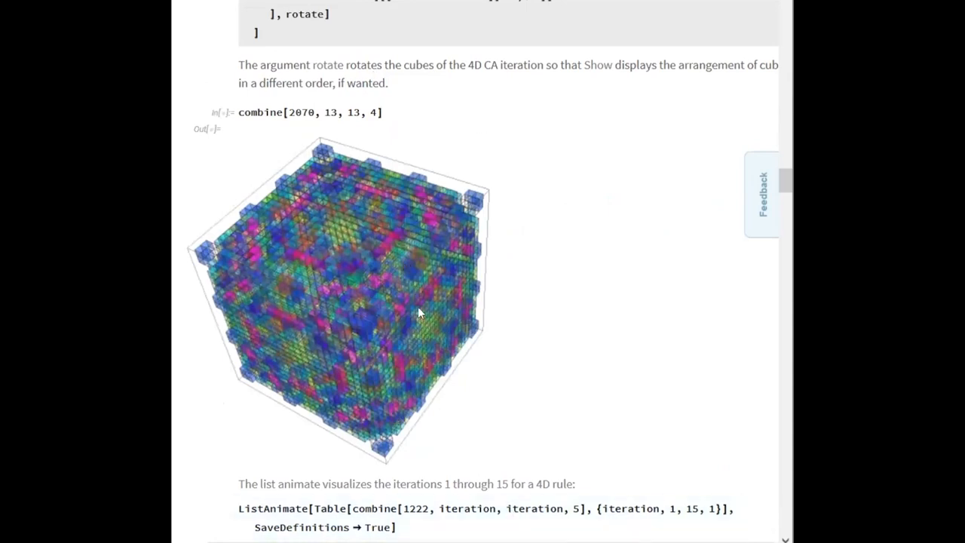
pyautogui.scroll(-3)
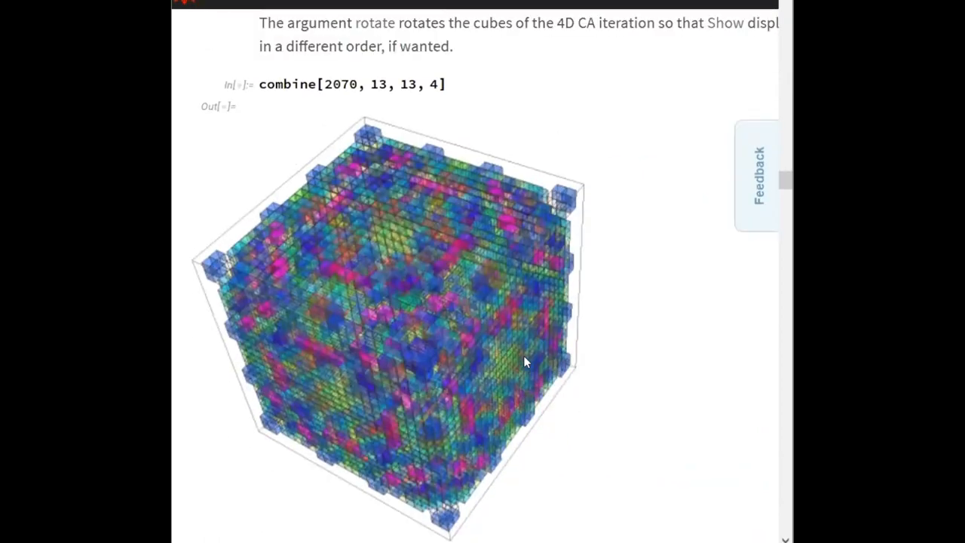
# Scroll past the cubes3D rows and combine[2350, 5, 5, 5] cube to the ListAnimate output.
pyautogui.scroll(-3)
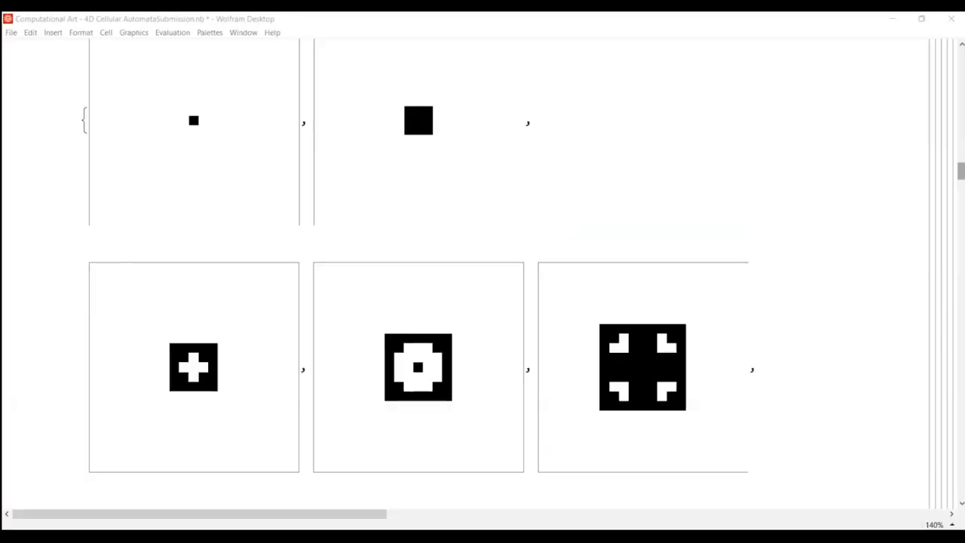
pyautogui.scroll(-3)
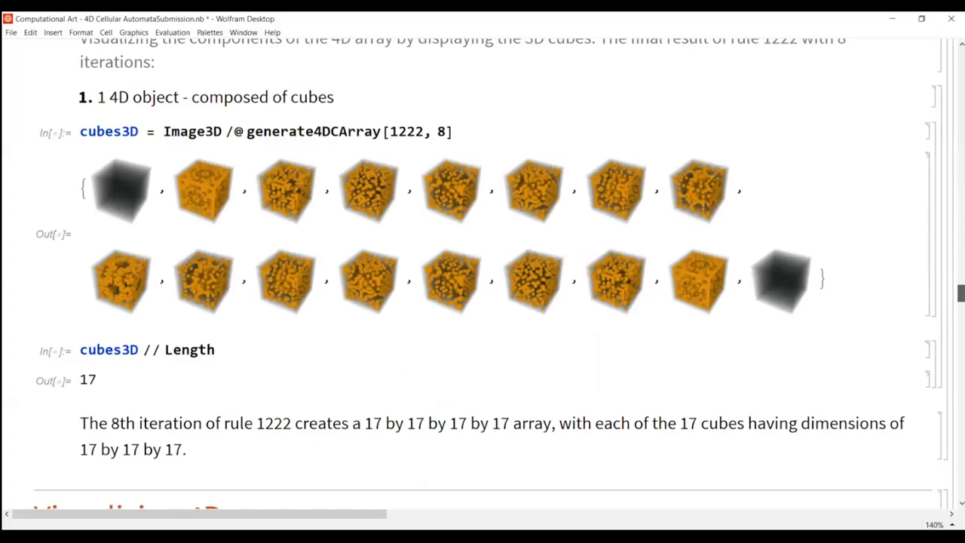
pyautogui.scroll(-3)
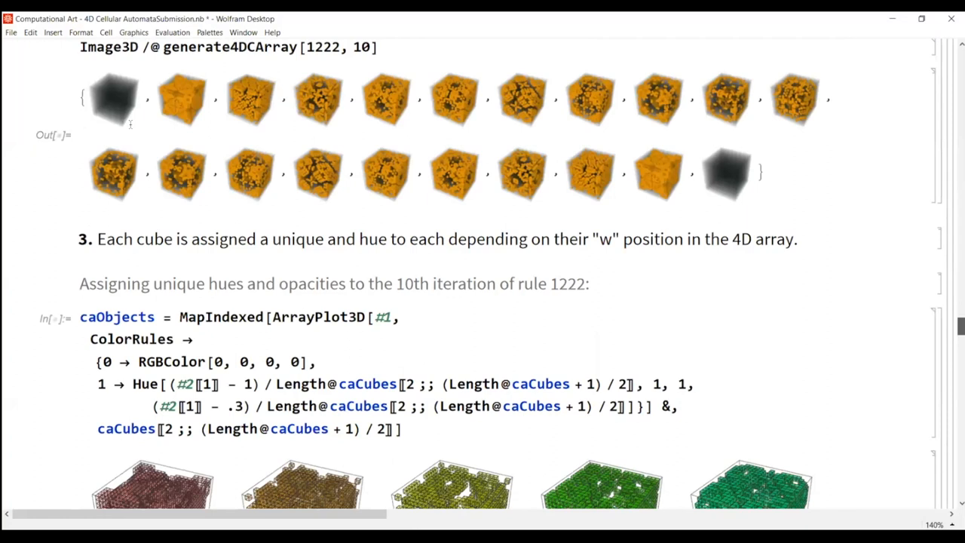
pyautogui.scroll(-3)
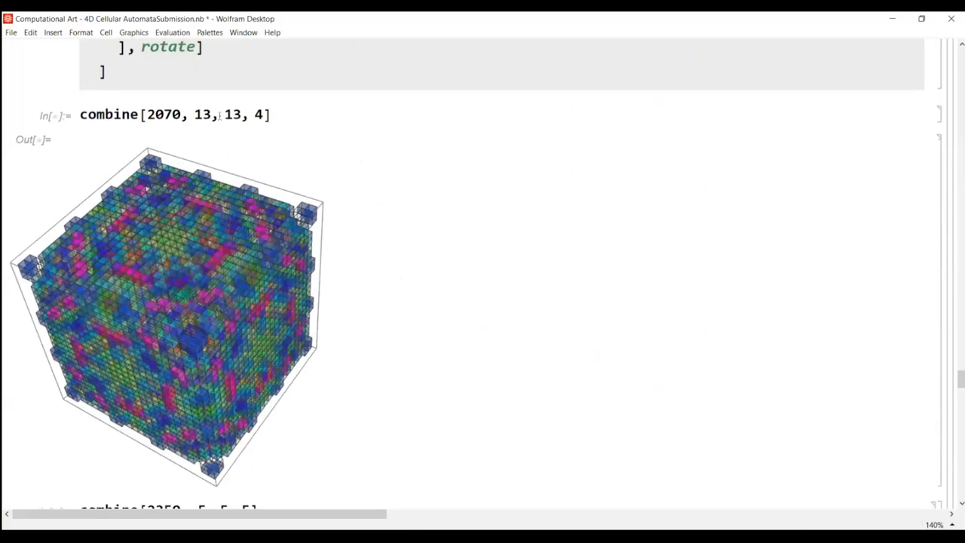
pyautogui.scroll(-3)
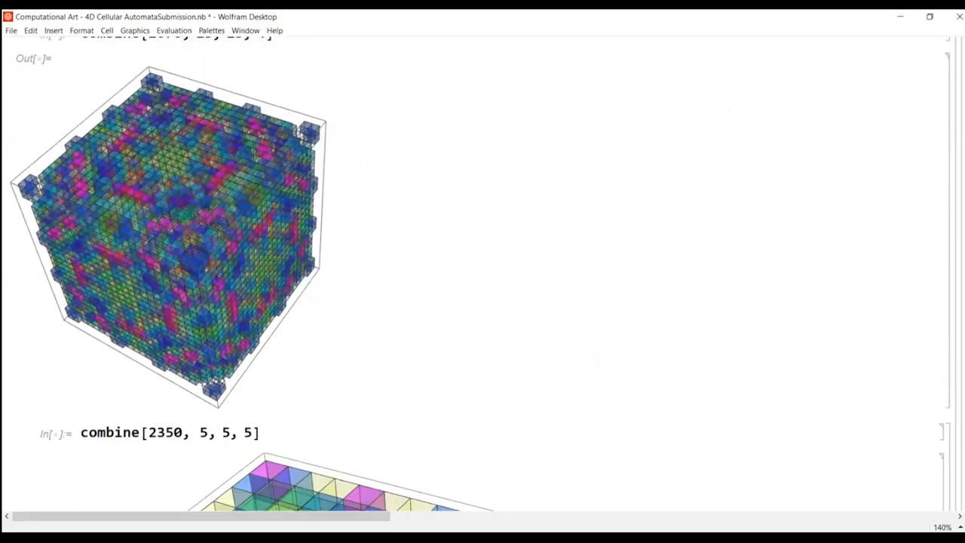
pyautogui.scroll(-3)
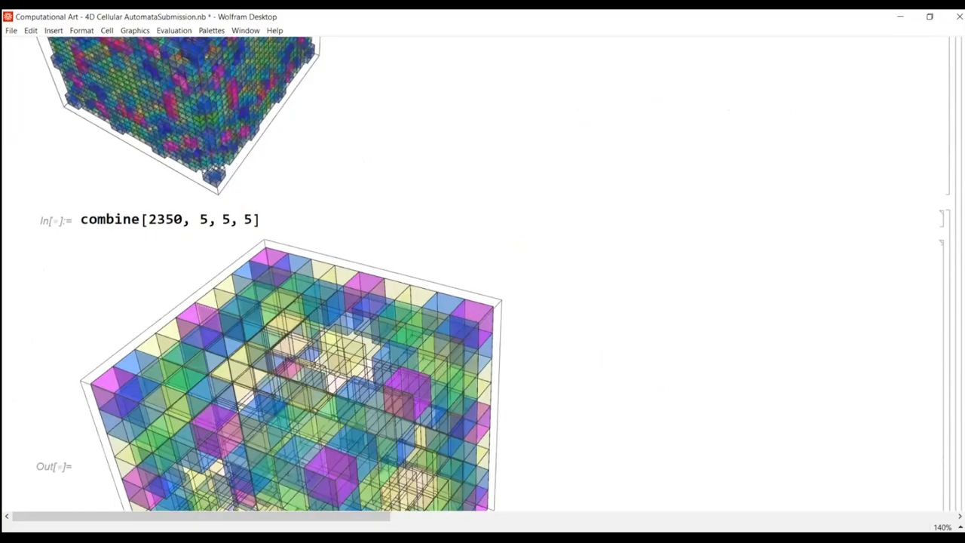
pyautogui.scroll(-3)
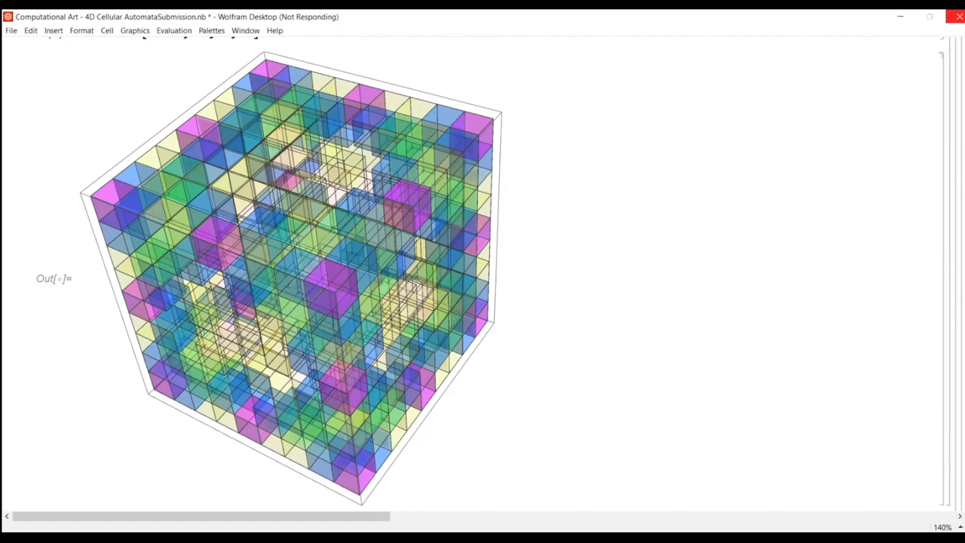
pyautogui.scroll(-3)
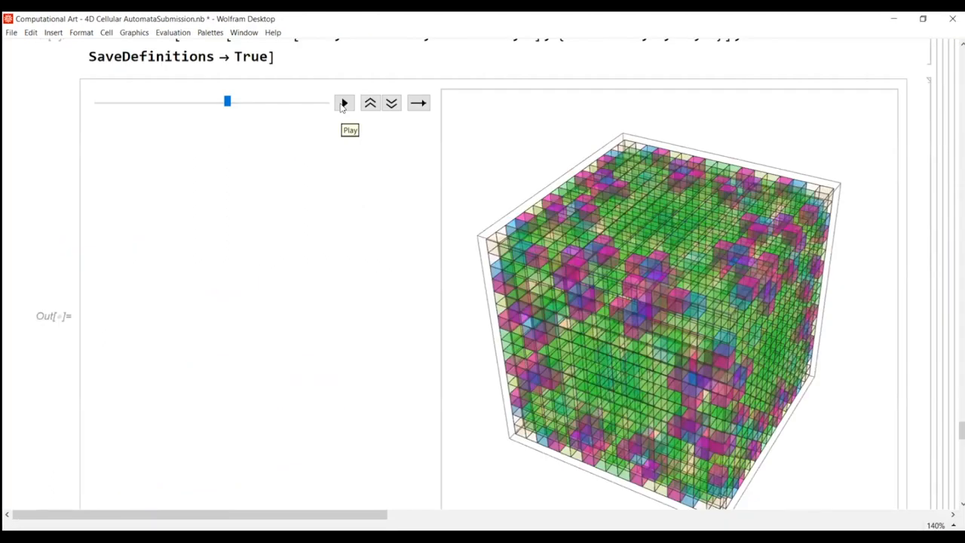
# Play and pause the gridded-cube iteration animation twice.
pyautogui.click(343, 103)
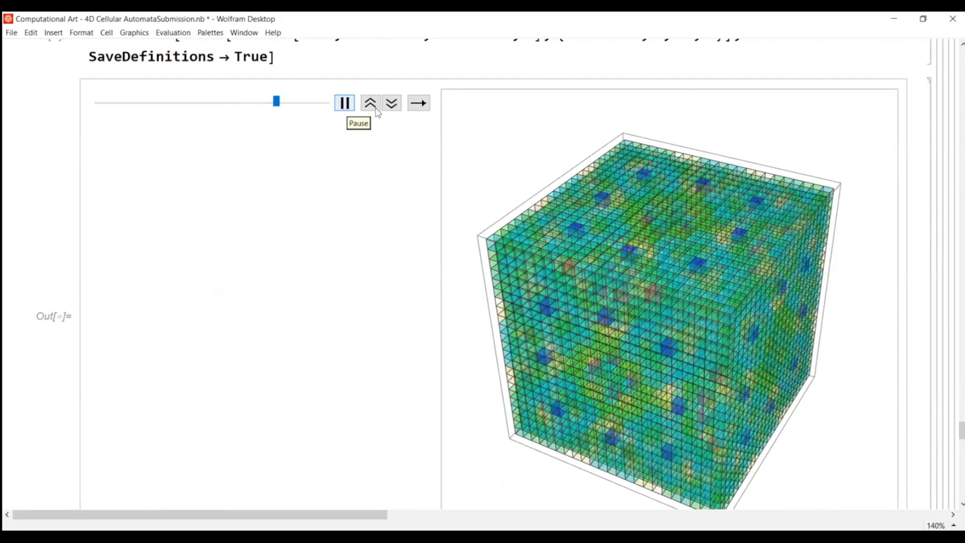
pyautogui.click(344, 102)
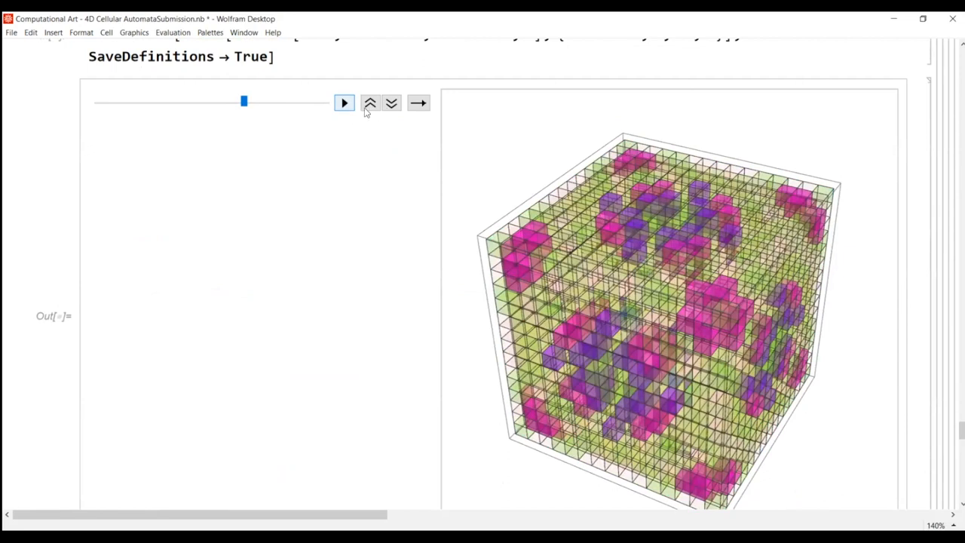
pyautogui.click(344, 103)
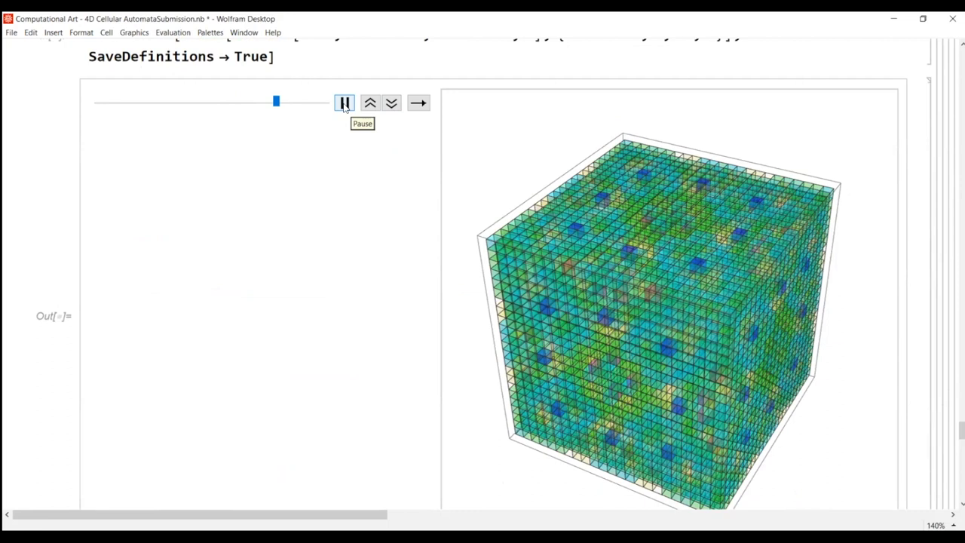
pyautogui.click(343, 102)
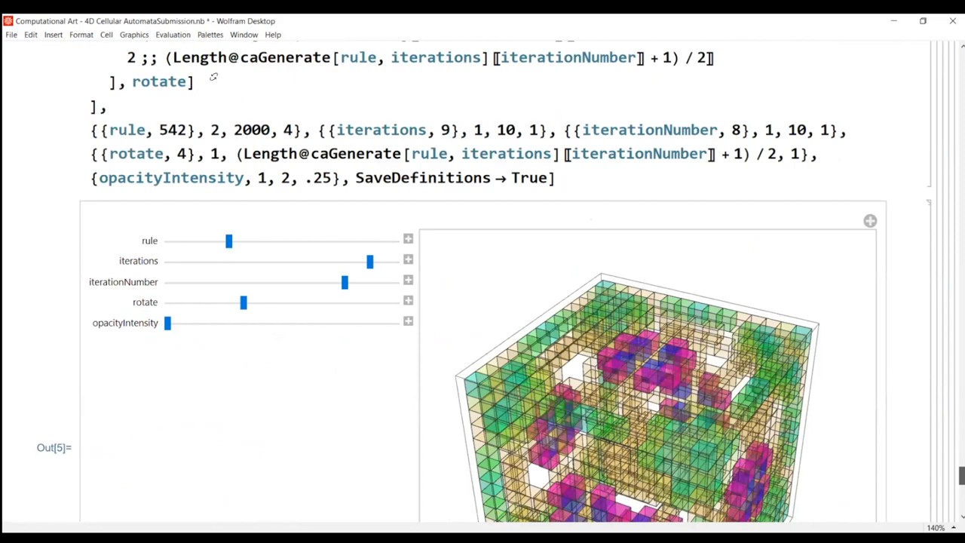
# Scroll through the Manipulate explorer toward the next ListAnimate output.
pyautogui.scroll(-3)
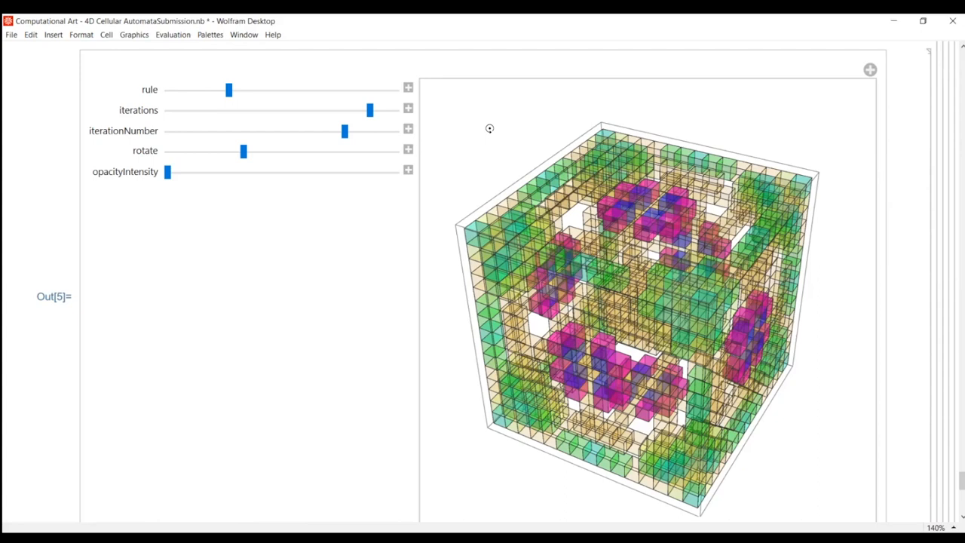
pyautogui.moveTo(275, 138)
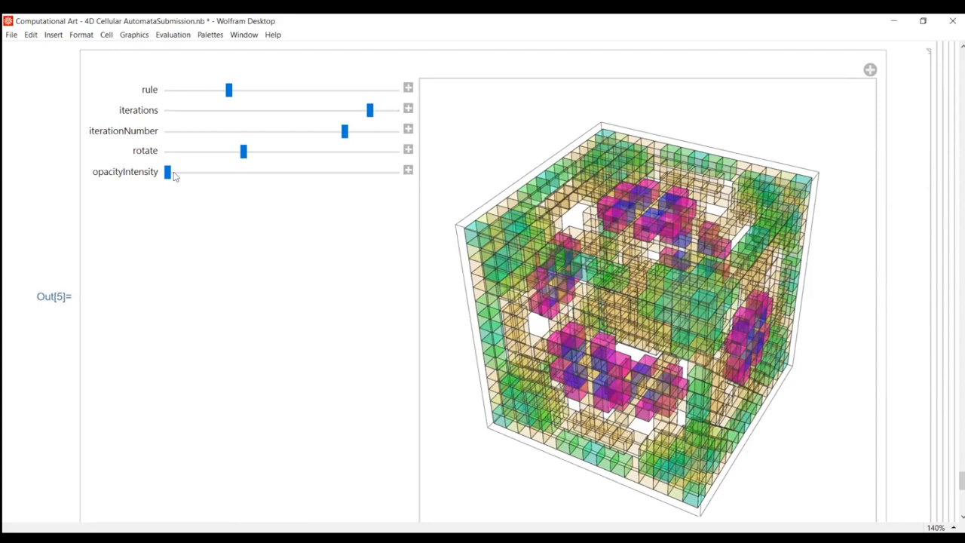
pyautogui.moveTo(187, 276)
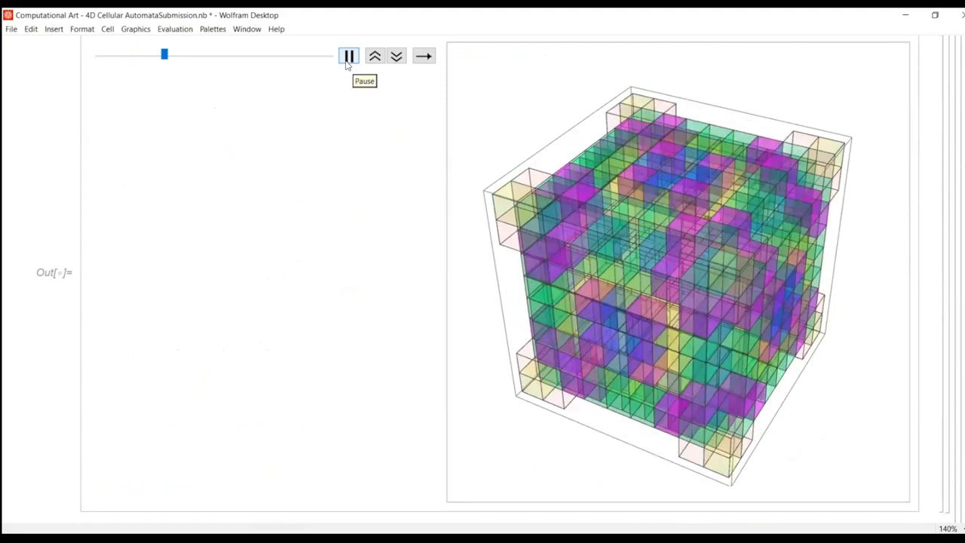
# Pause the gridded cube animation and bring the Manipulate source code into view.
pyautogui.moveTo(164, 54); pyautogui.dragTo(230, 54)
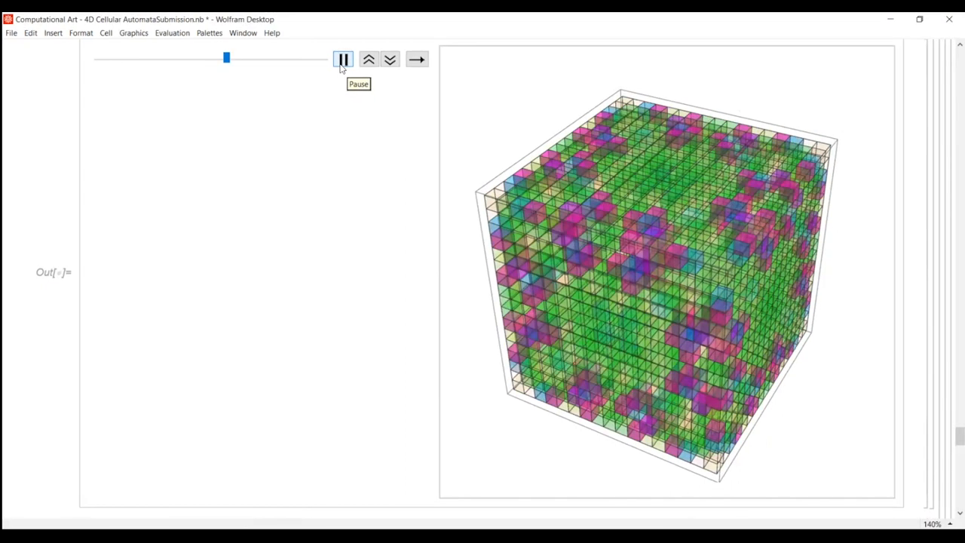
pyautogui.click(344, 60)
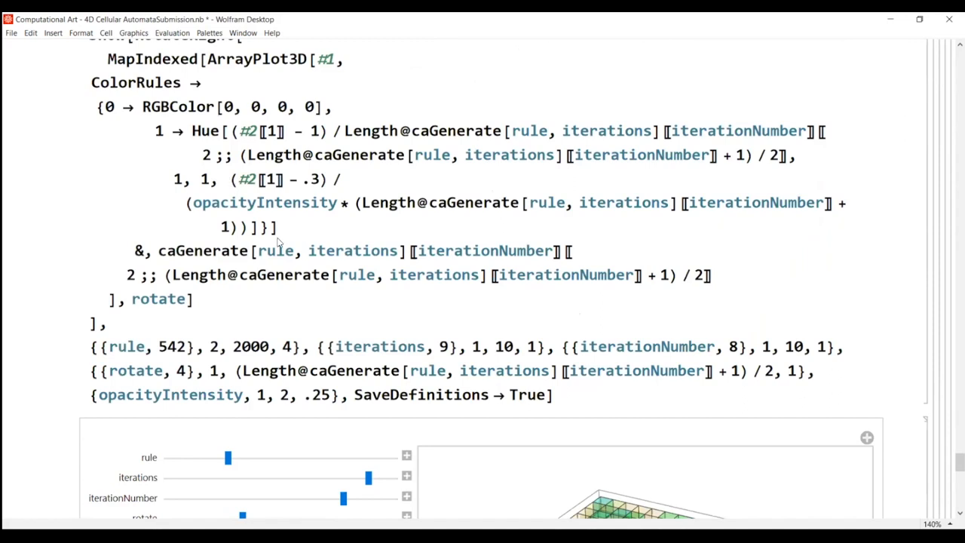
pyautogui.scroll(-3)
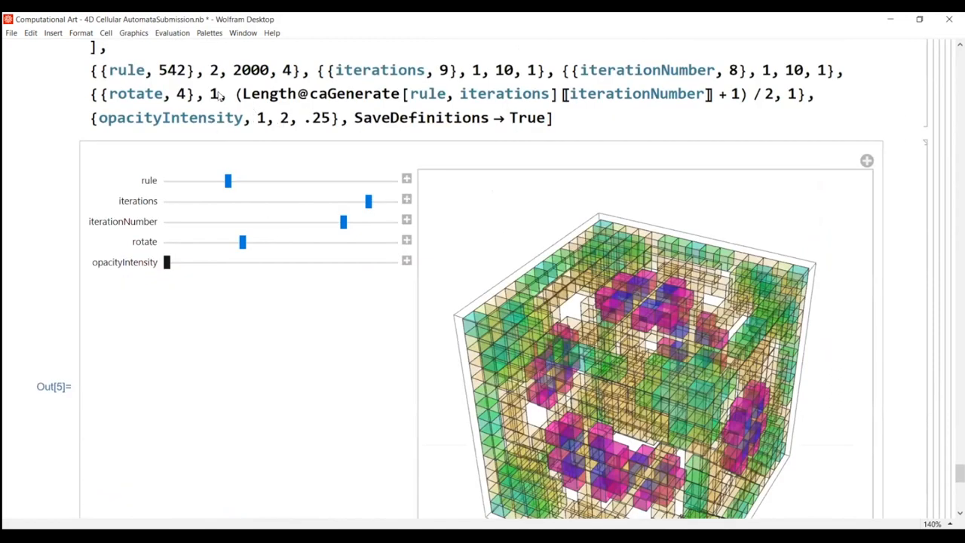
pyautogui.scroll(-3)
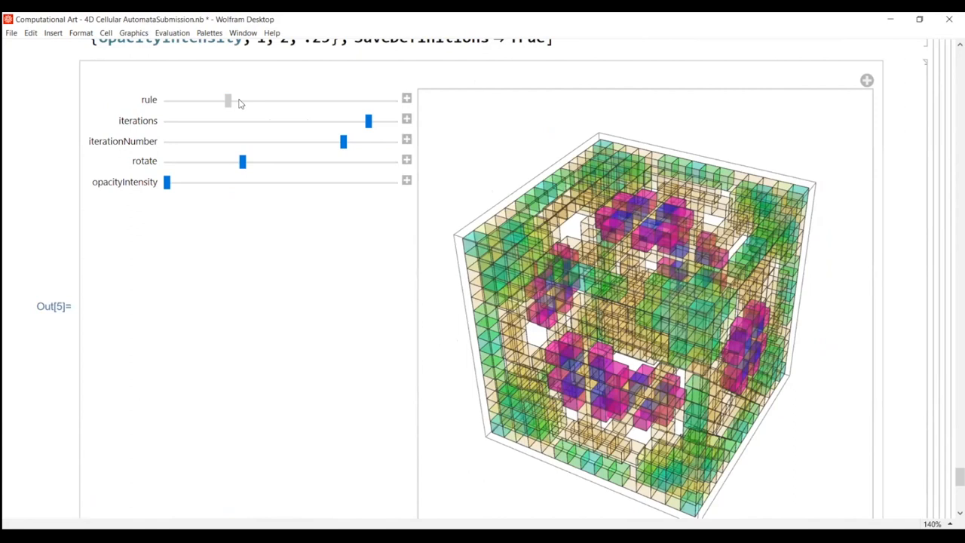
pyautogui.moveTo(228, 100); pyautogui.dragTo(238, 100)
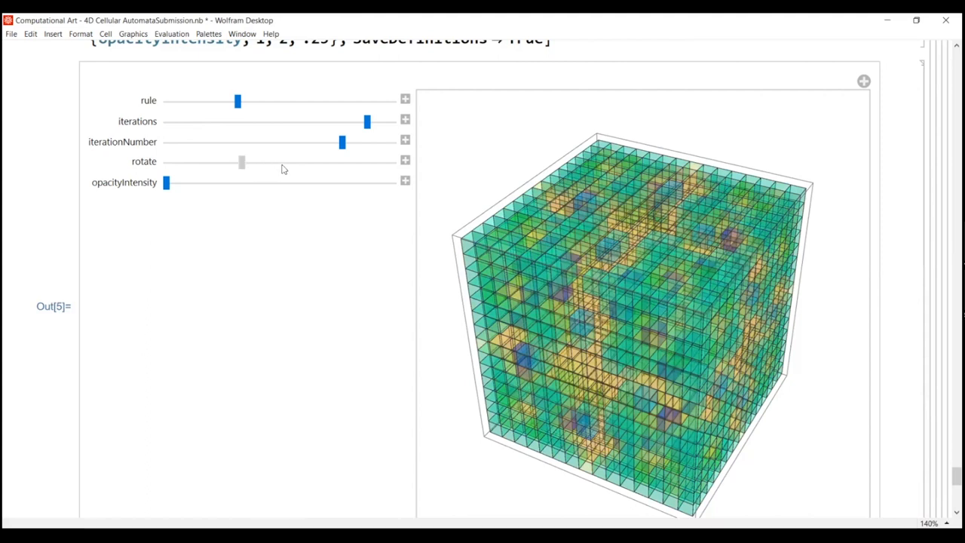
pyautogui.moveTo(241, 161); pyautogui.dragTo(291, 161)
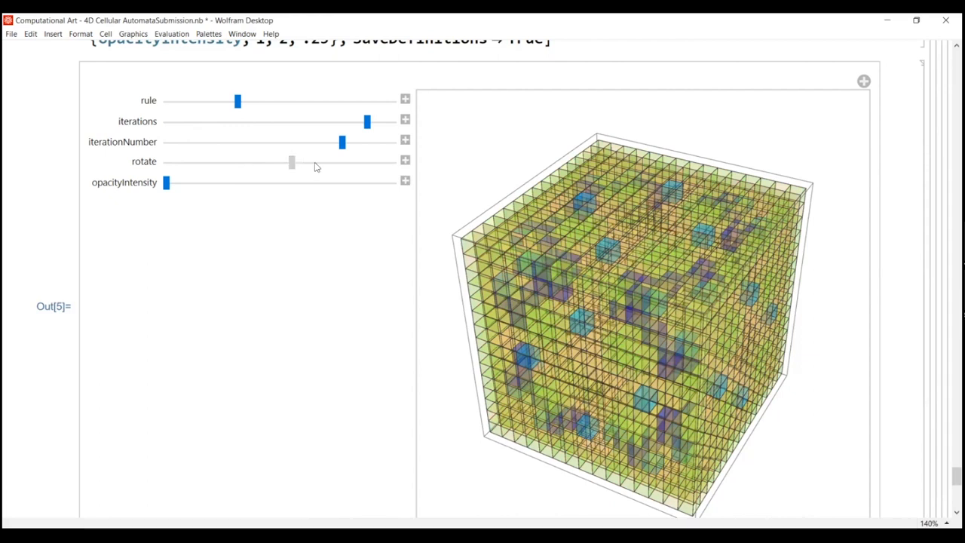
pyautogui.moveTo(292, 163); pyautogui.dragTo(317, 163)
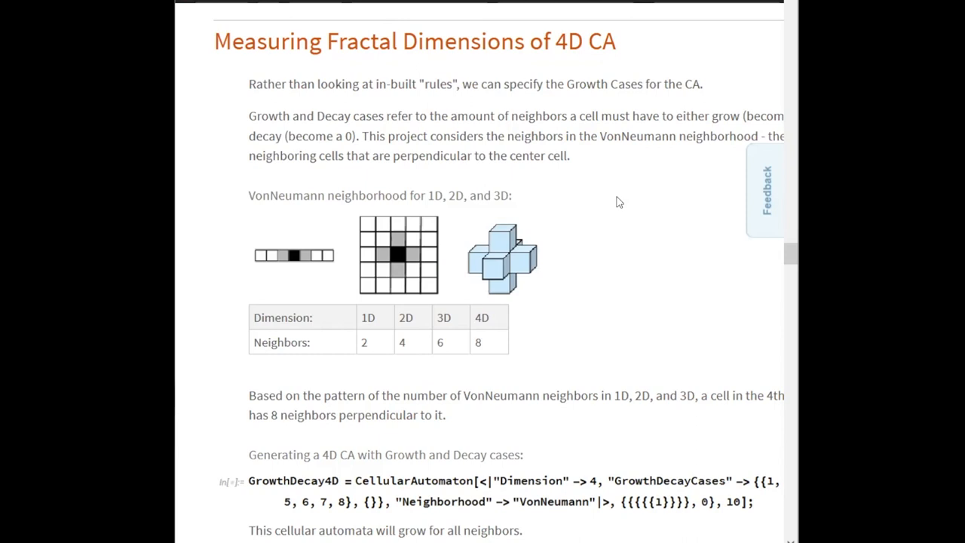
# Scroll to the 1D, 2D and 3D neighbor-radius illustrations.
pyautogui.scroll(-3)
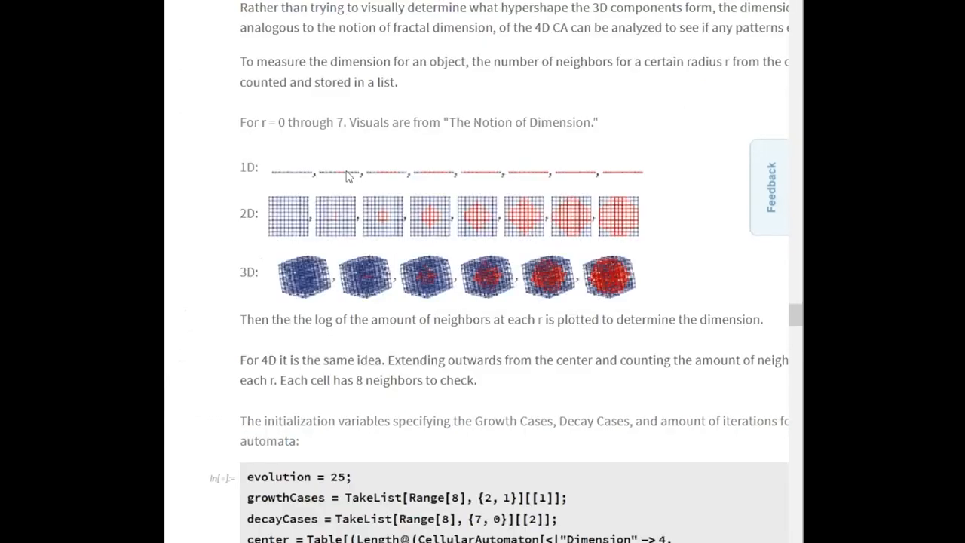
pyautogui.moveTo(413, 247)
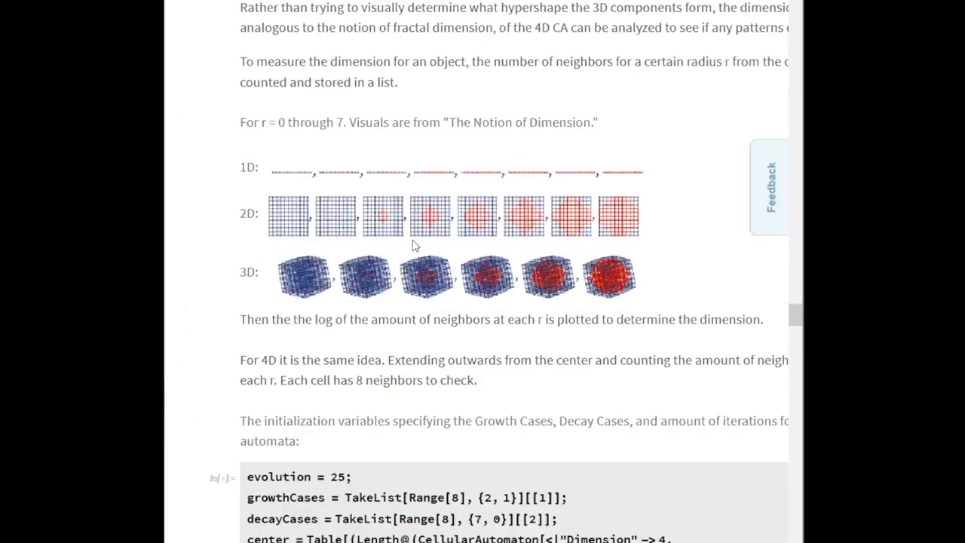
pyautogui.scroll(-3)
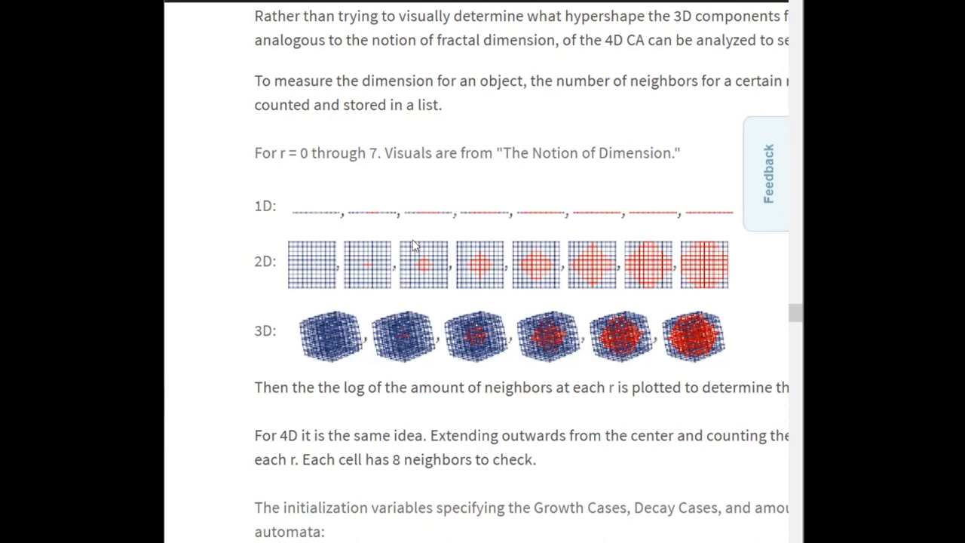
# Scroll past the 4D volume Dataset and growth-case plot to the evolution/growthCases/decayCases initialization code.
pyautogui.scroll(-3)
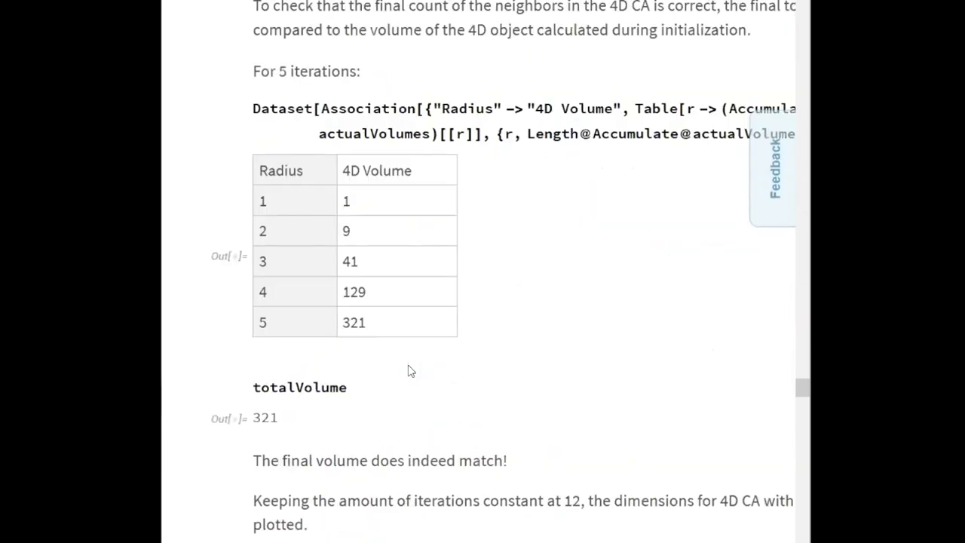
pyautogui.scroll(-3)
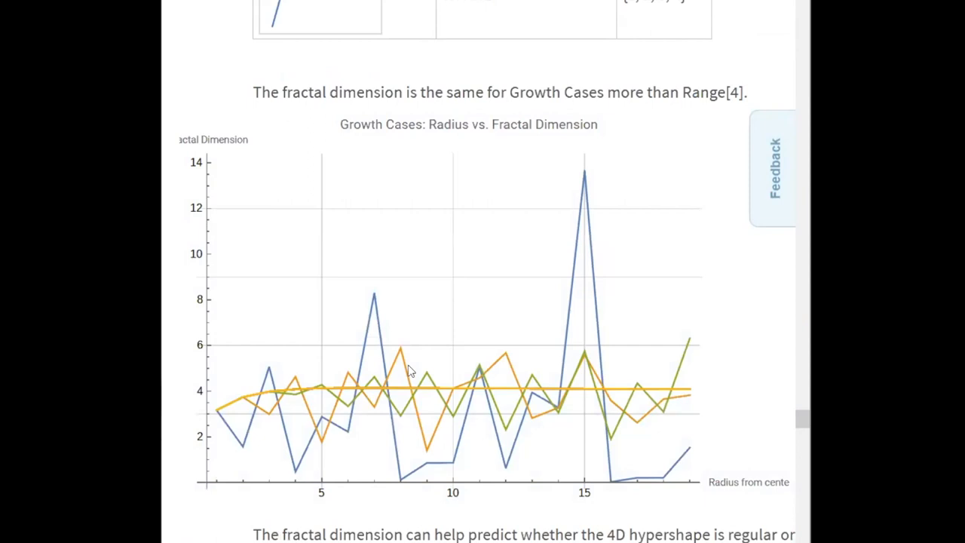
pyautogui.moveTo(338, 306)
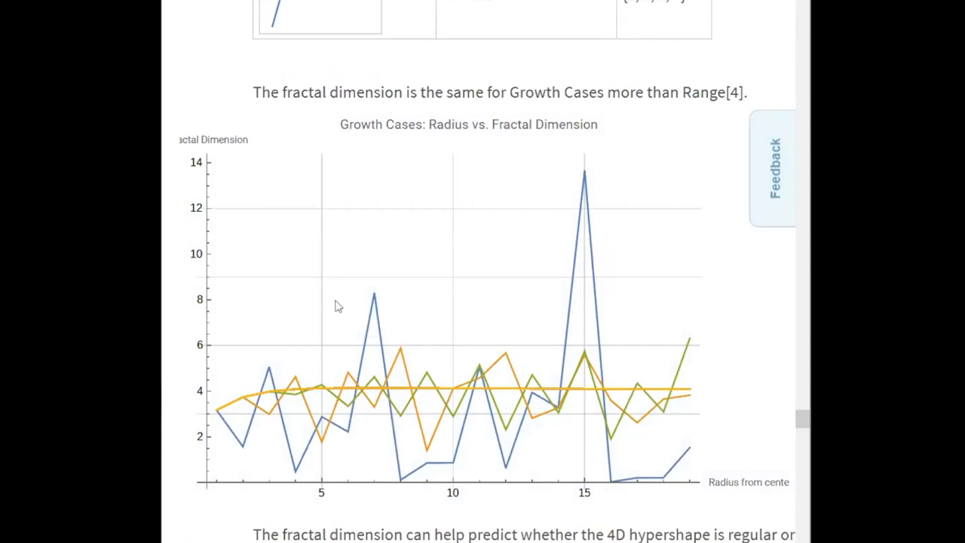
pyautogui.scroll(-3)
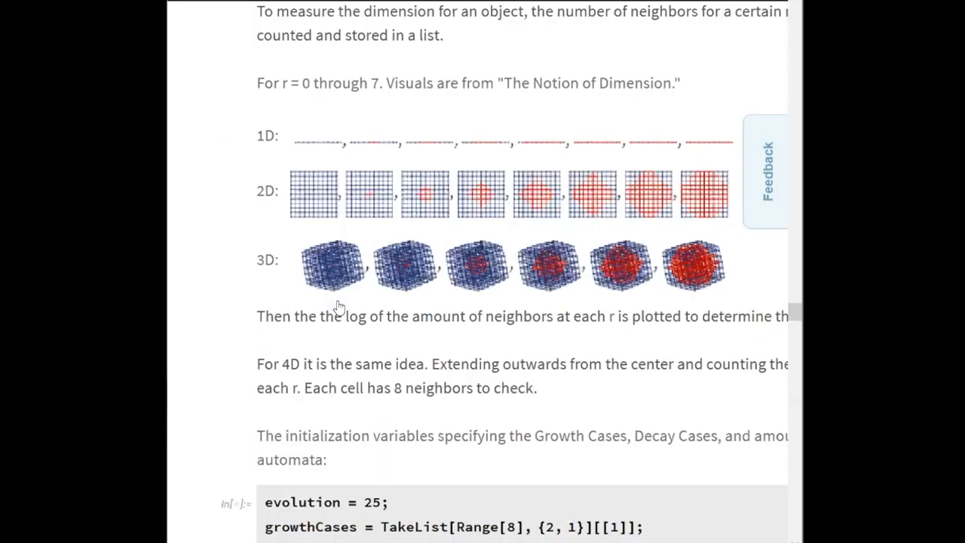
pyautogui.scroll(3)
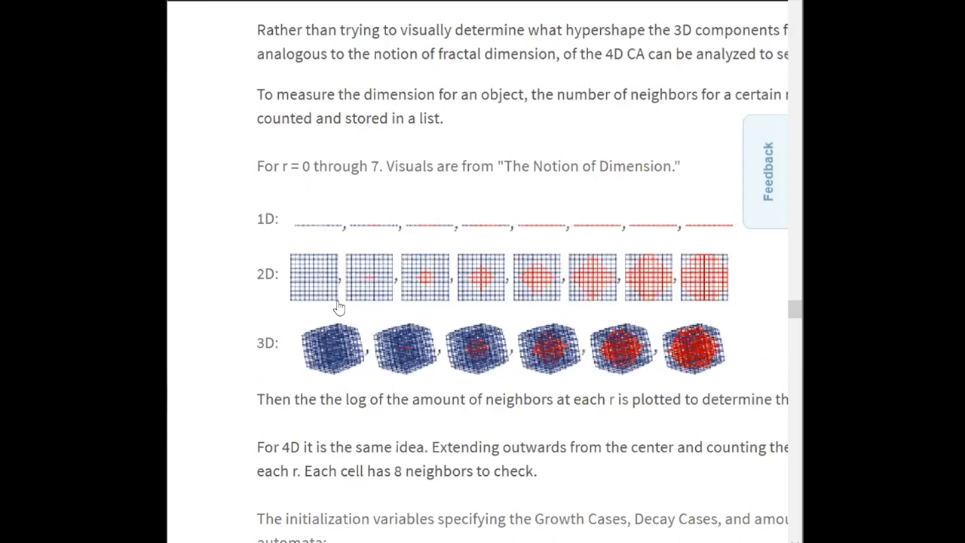
pyautogui.scroll(-3)
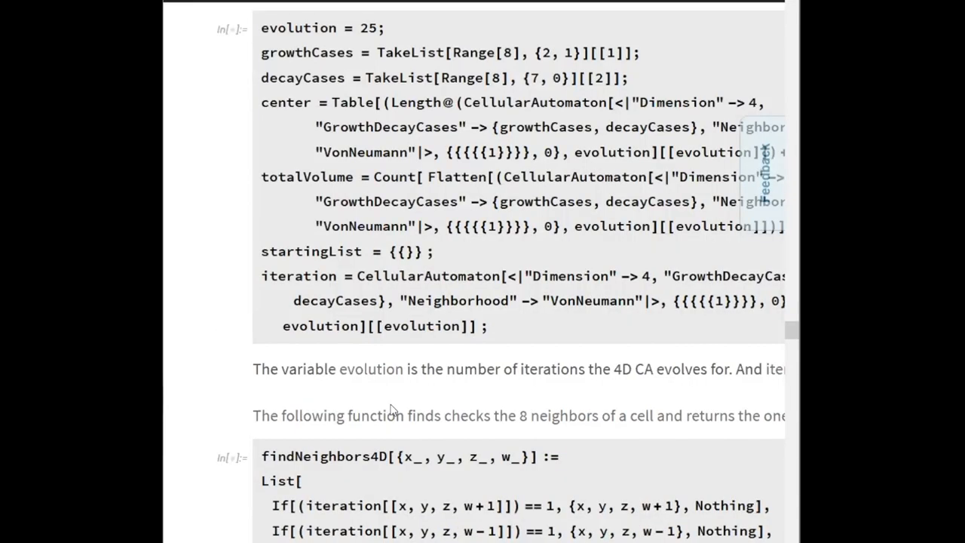
# Scroll through the findNeighbors4D definition.
pyautogui.scroll(-3)
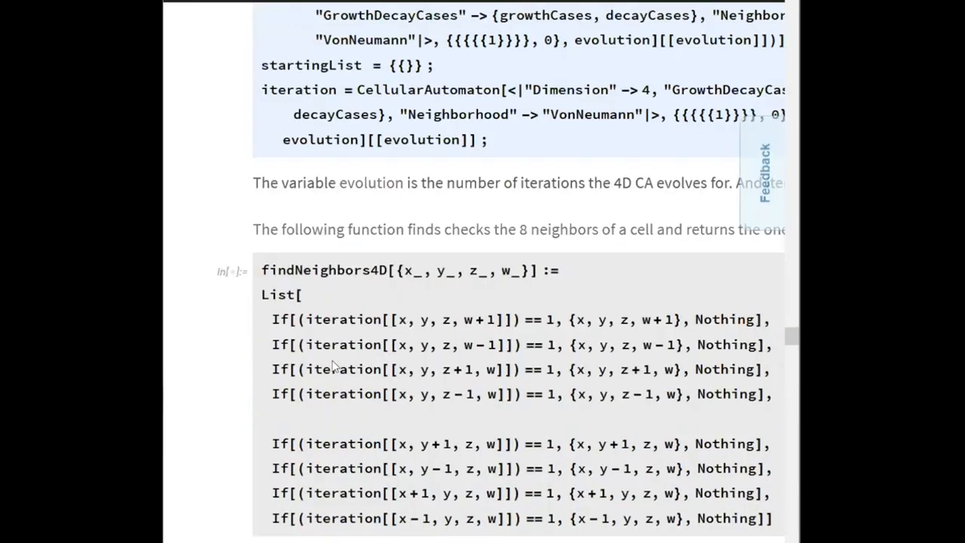
pyautogui.scroll(-3)
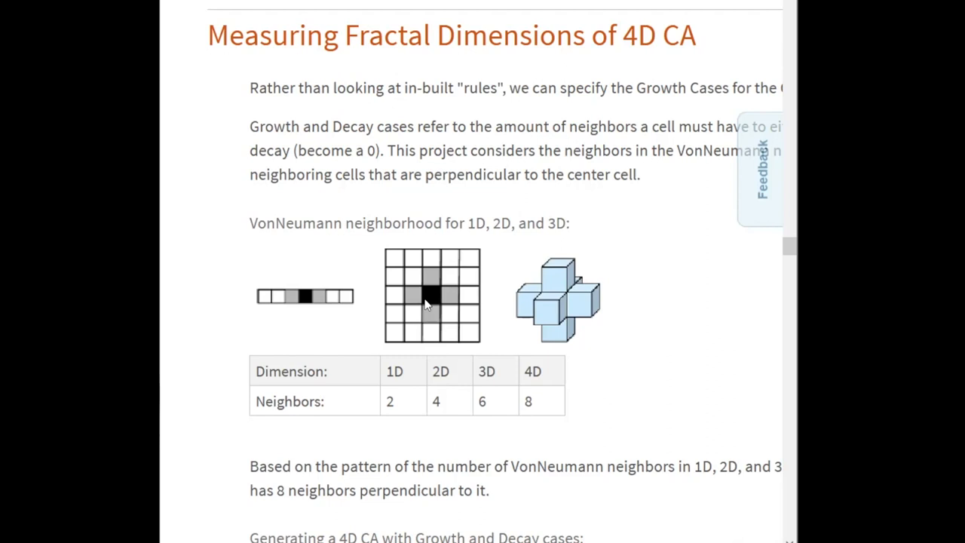
pyautogui.moveTo(424, 316)
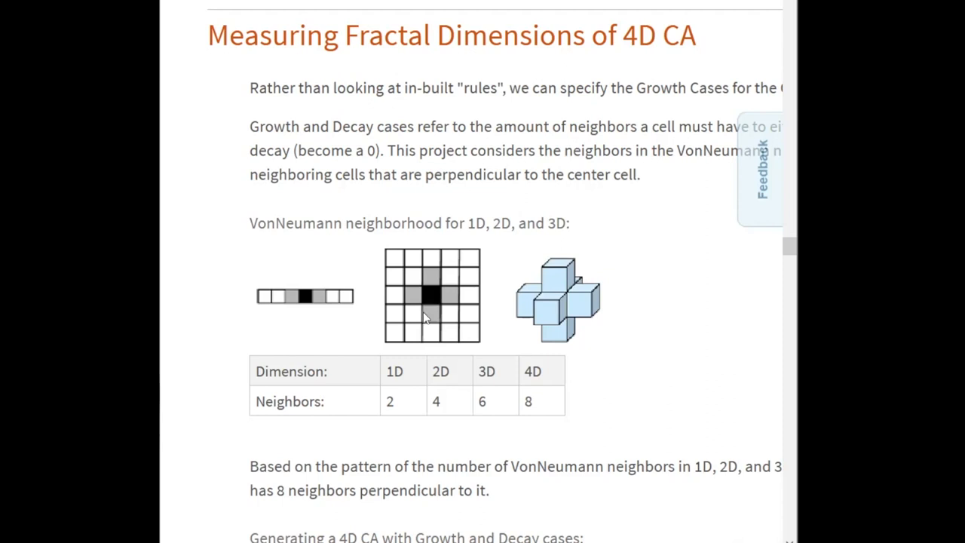
# Scroll past the cube grid to the Table Different Growth Cases Dataset with averages 2.78198 to 3.99192.
pyautogui.scroll(-3)
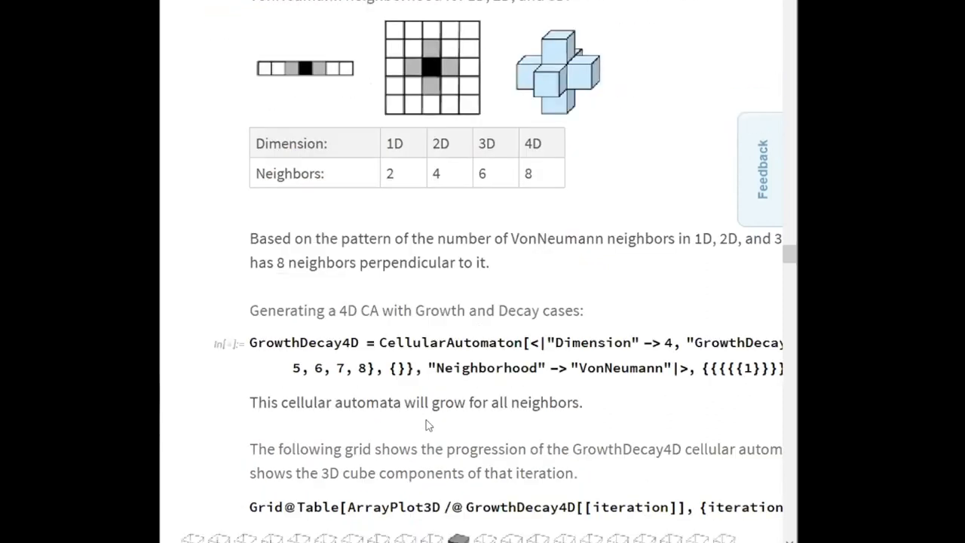
pyautogui.scroll(-3)
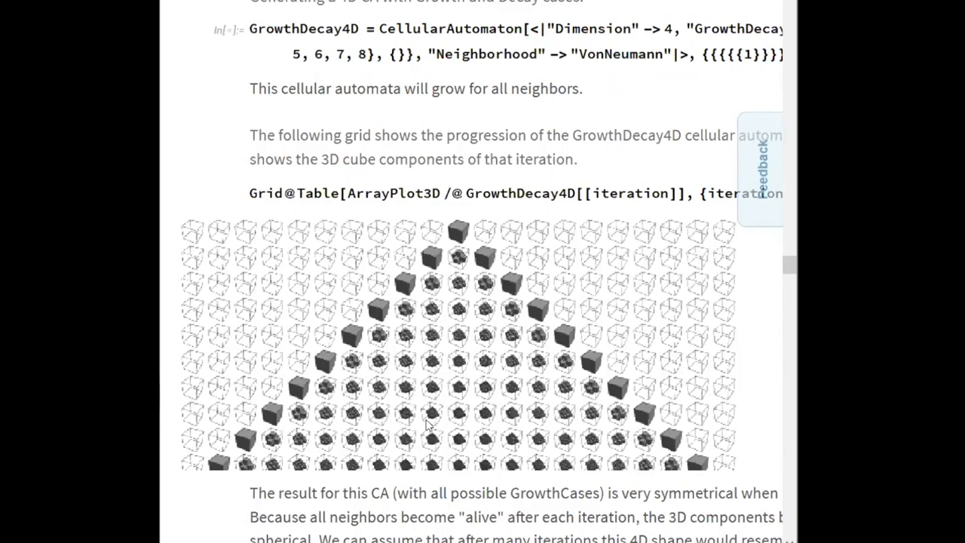
pyautogui.scroll(-3)
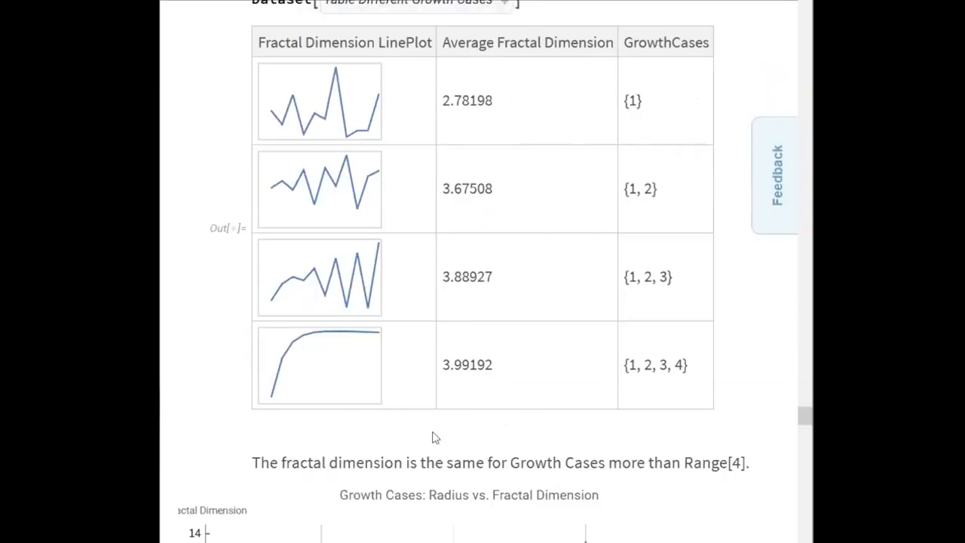
pyautogui.scroll(-3)
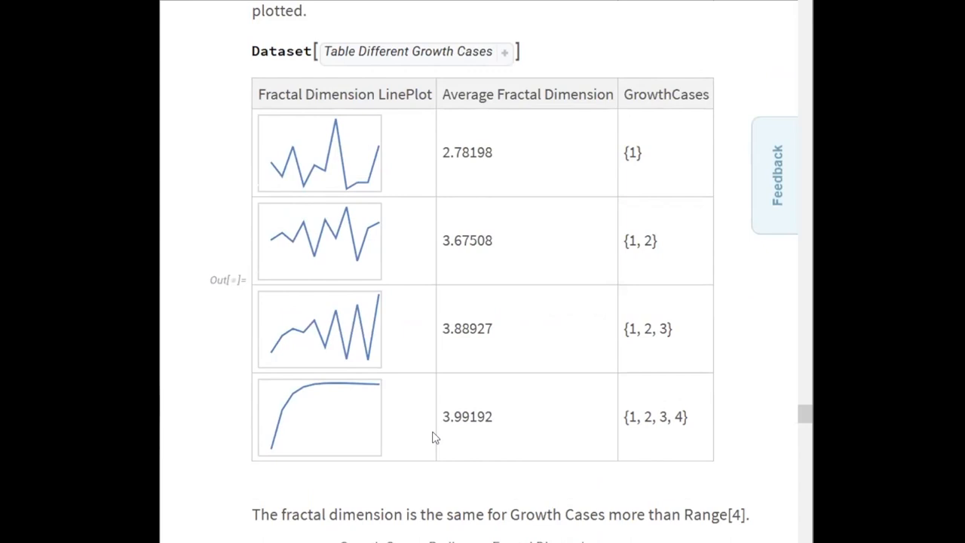
pyautogui.moveTo(650, 202)
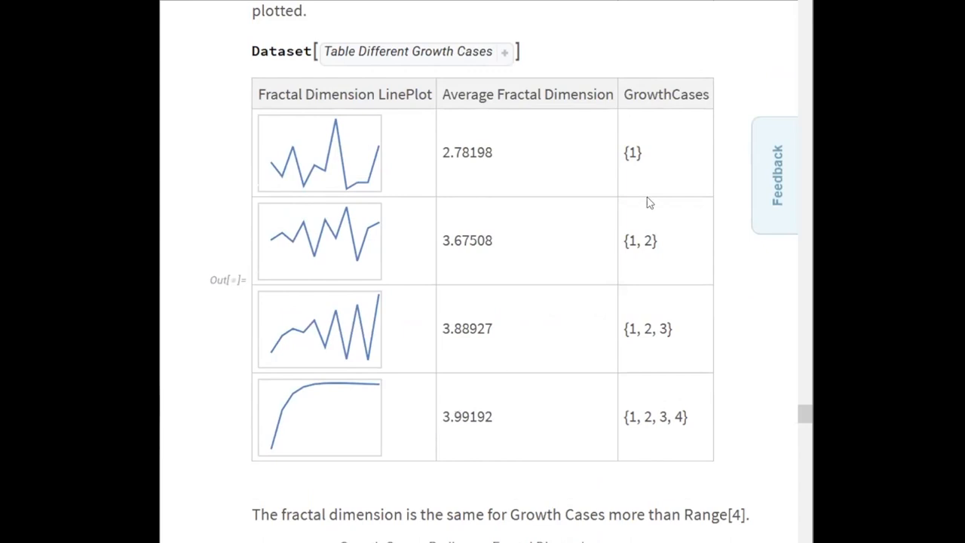
pyautogui.moveTo(572, 320)
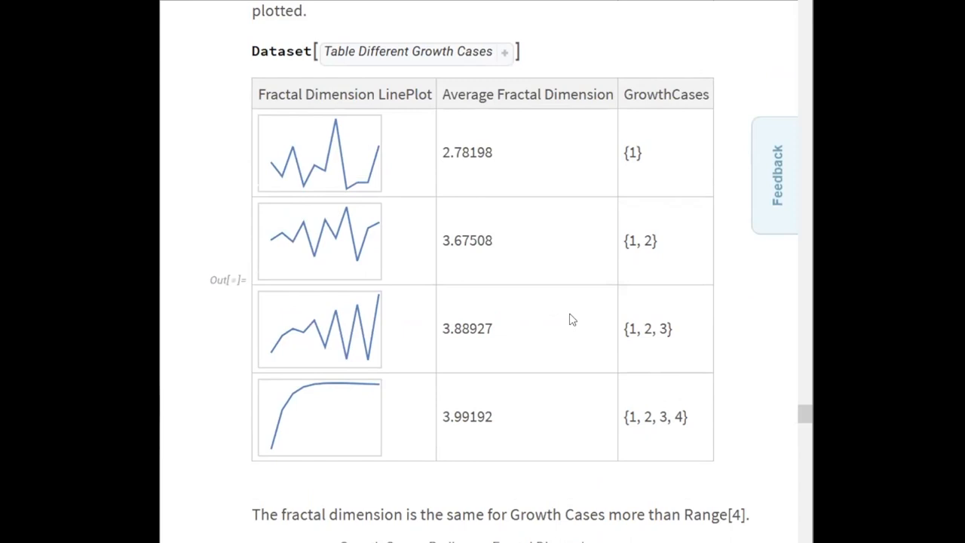
pyautogui.moveTo(640, 138)
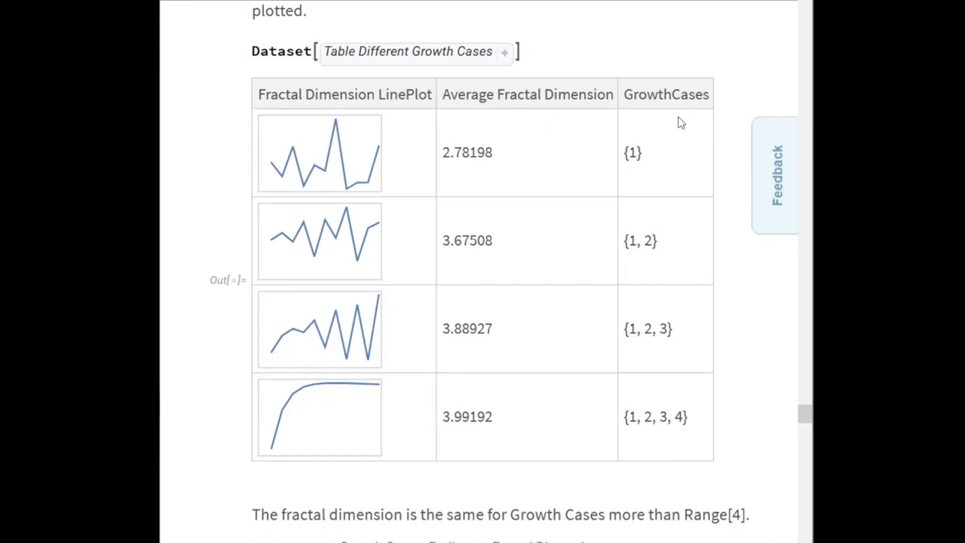
pyautogui.moveTo(714, 370)
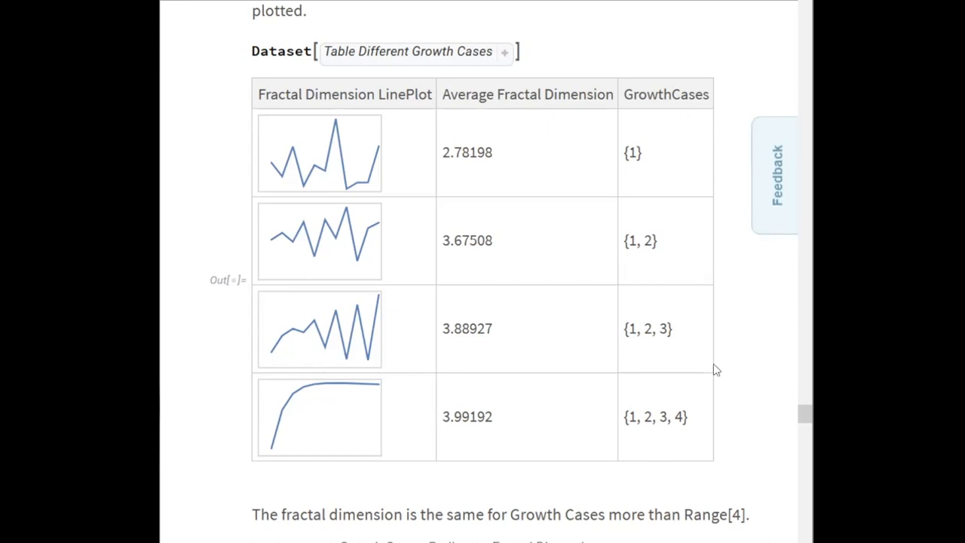
pyautogui.moveTo(518, 410)
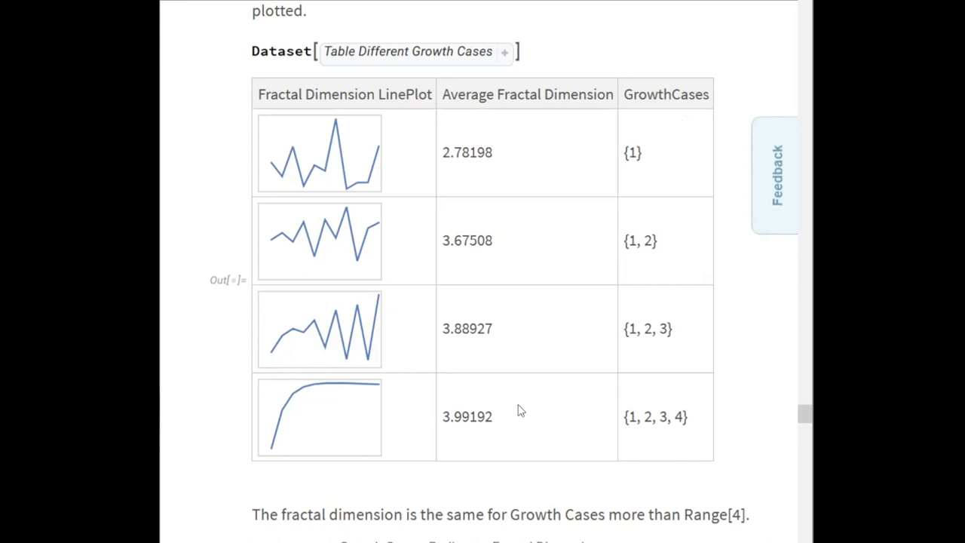
pyautogui.moveTo(531, 401)
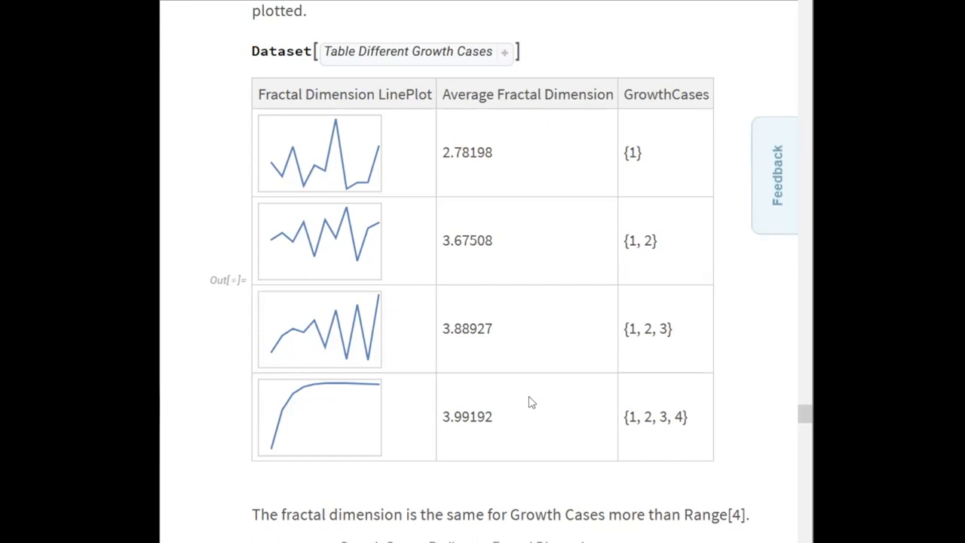
pyautogui.moveTo(511, 160)
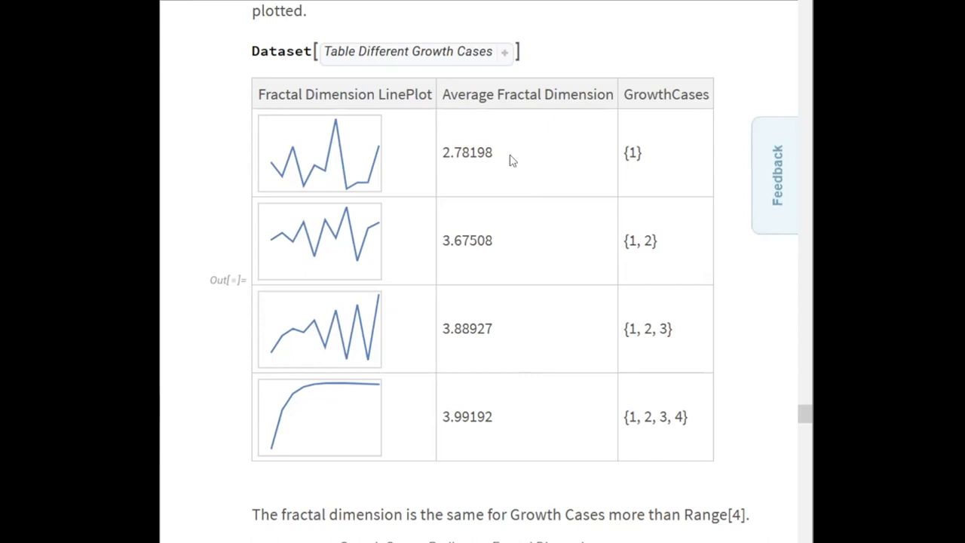
pyautogui.moveTo(549, 163)
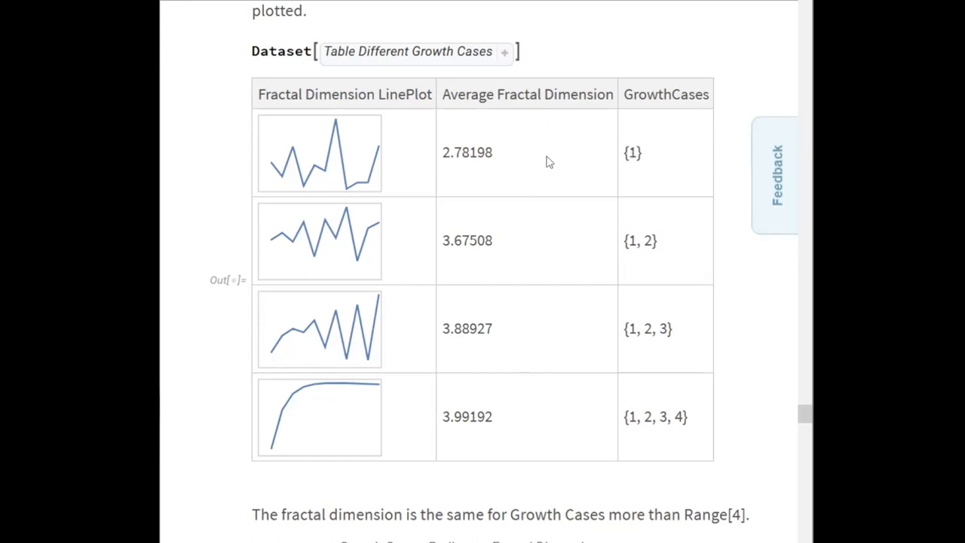
pyautogui.moveTo(516, 163)
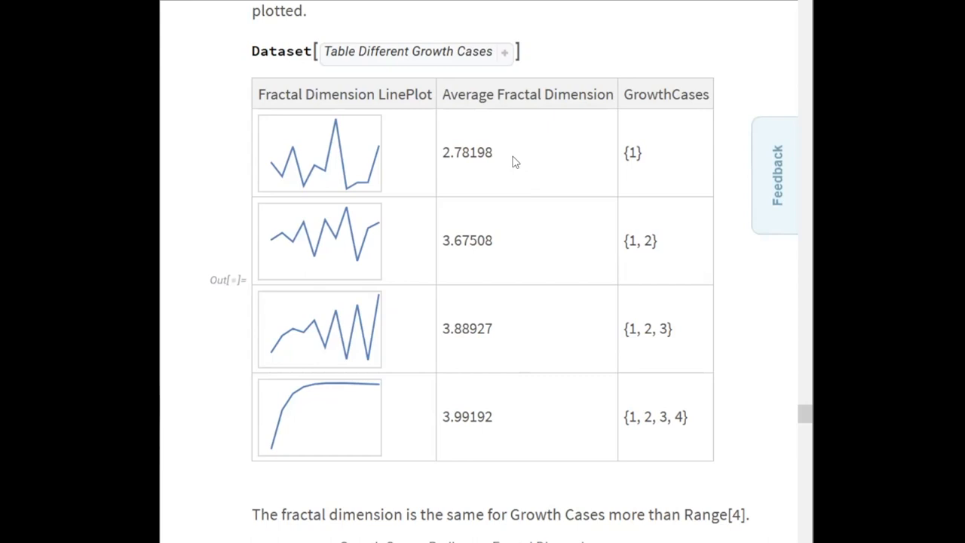
pyautogui.moveTo(519, 359)
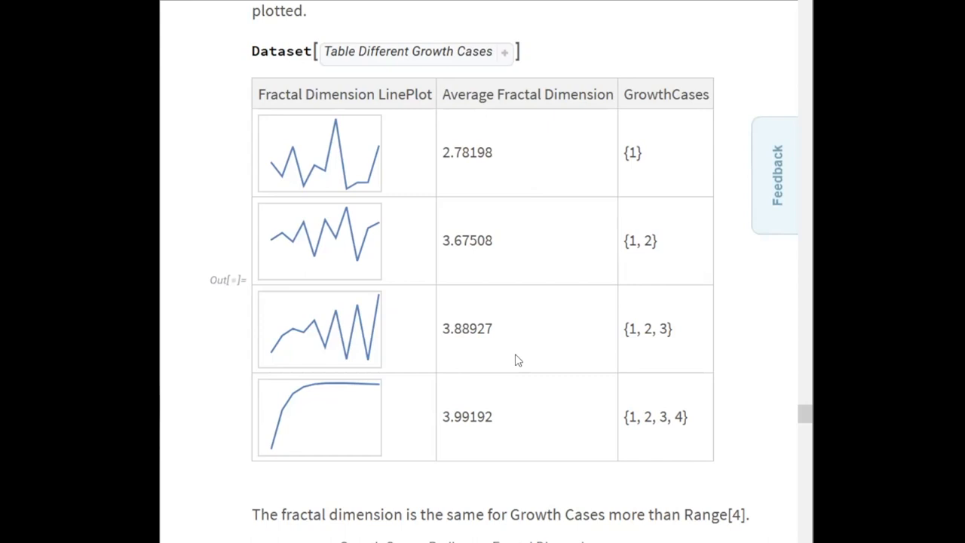
# Scroll past the Radius/4D Volume table to the Growth Cases {1, 2} plot with averageDimension 3.76277.
pyautogui.scroll(-3)
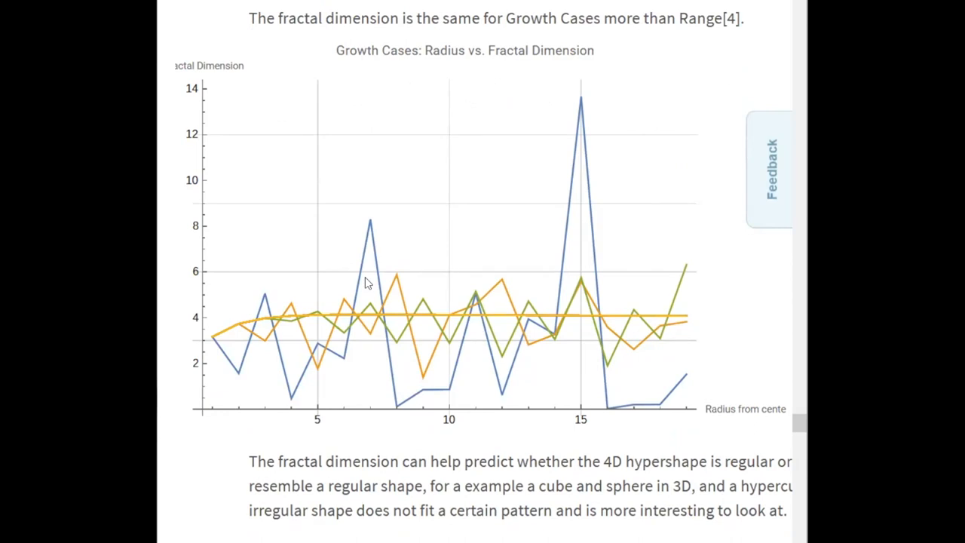
pyautogui.moveTo(386, 259)
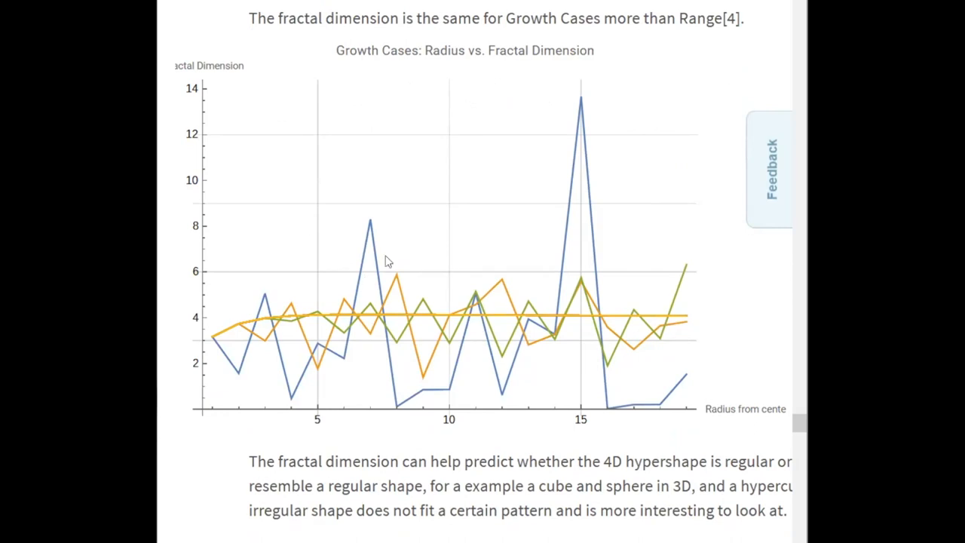
pyautogui.scroll(-3)
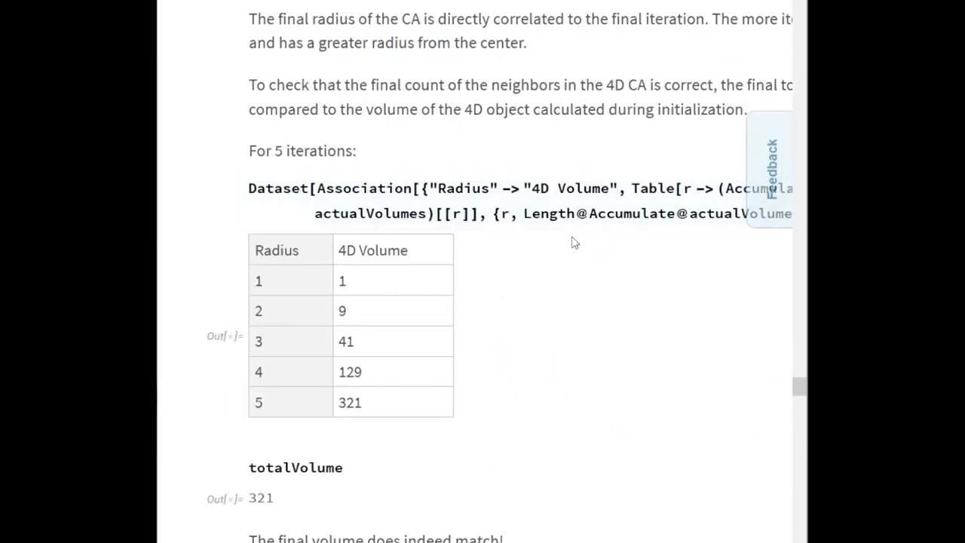
pyautogui.scroll(-3)
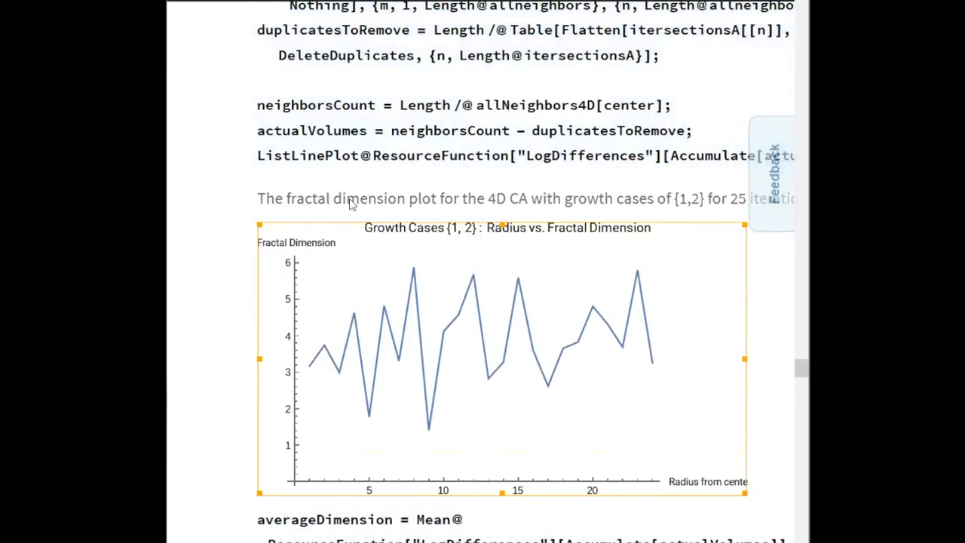
pyautogui.moveTo(235, 199)
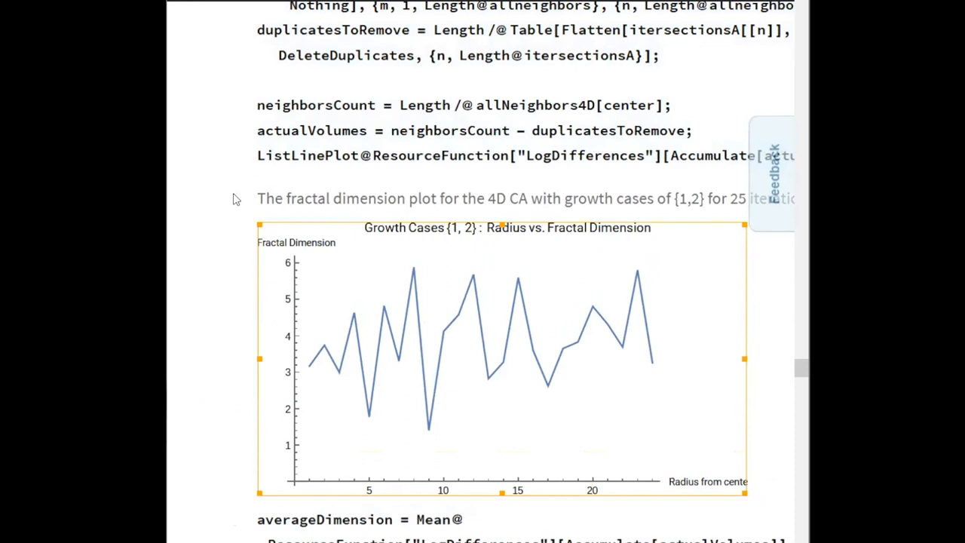
pyautogui.scroll(-3)
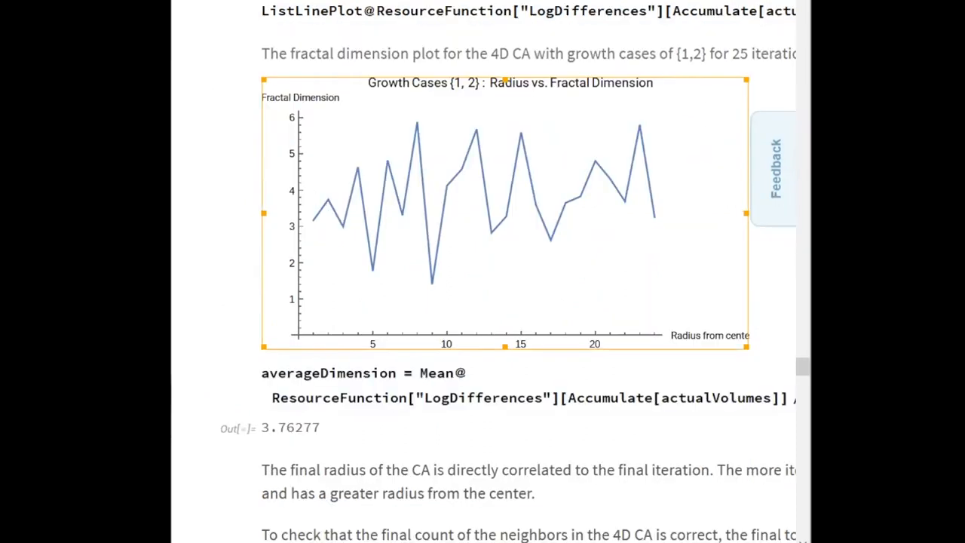
pyautogui.moveTo(490, 459)
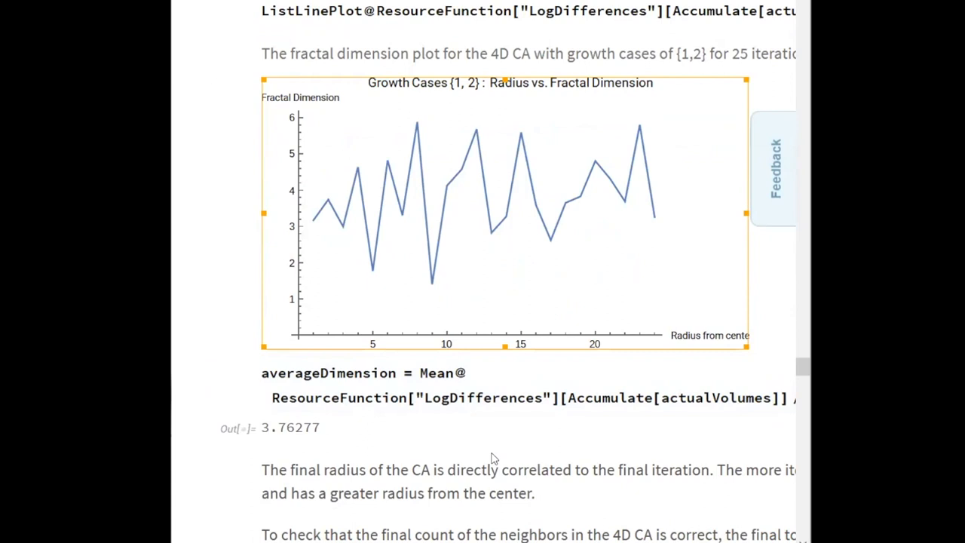
pyautogui.click(490, 452)
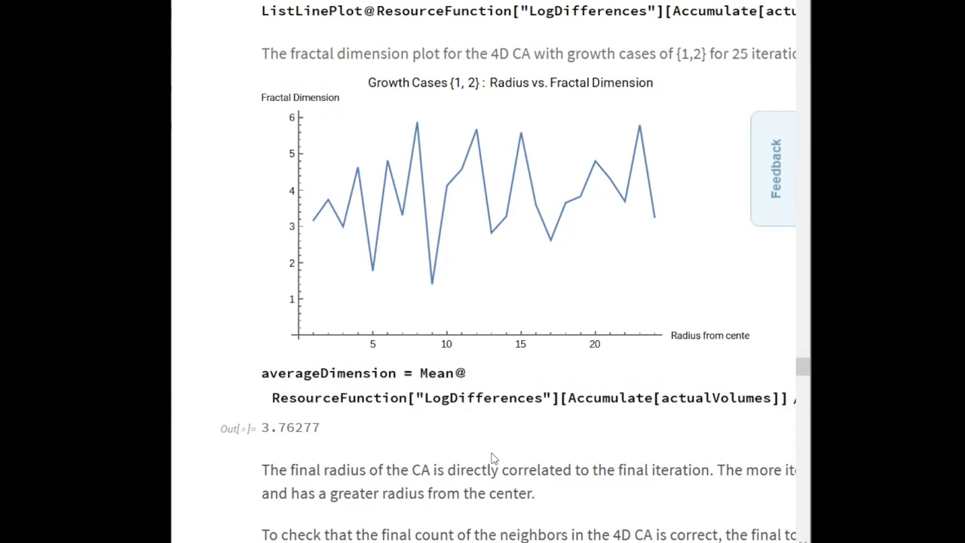
pyautogui.moveTo(407, 511)
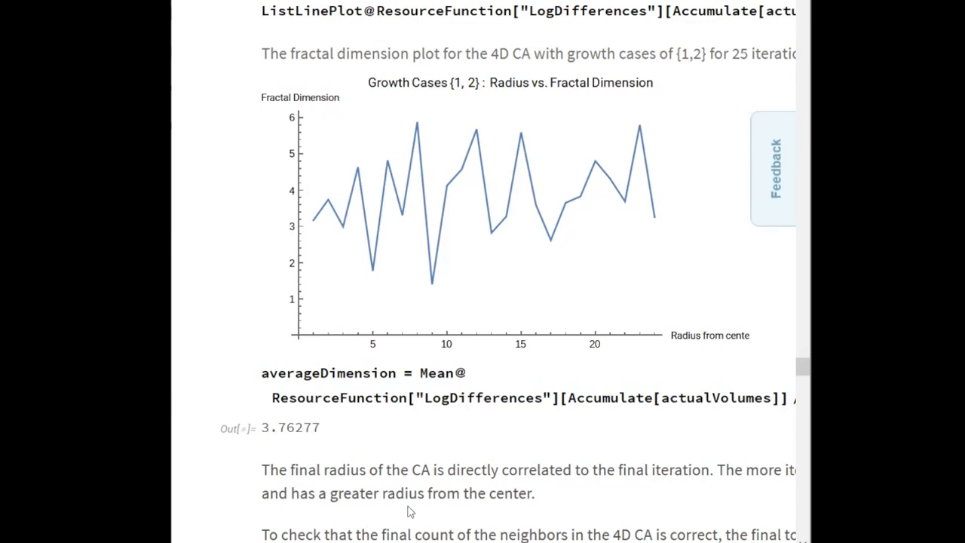
pyautogui.scroll(-3)
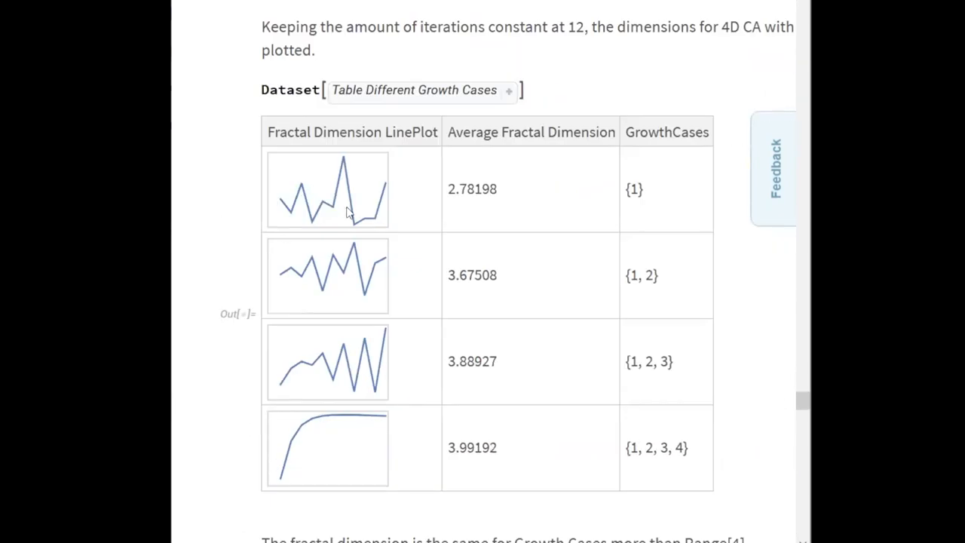
pyautogui.moveTo(470, 262)
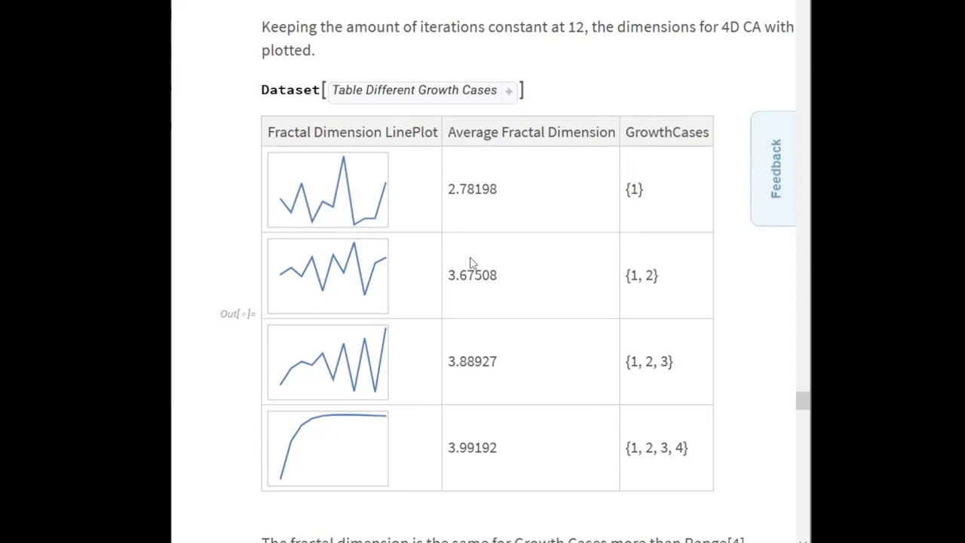
pyautogui.scroll(-3)
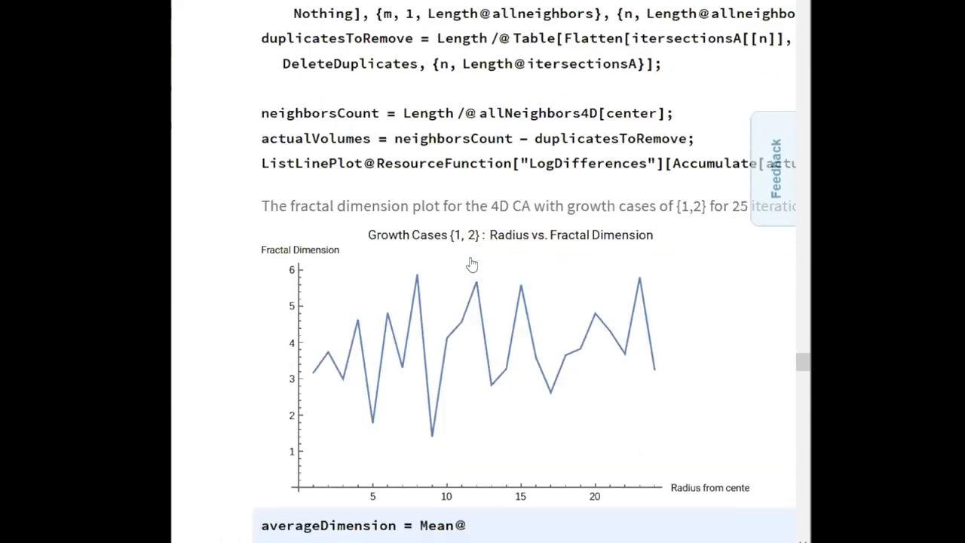
# Scroll past the 4D cube pyramids to the VonNeumann neighborhood diagrams and neighbor-count table.
pyautogui.scroll(-3)
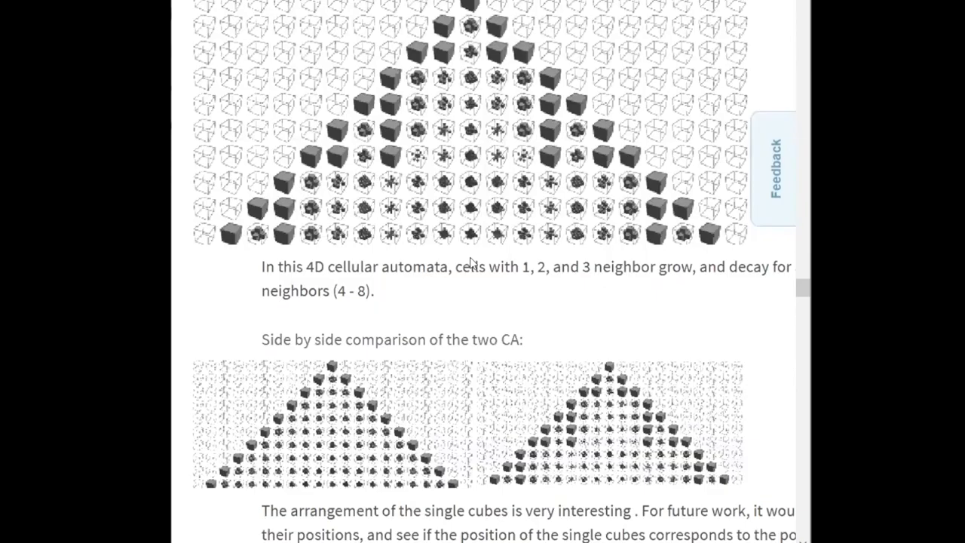
pyautogui.scroll(-3)
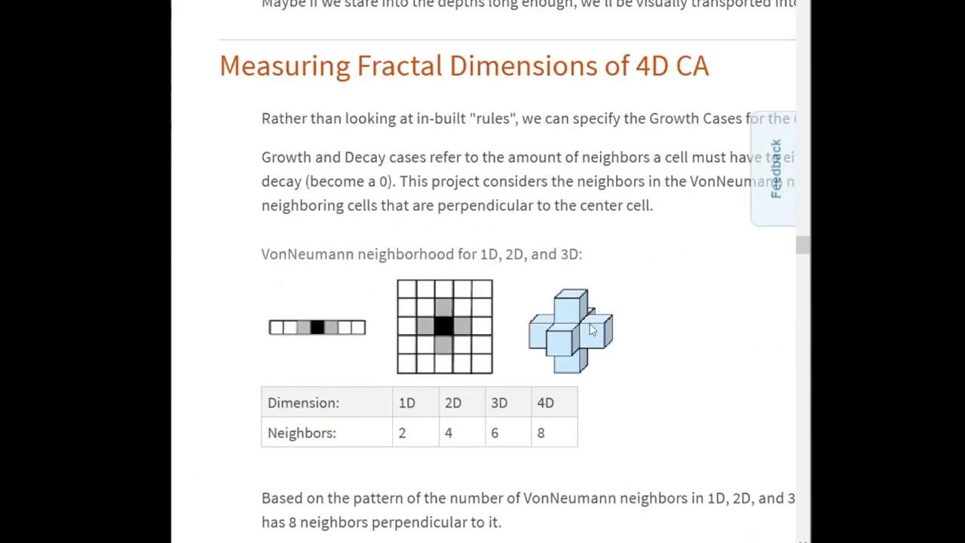
pyautogui.scroll(-3)
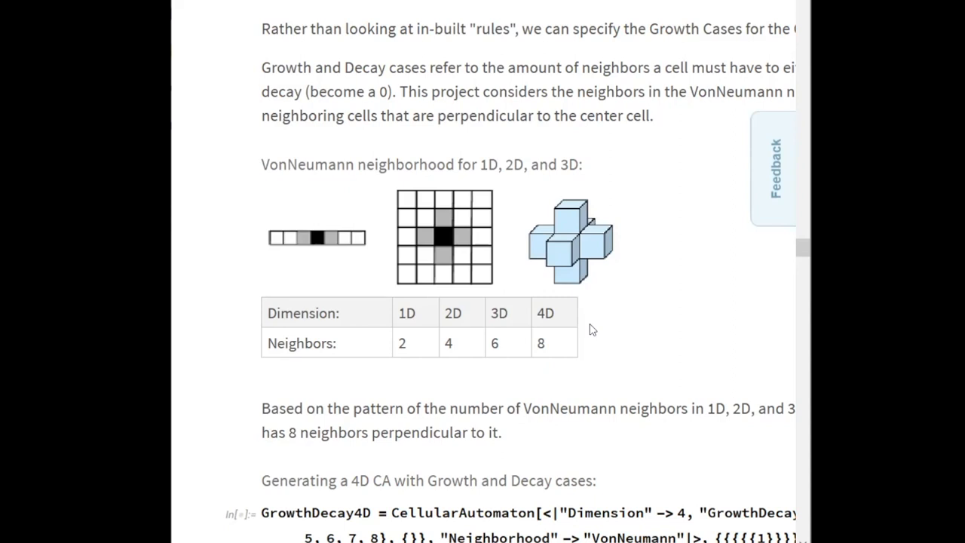
pyautogui.moveTo(609, 310)
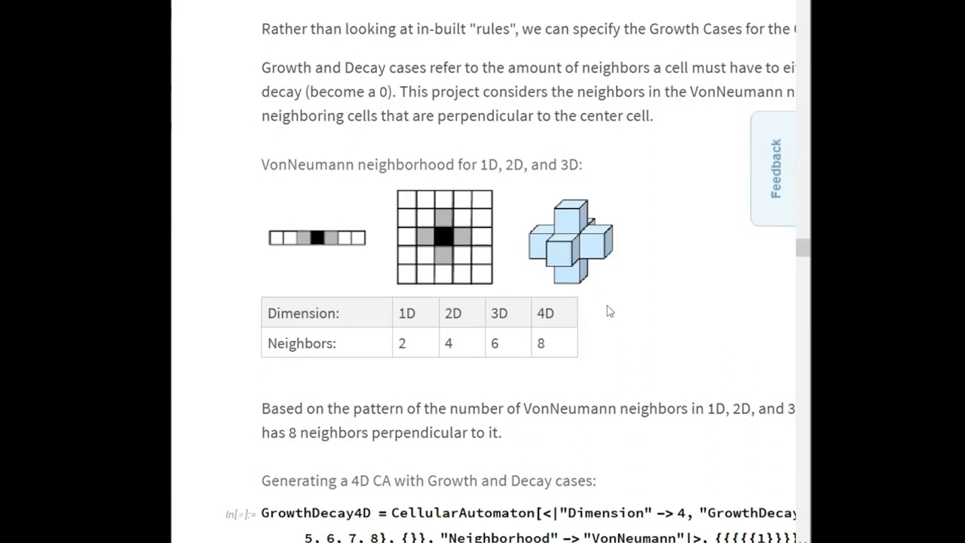
pyautogui.moveTo(443, 404)
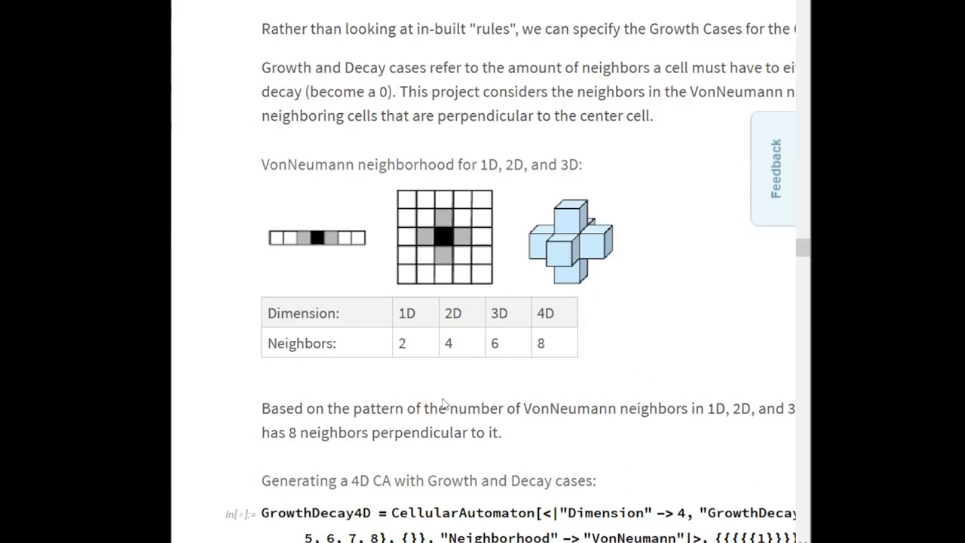
# Scroll down to the findNeighbors4D and allNeighbors4D definitions and the allneighbors duplicate-removal code.
pyautogui.scroll(-3)
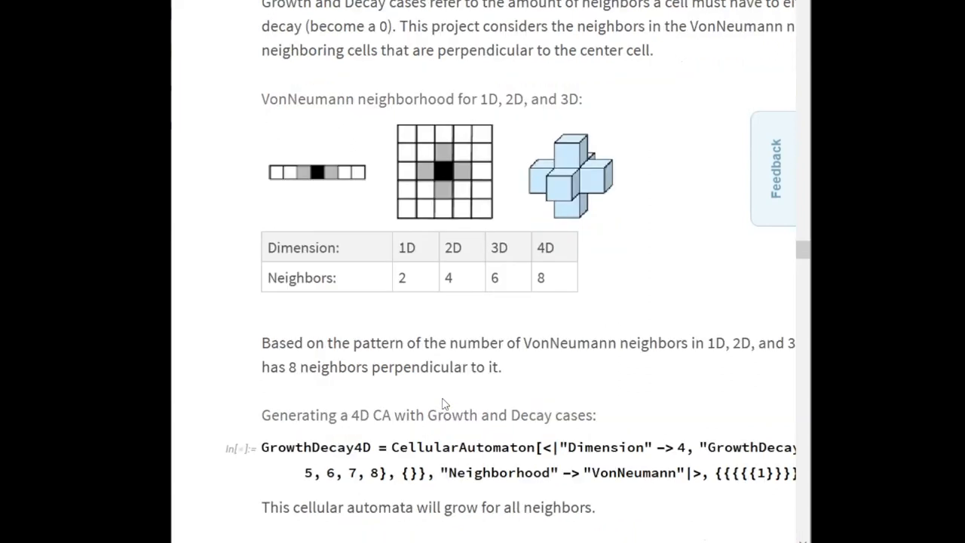
pyautogui.scroll(-3)
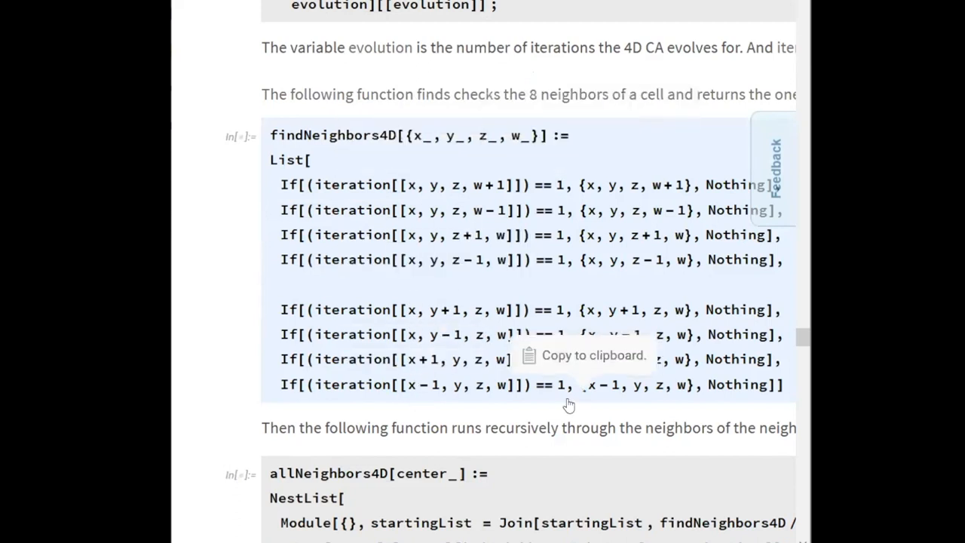
pyautogui.moveTo(530, 173)
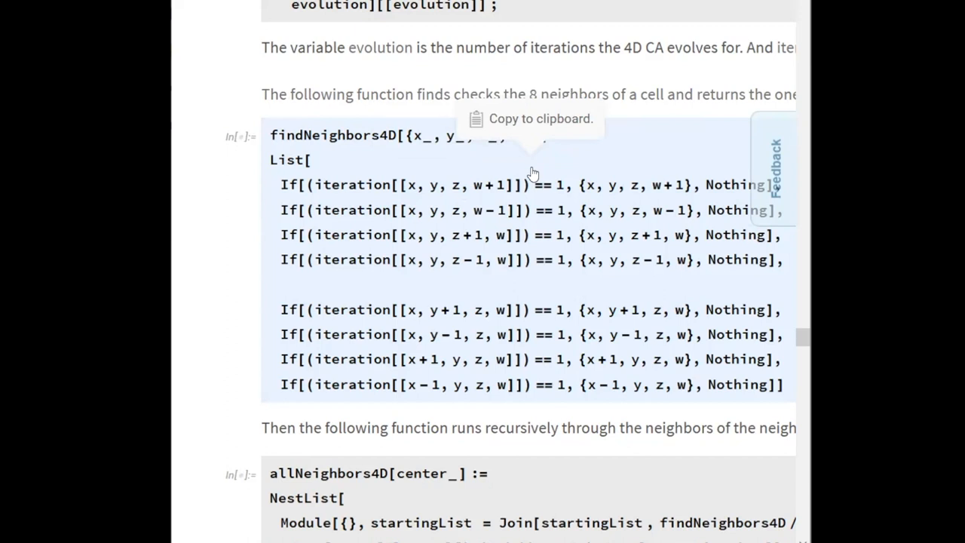
pyautogui.moveTo(510, 238)
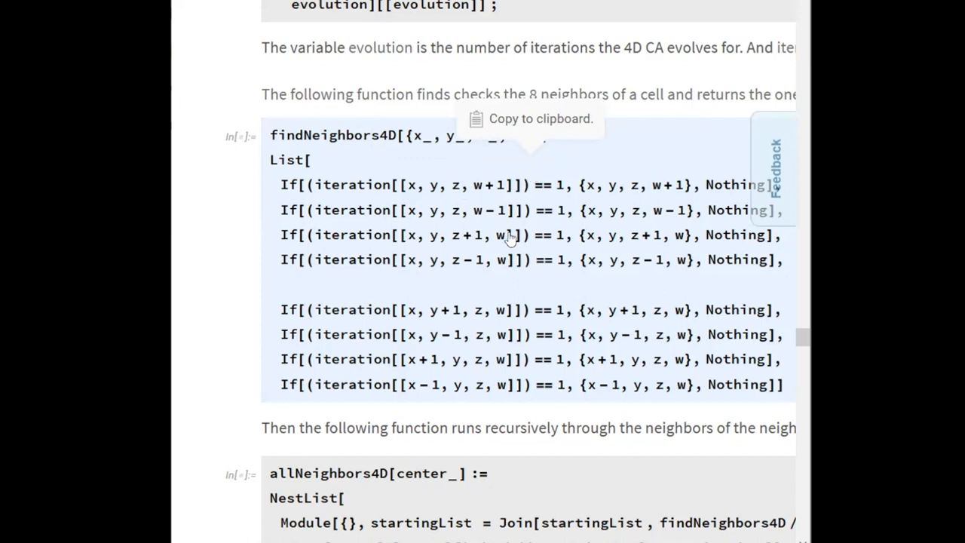
pyautogui.scroll(-3)
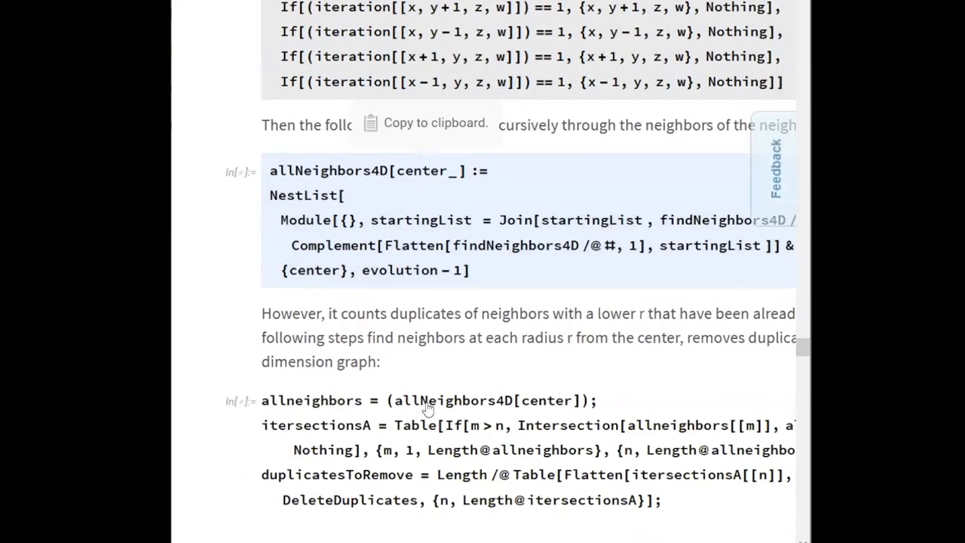
pyautogui.scroll(-3)
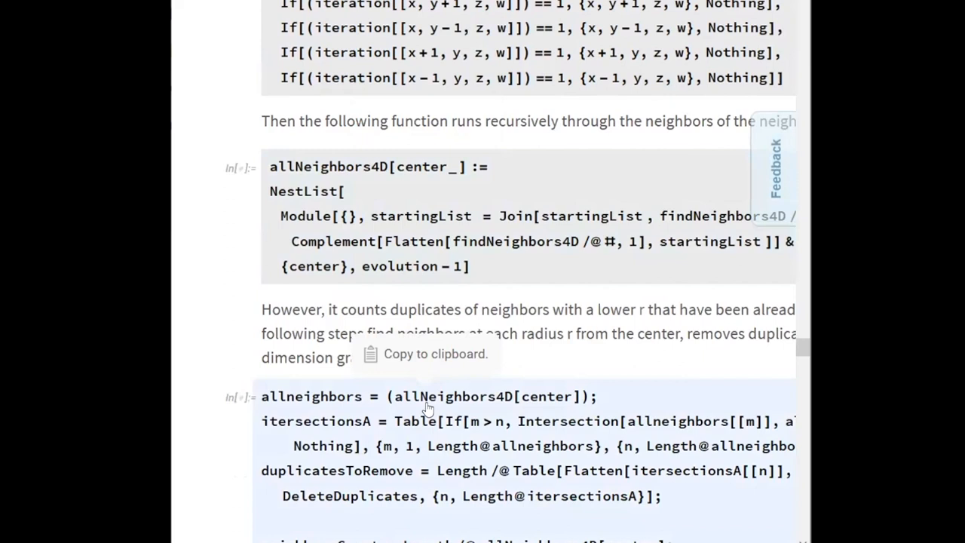